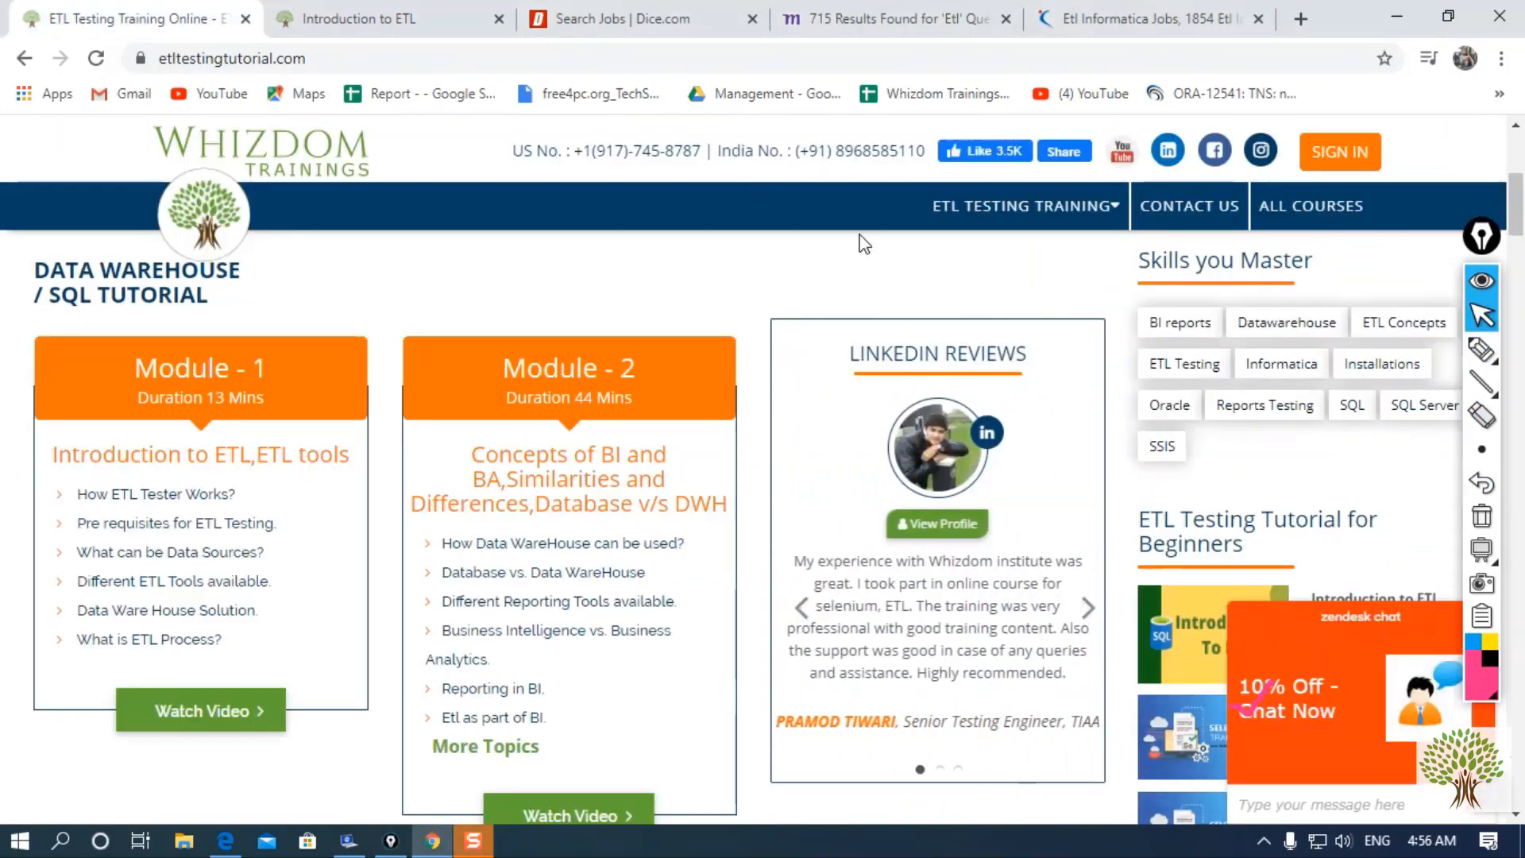
Switch from the site's address to the Introduction to ETL tab.
left_click(1024, 205)
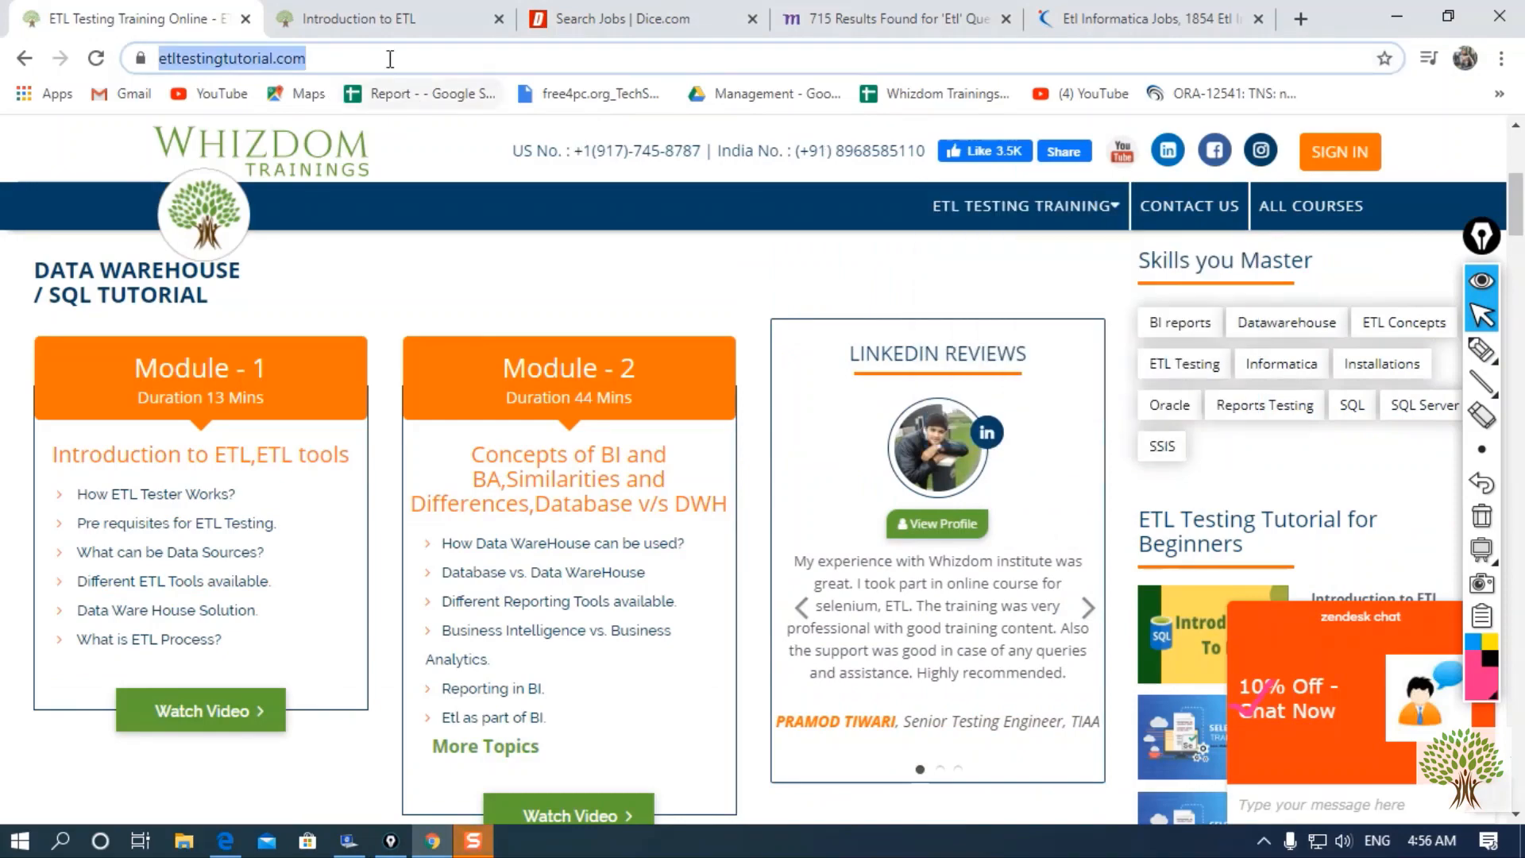
left_click(380, 18)
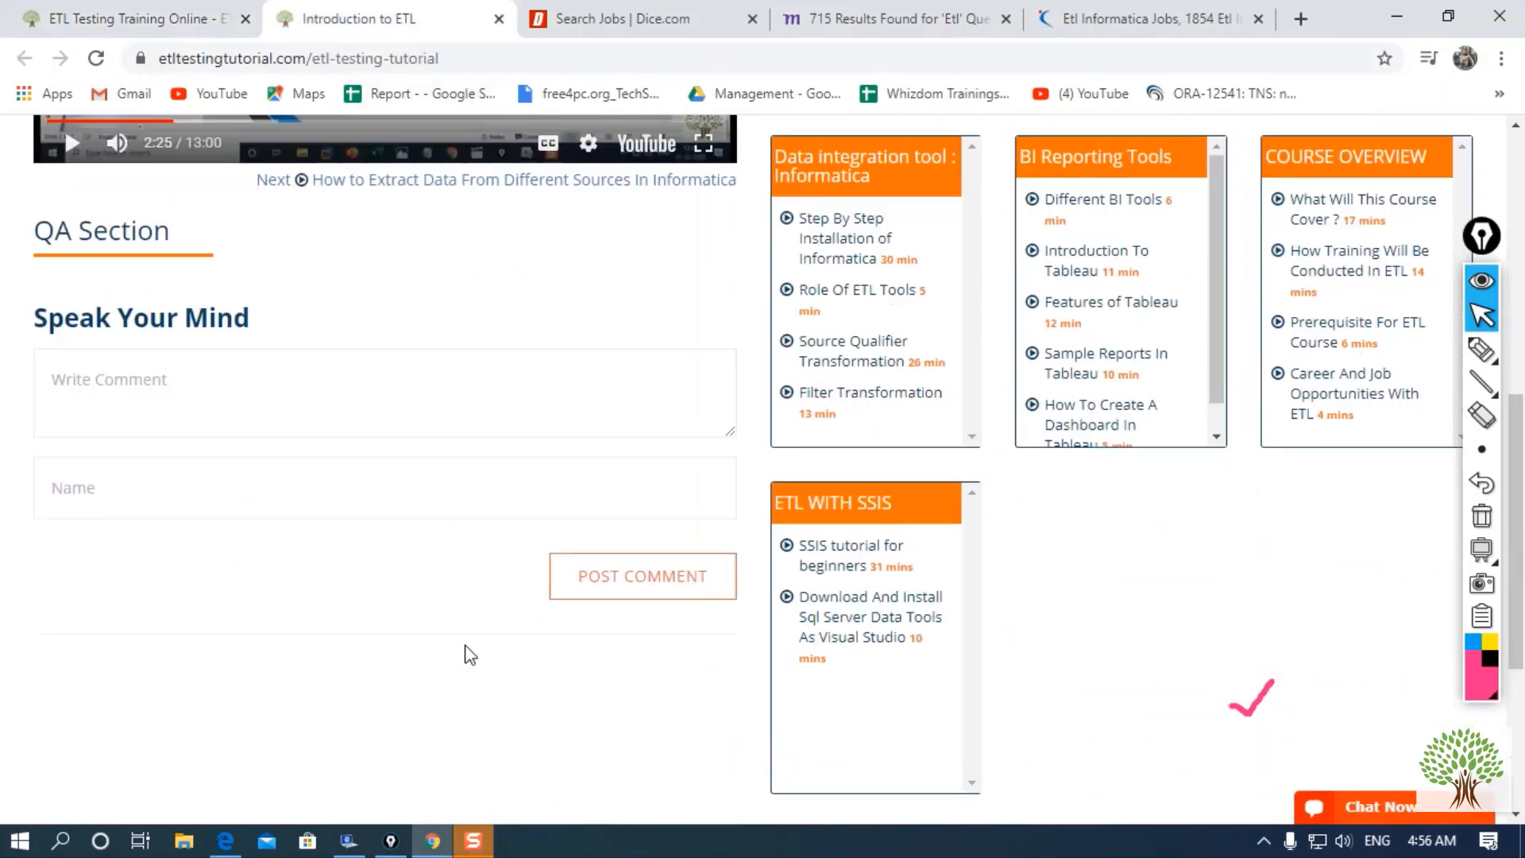
left_click_drag(35, 229, 249, 318)
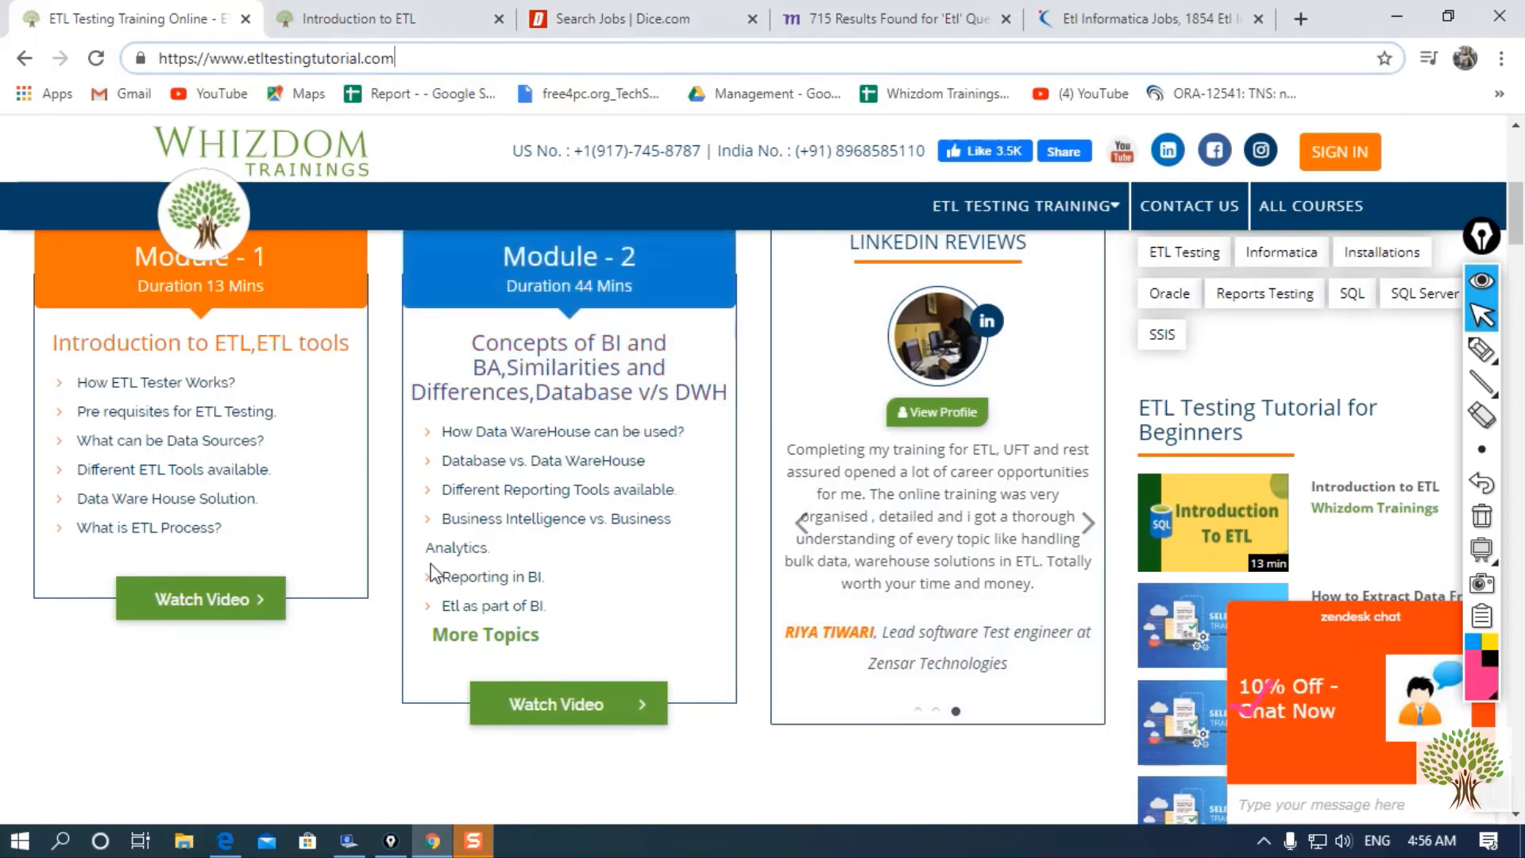
Scroll through the Whizdom SQL, Informatica and Tableau modules up to Module 17.
scroll("down", 3)
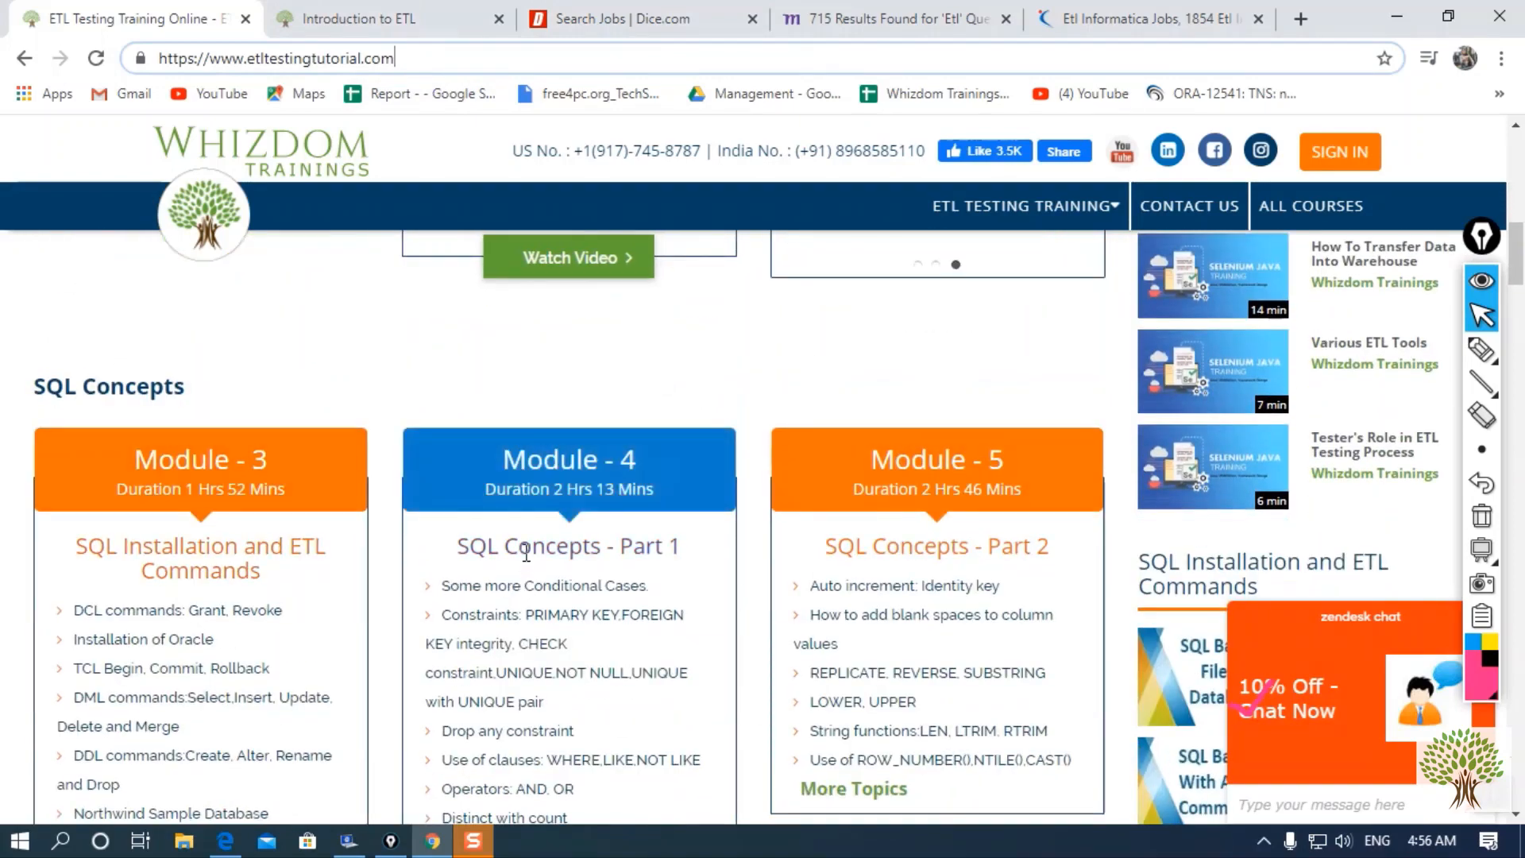
scroll("down", 3)
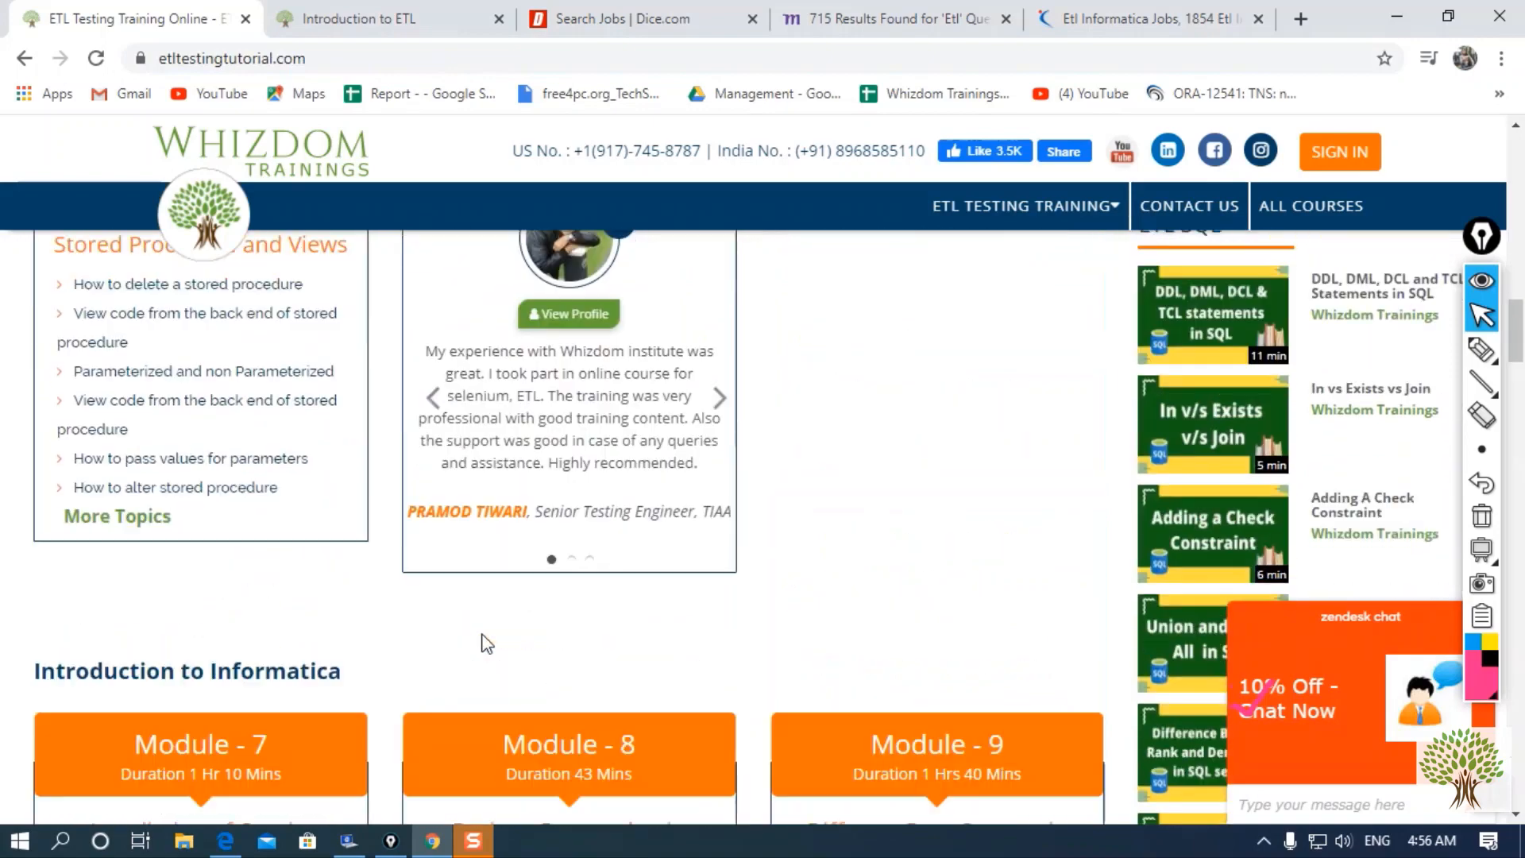
scroll("down", 3)
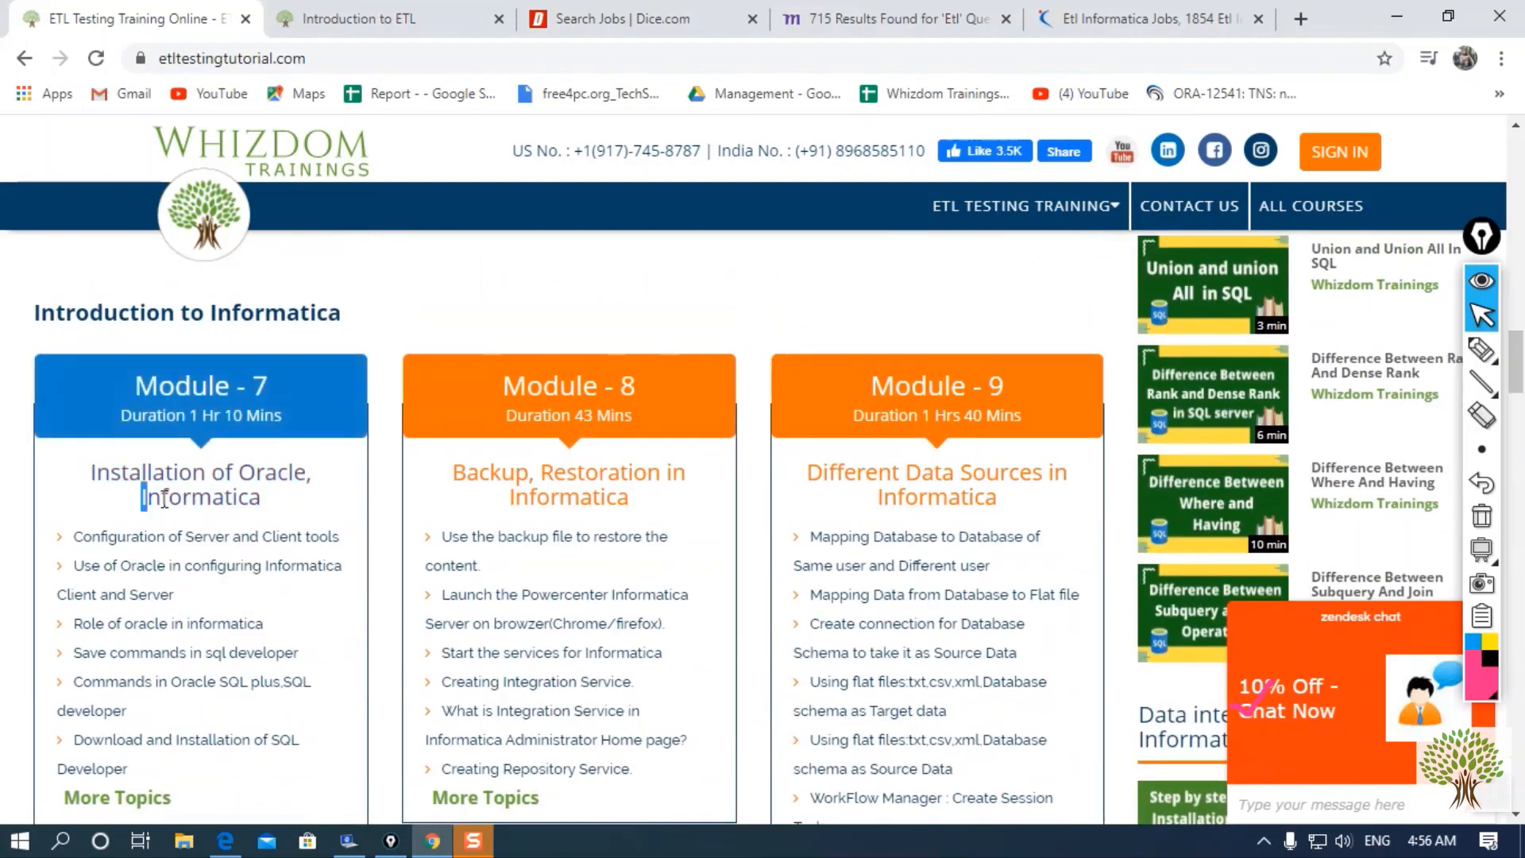
scroll("down", 3)
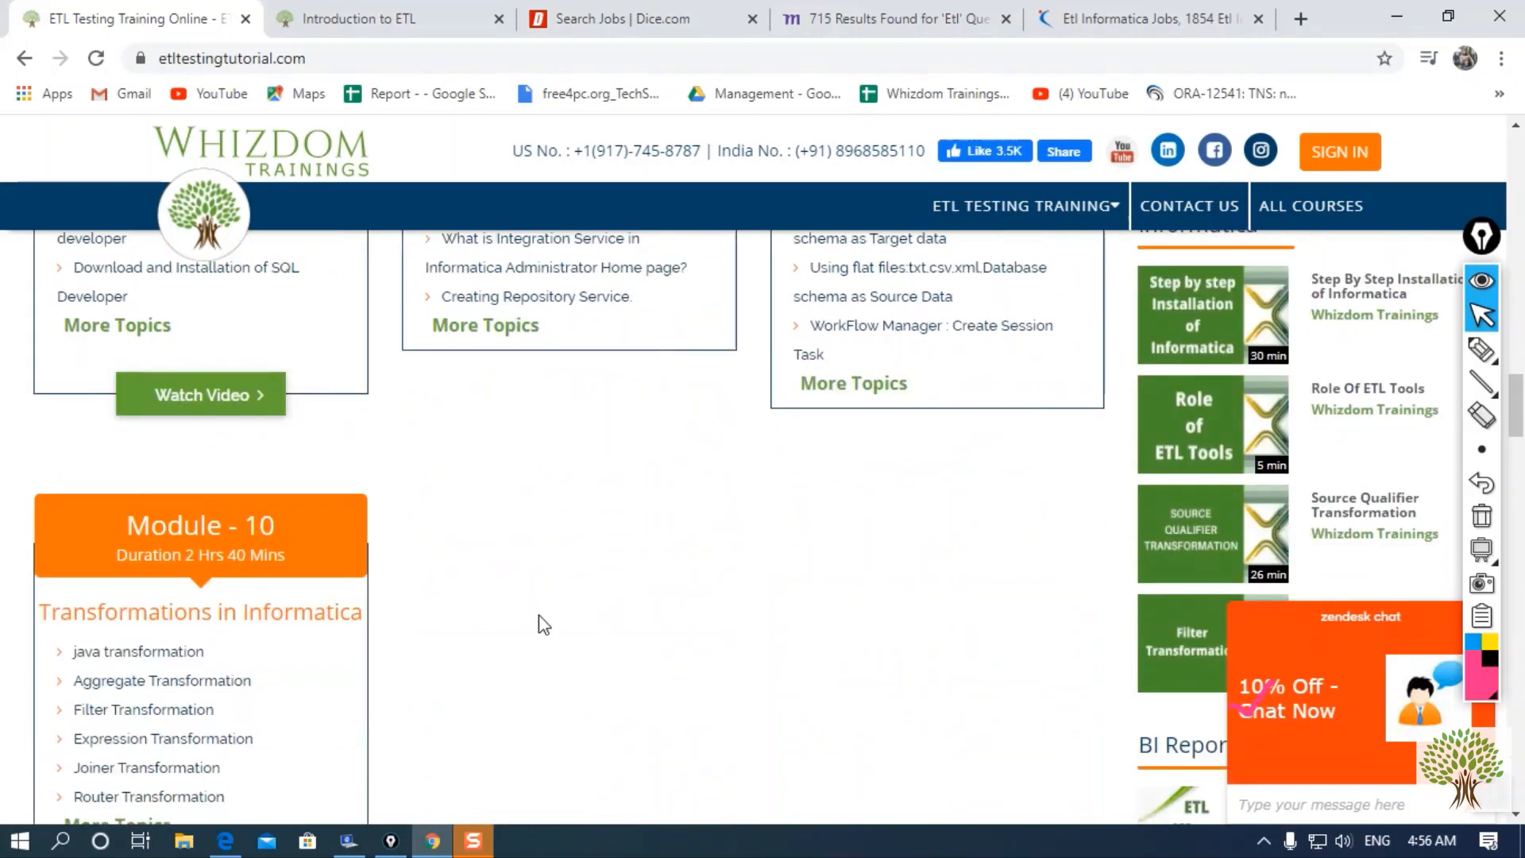
scroll("down", 3)
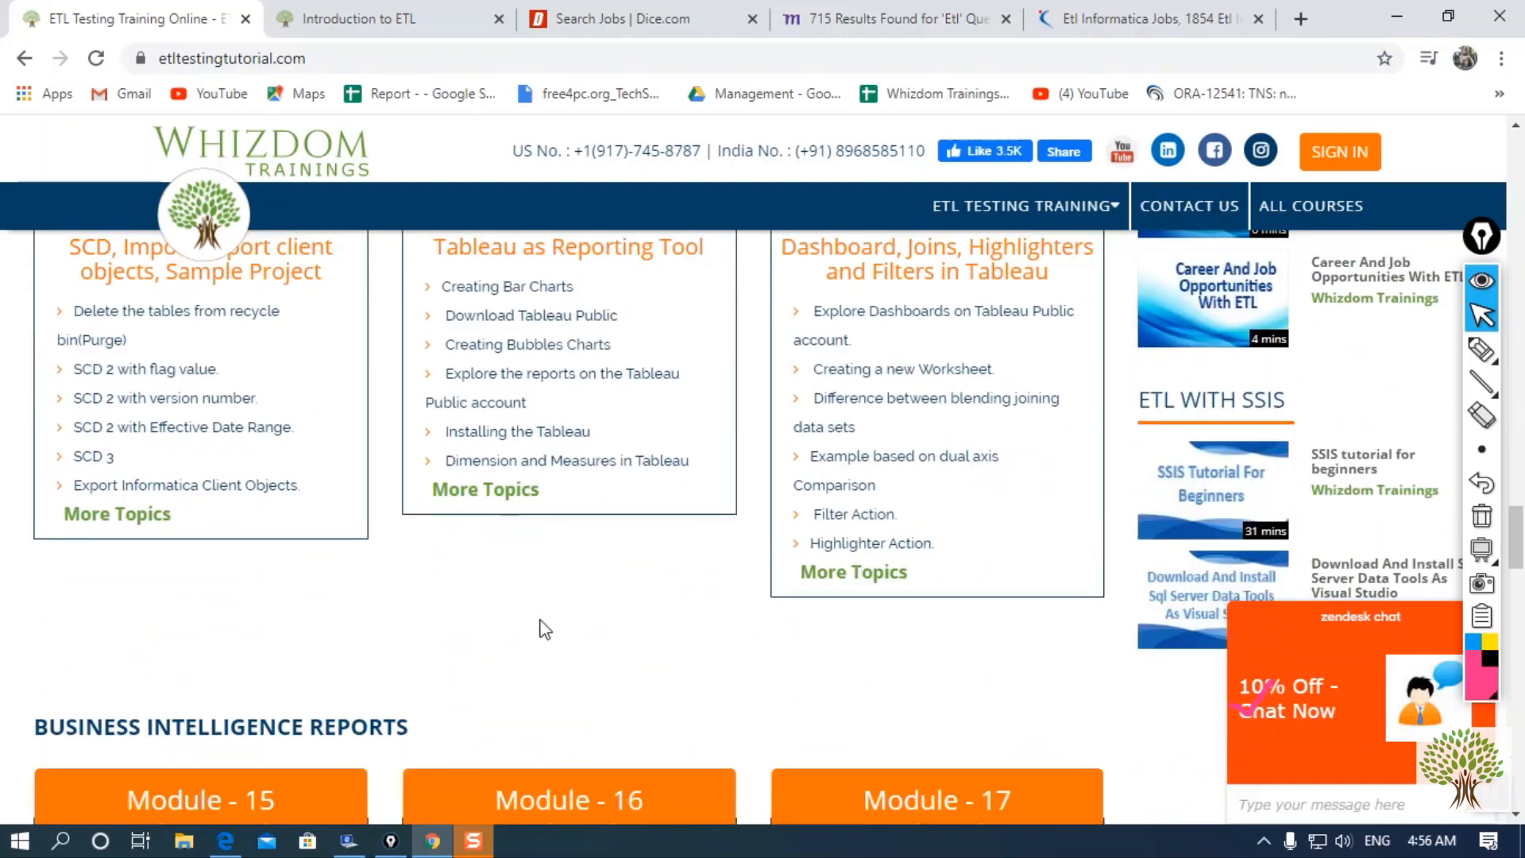
scroll("down", 3)
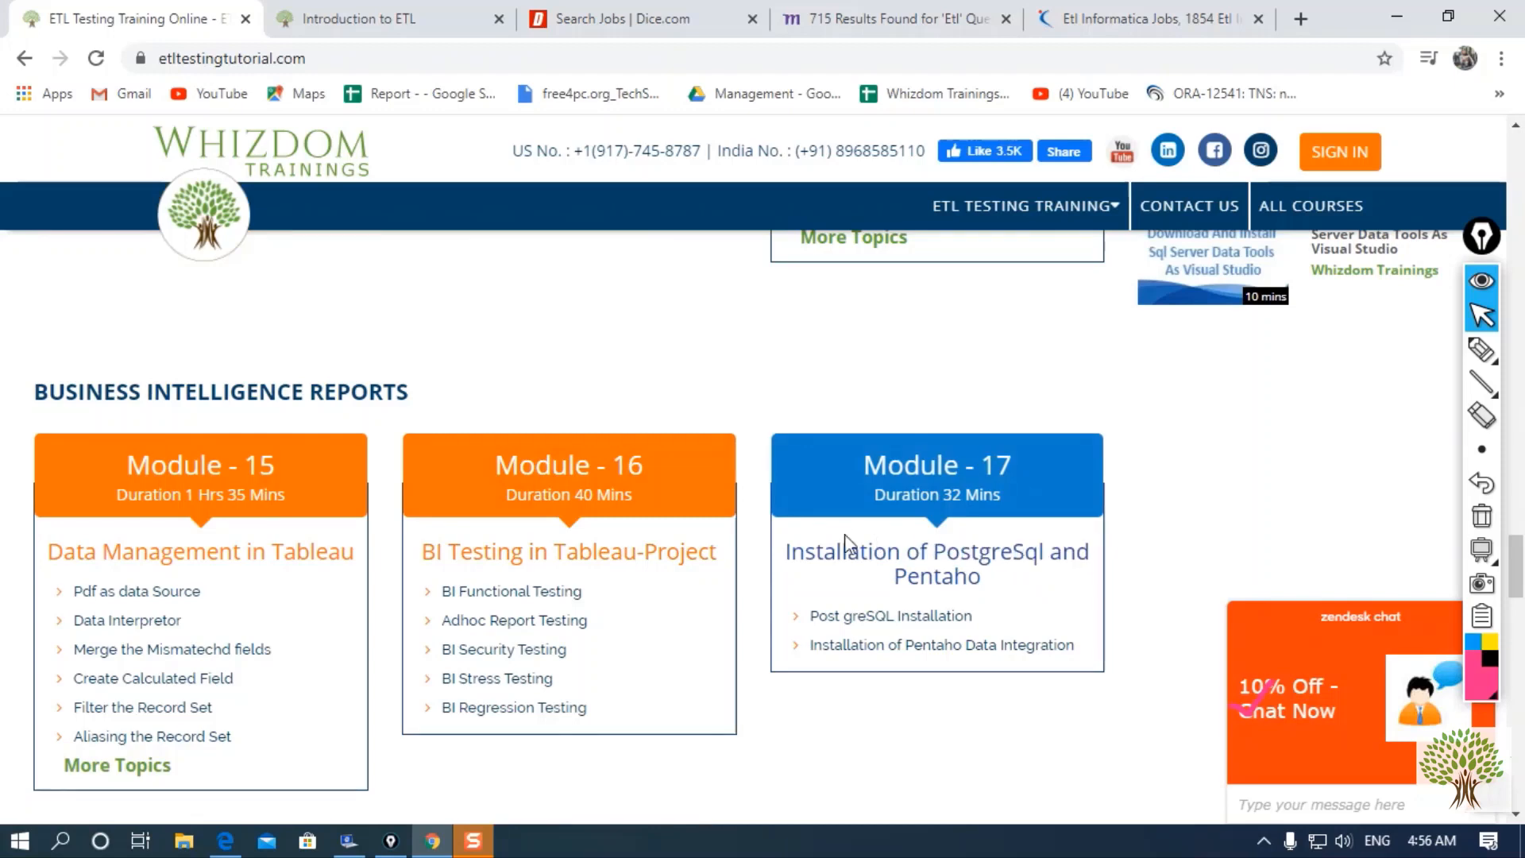
scroll("down", 3)
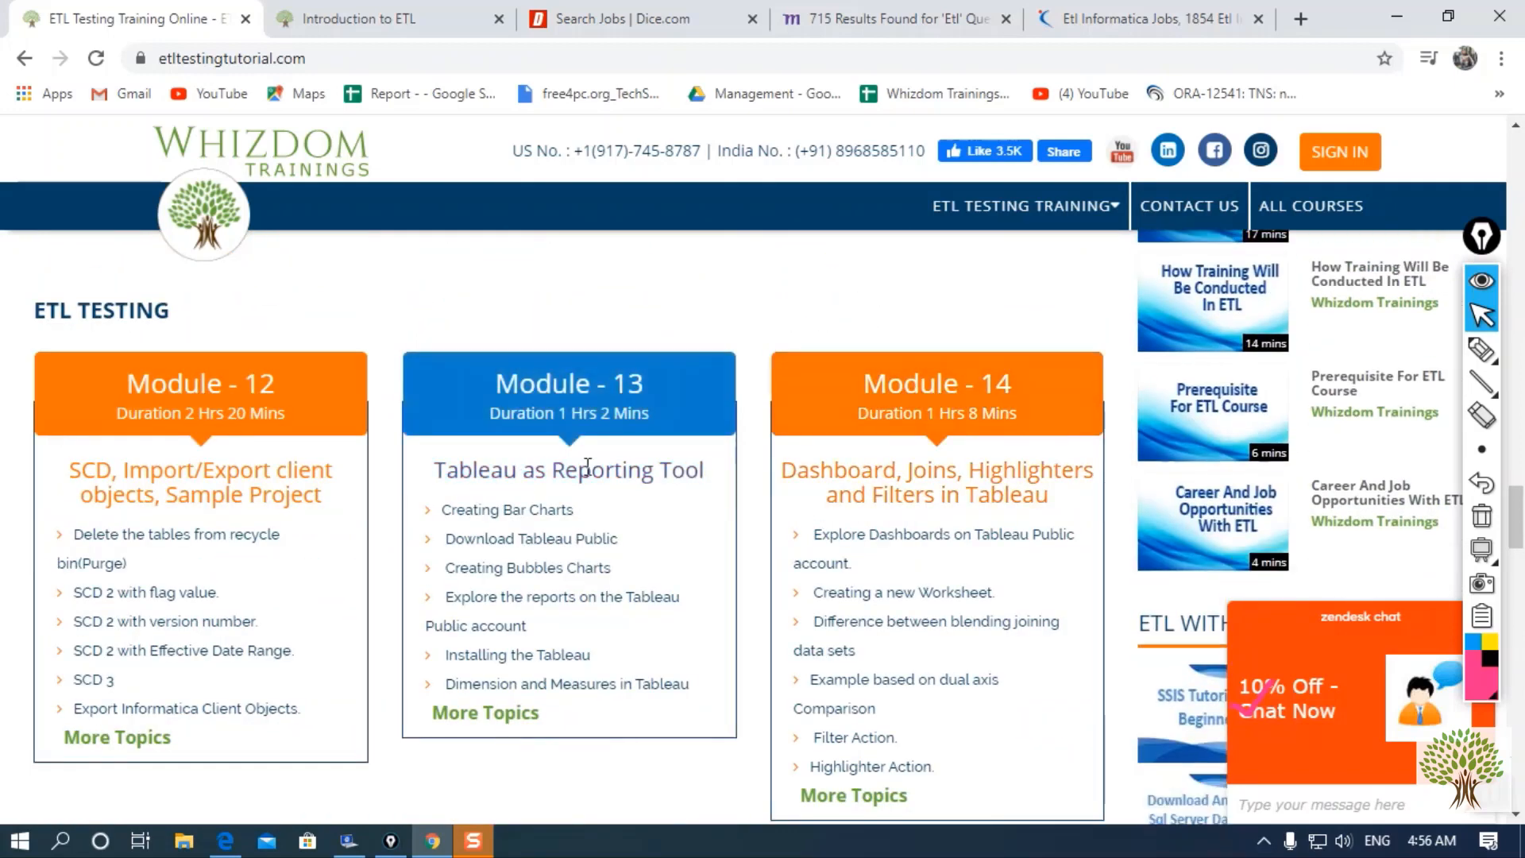
left_click_drag(586, 464, 575, 510)
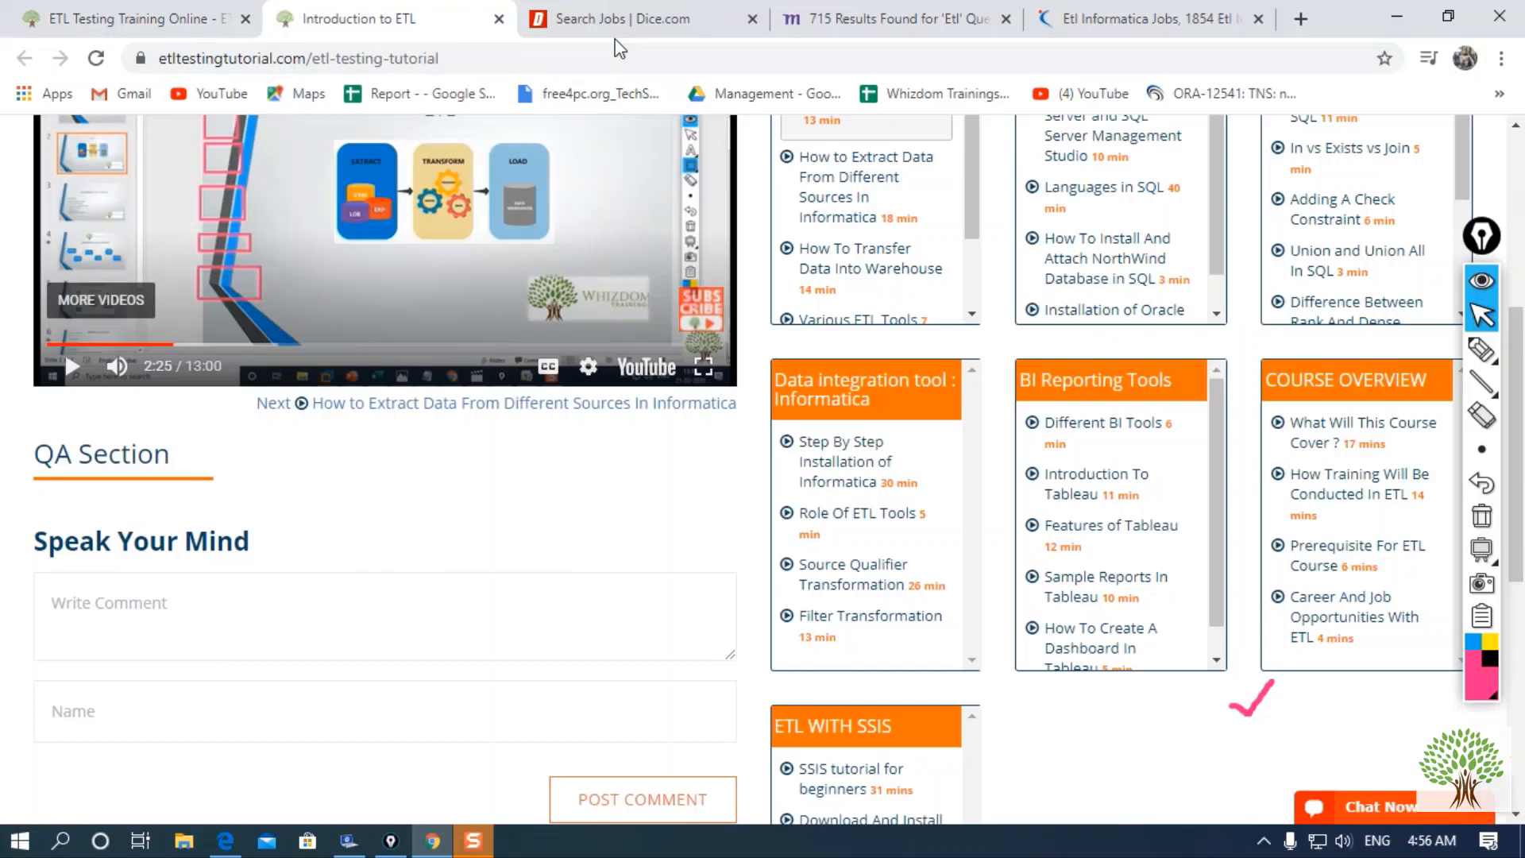
Compare Dice's 1,981 ETL SQL results with Naukri's 1,854 etl informatica results.
left_click(641, 19)
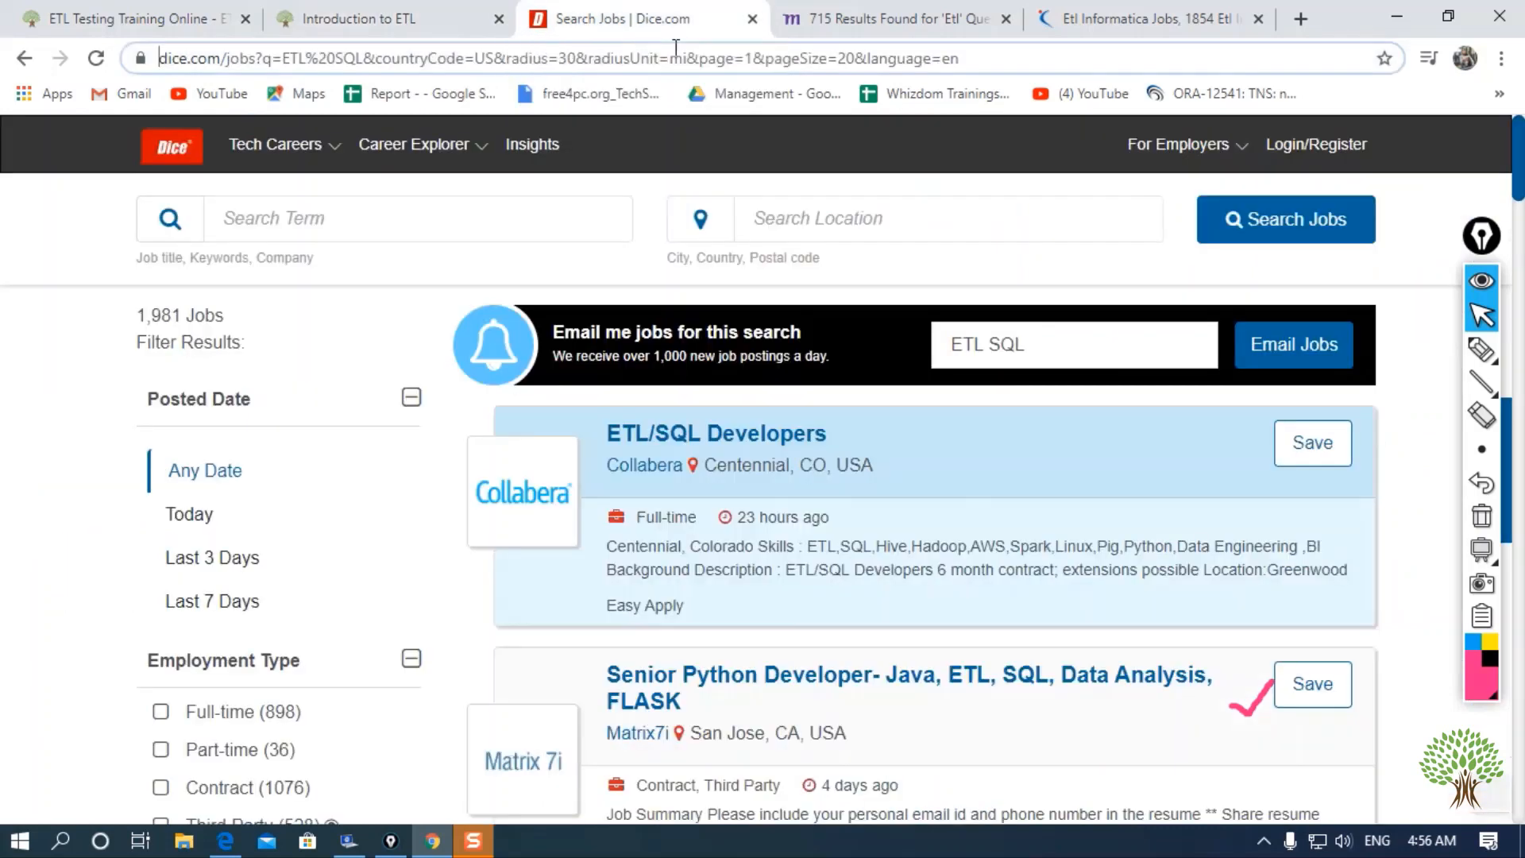
mouse_move(1483, 516)
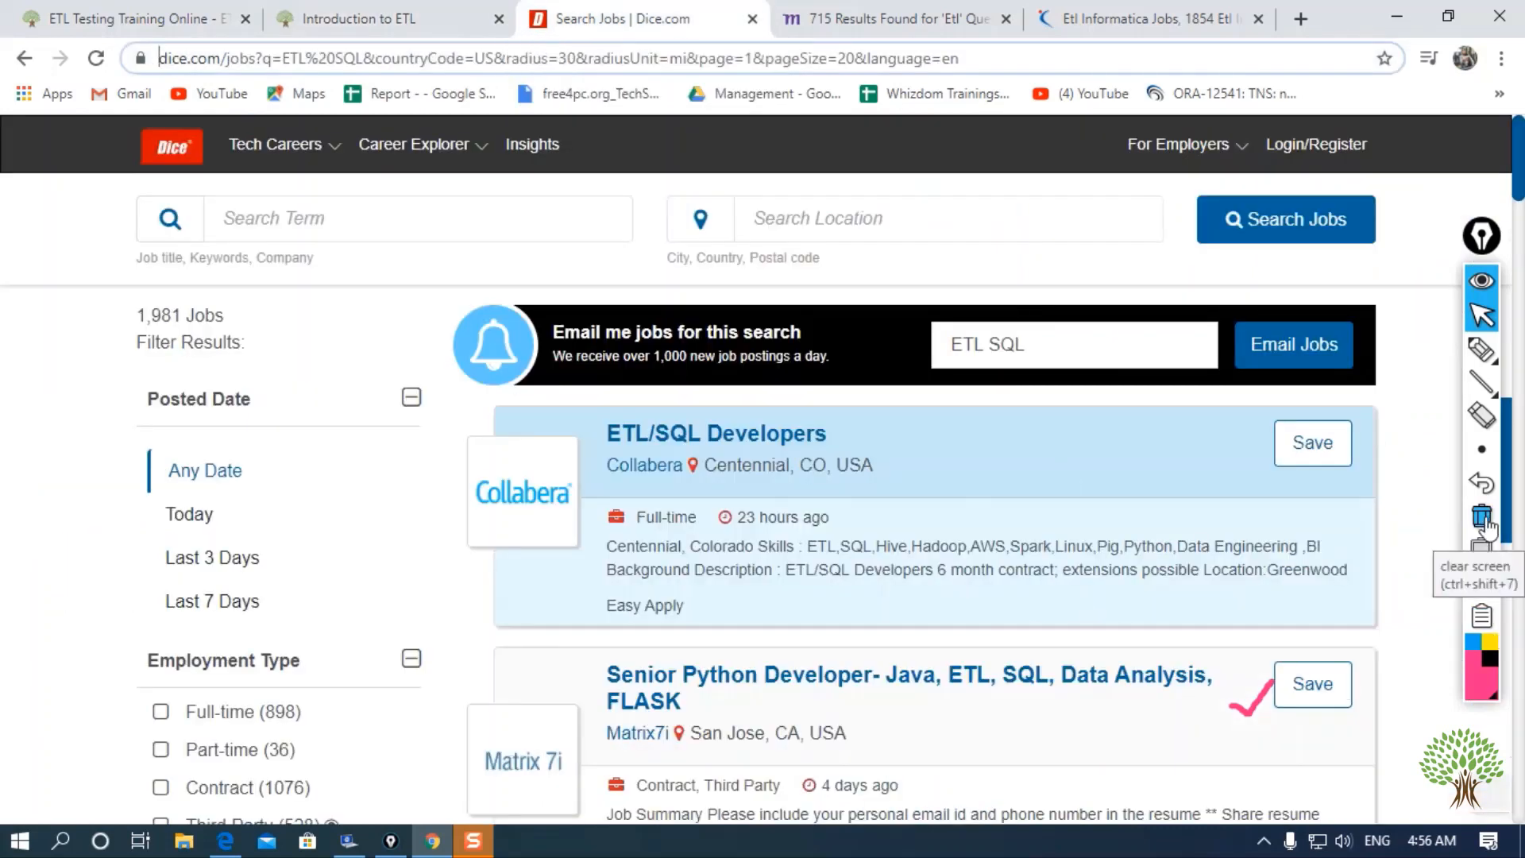
left_click(1482, 517)
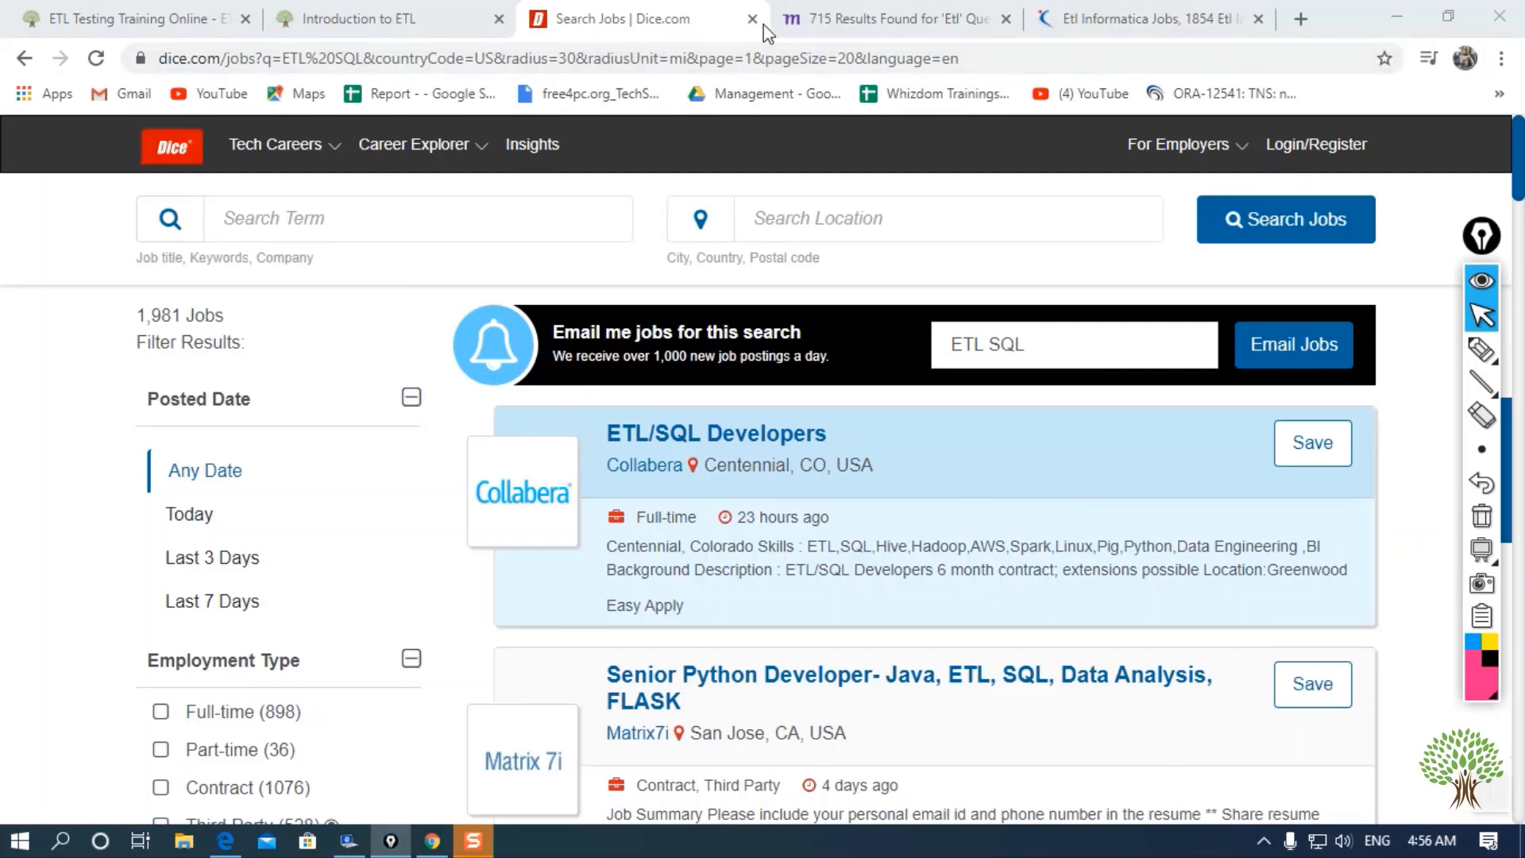
left_click(890, 18)
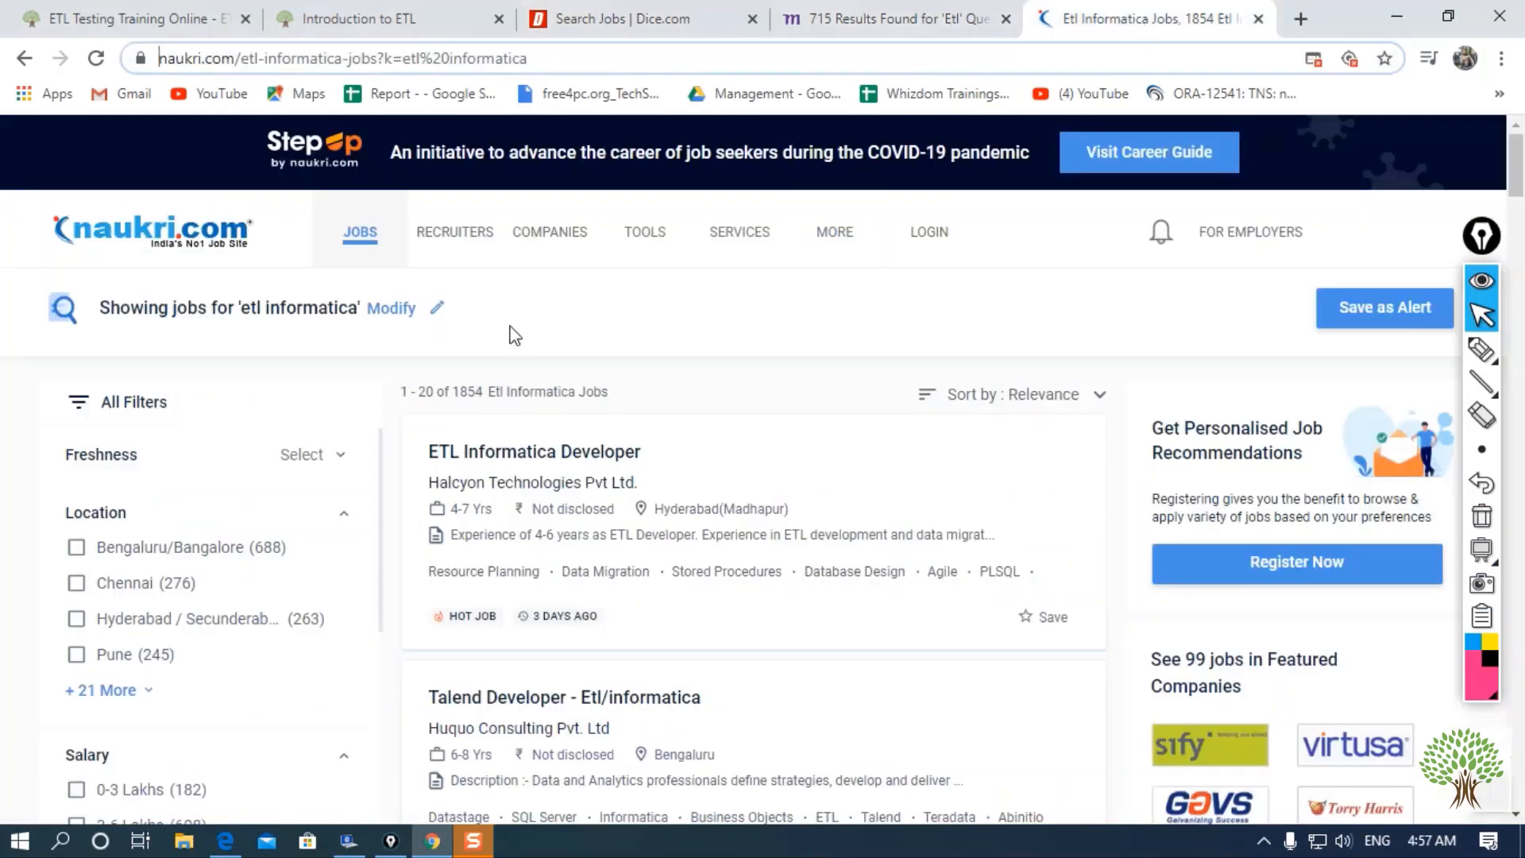
left_click(618, 19)
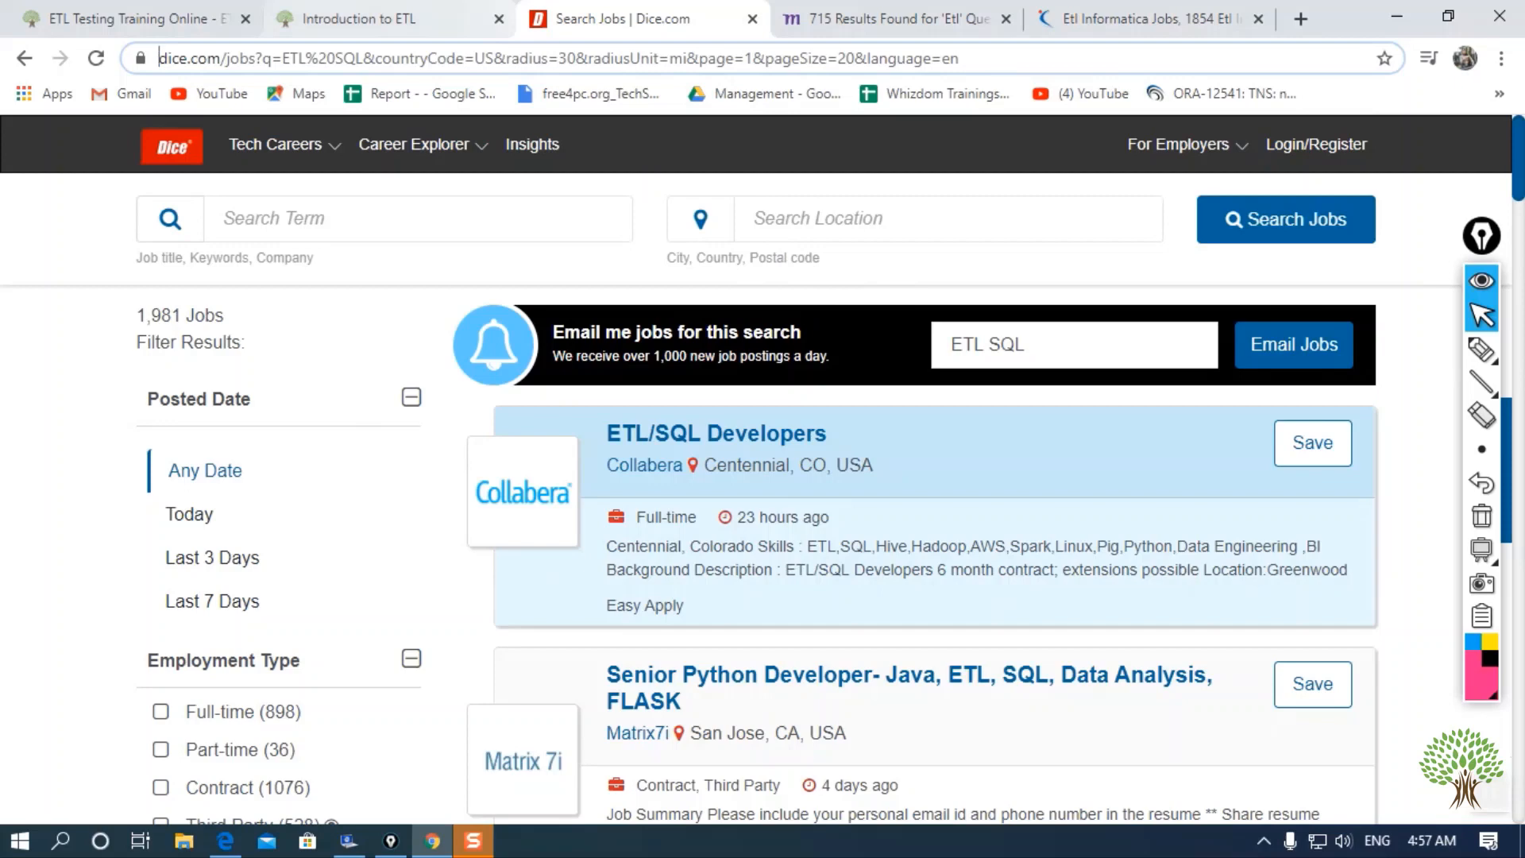
left_click(1148, 18)
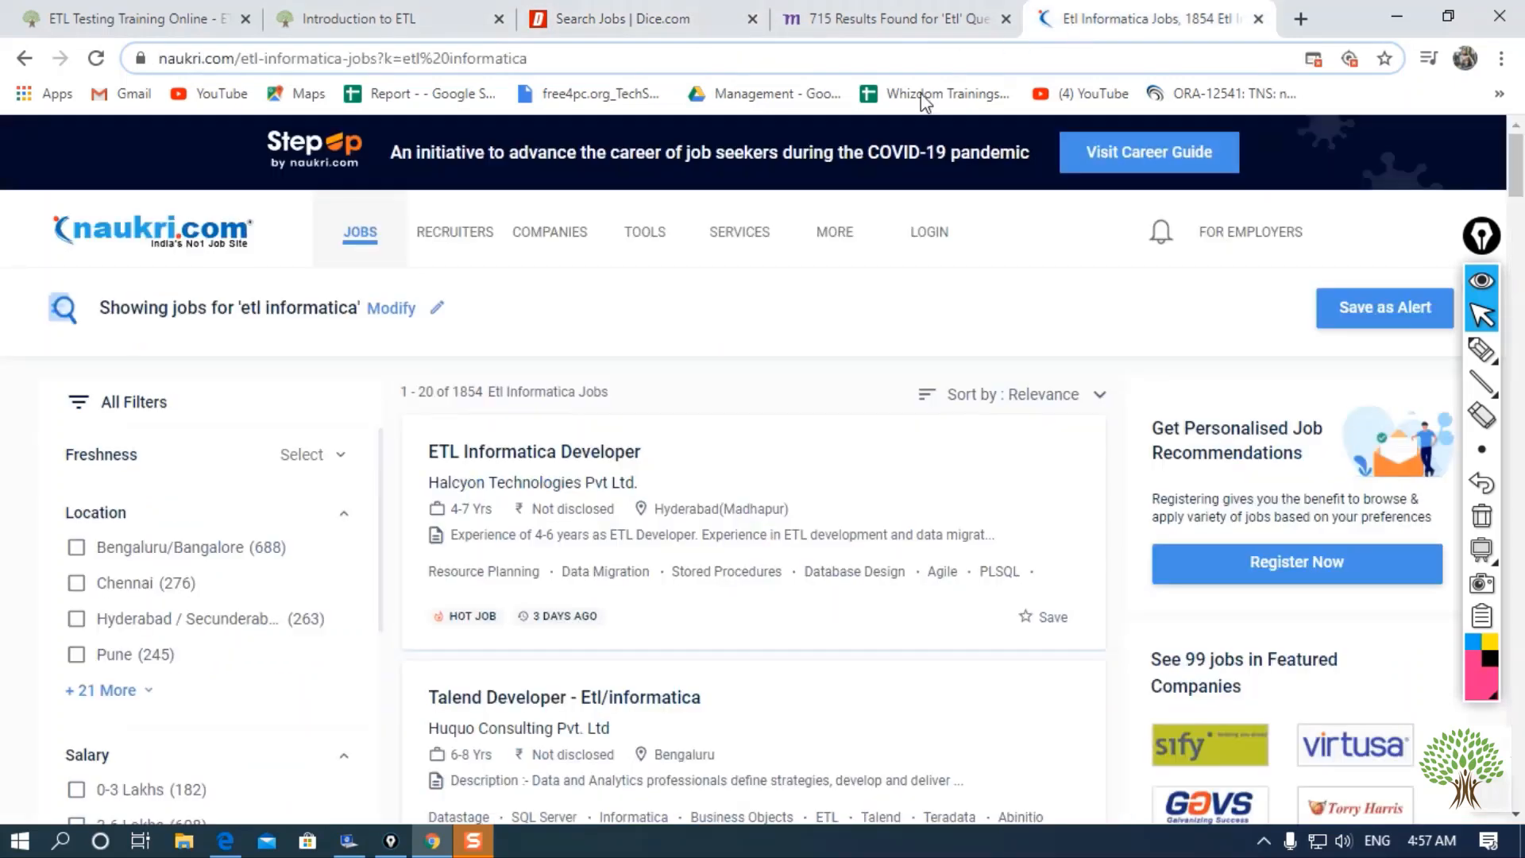
mouse_move(658, 496)
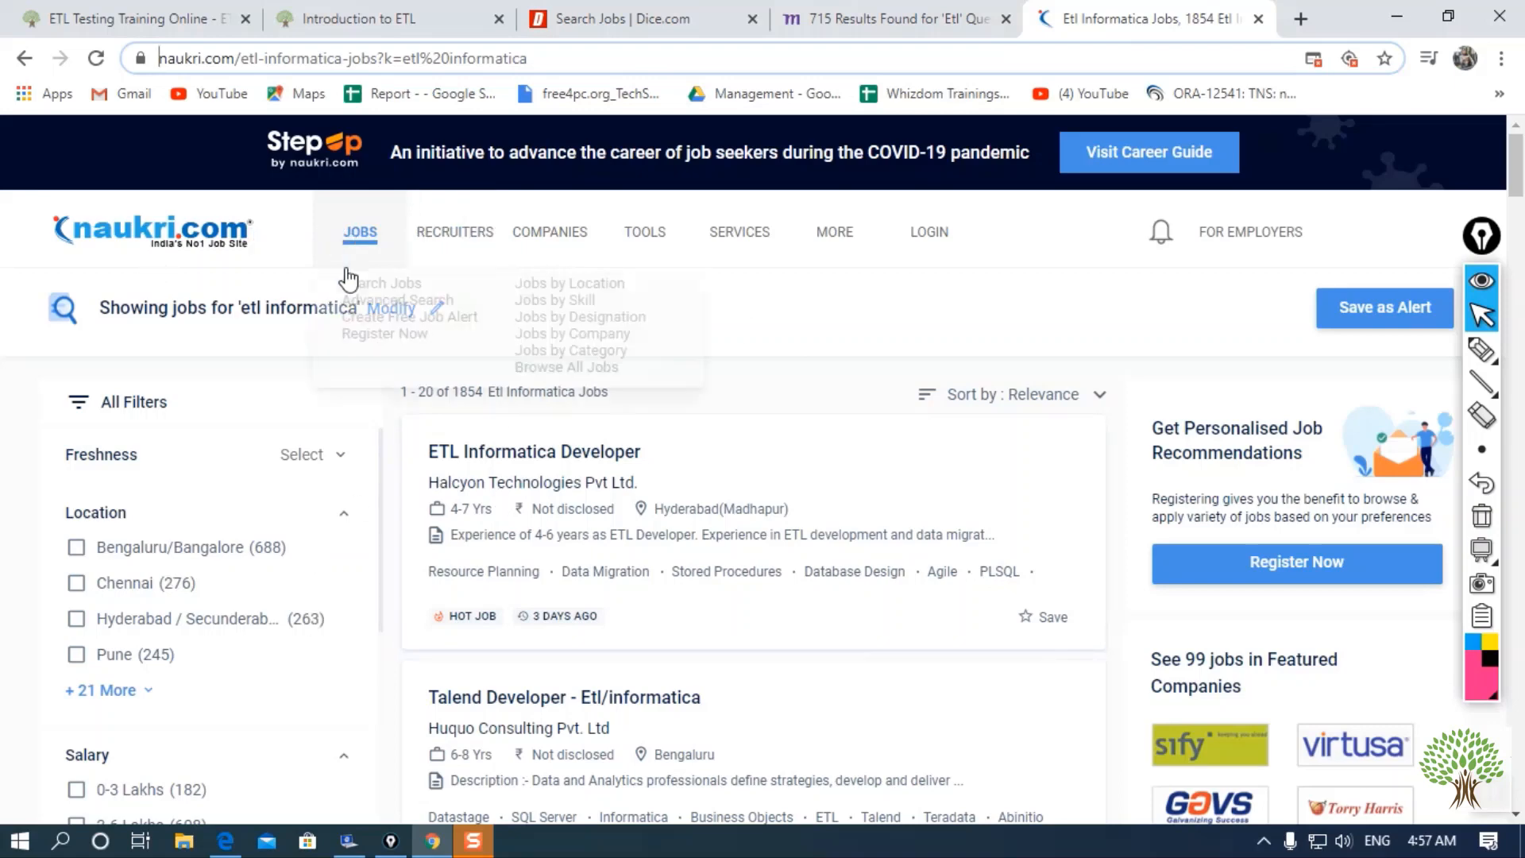
mouse_move(423, 319)
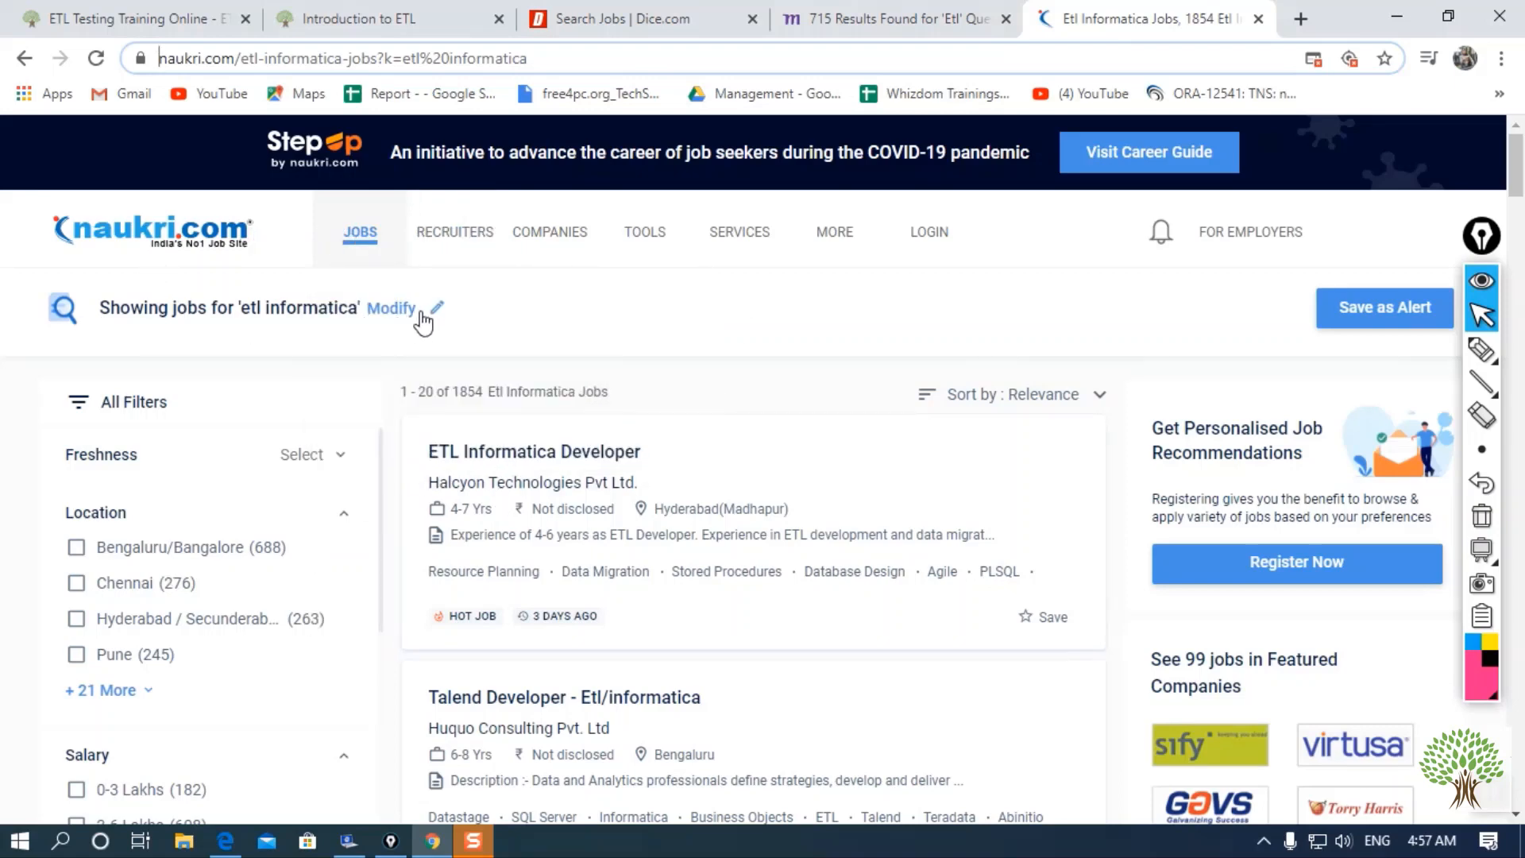
Reload Naukri's etl informatica results and select the updated 1,853 job count.
left_click(392, 307)
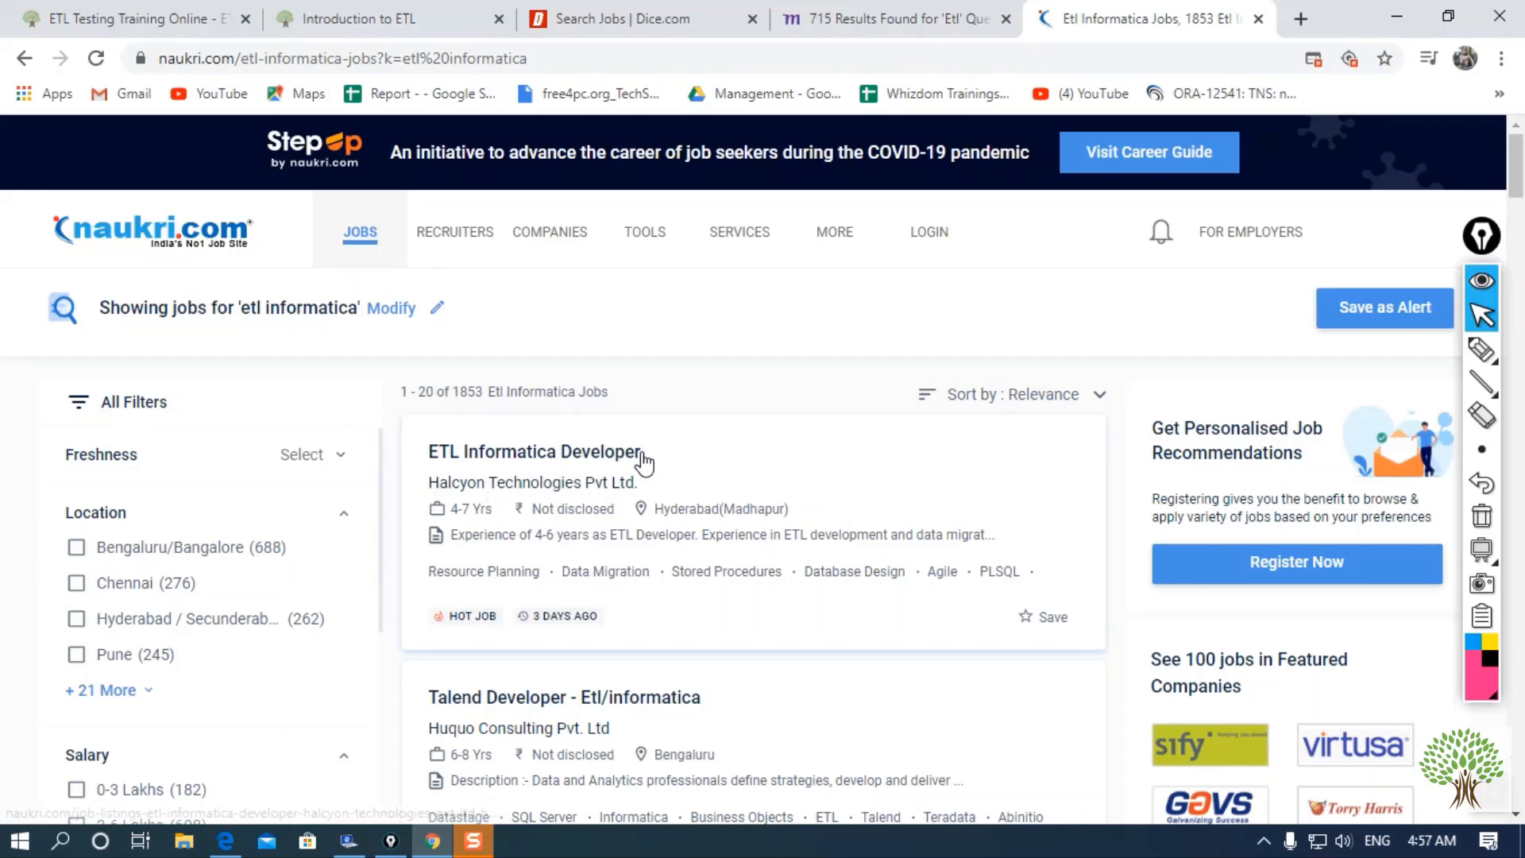
double_click(467, 391)
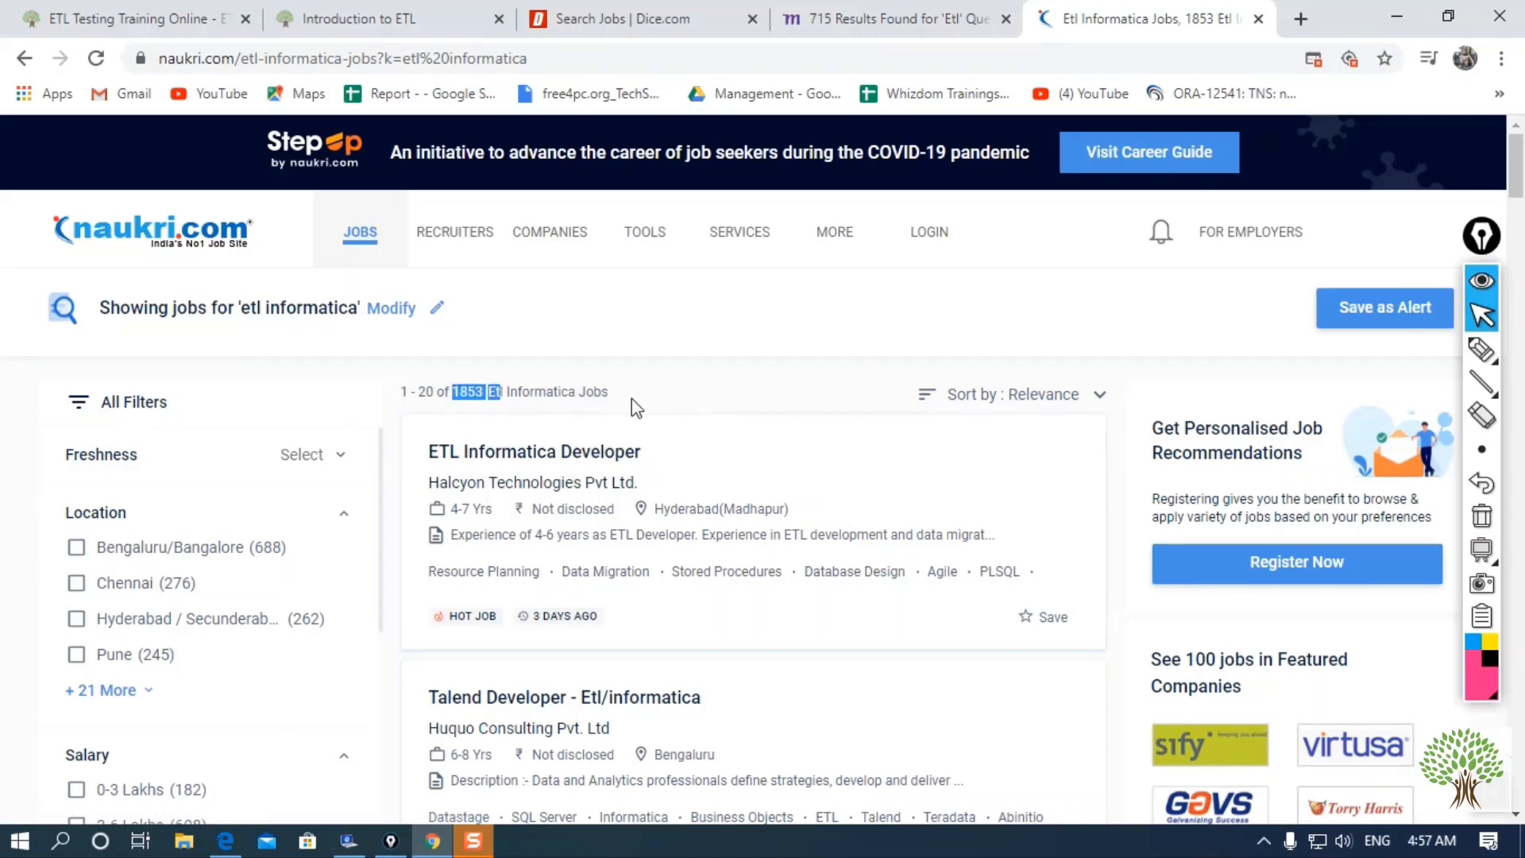
Change Naukri's search keywords to 'tableau' and scroll the 2,307 results.
left_click(391, 307)
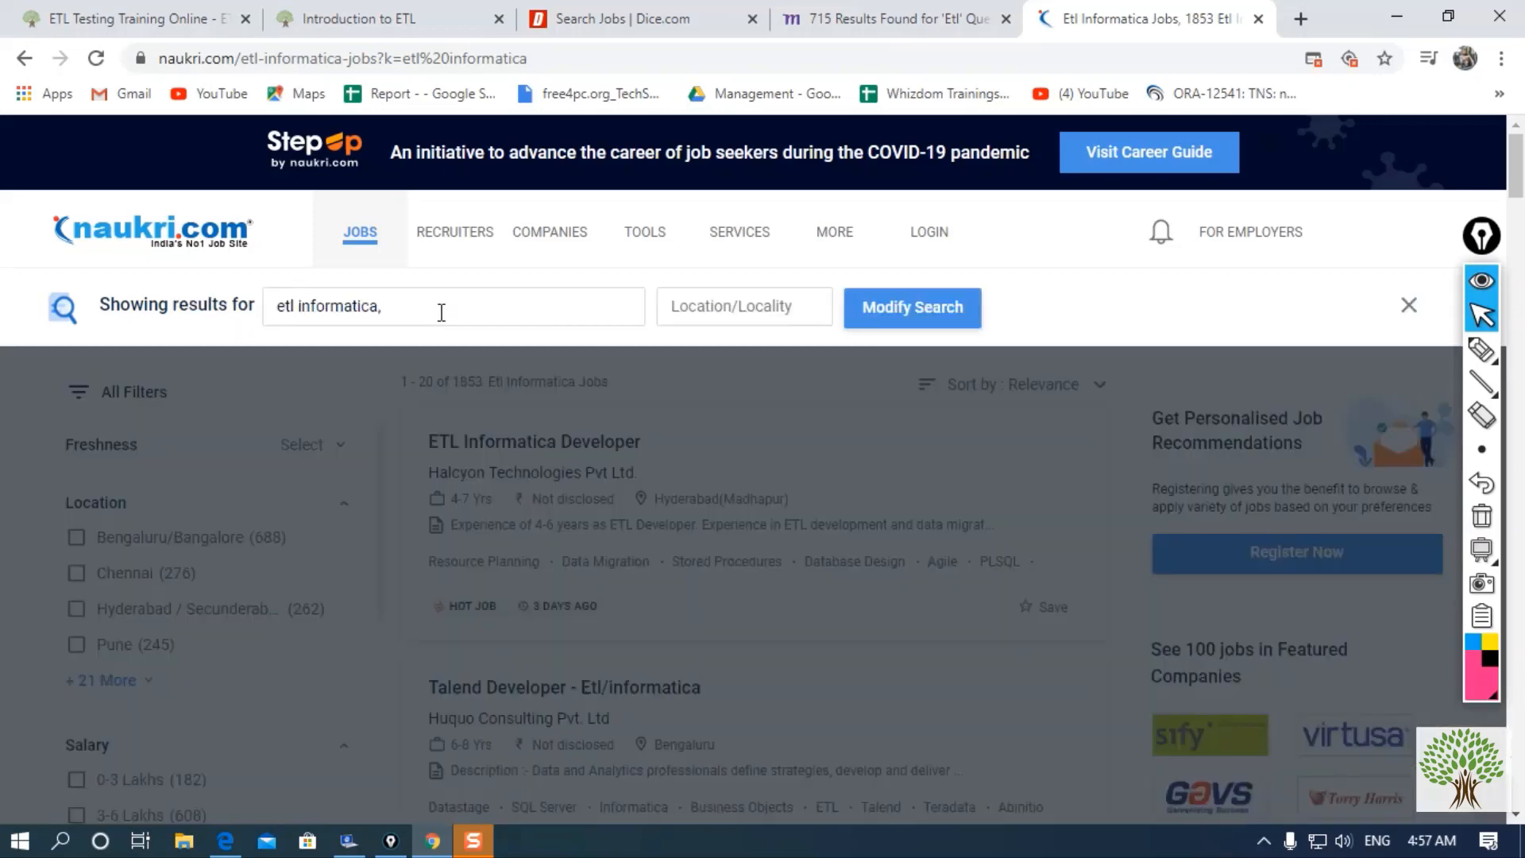
type("ta")
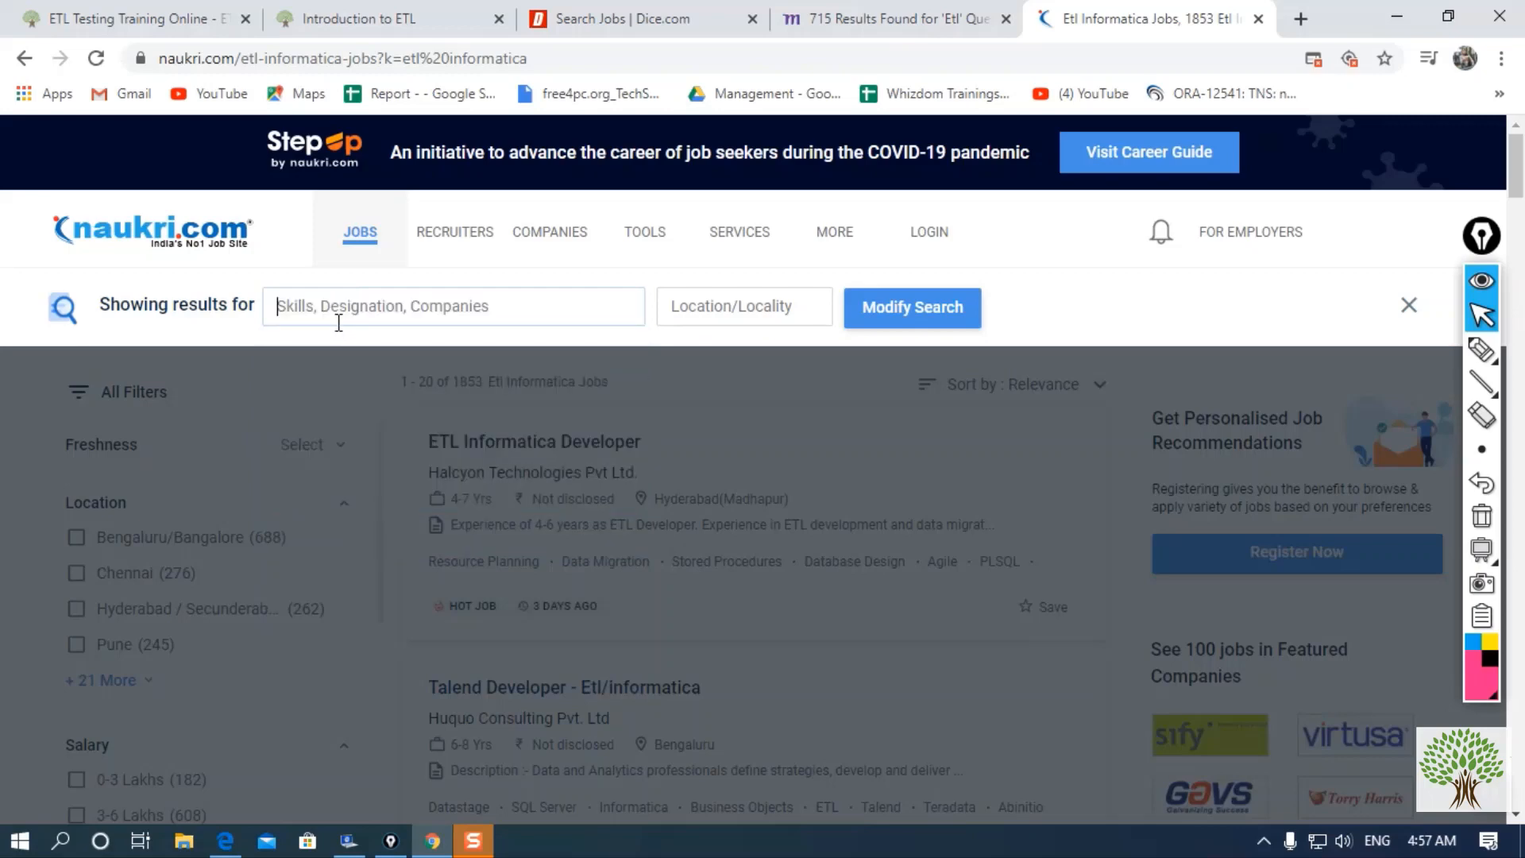
type("tableau")
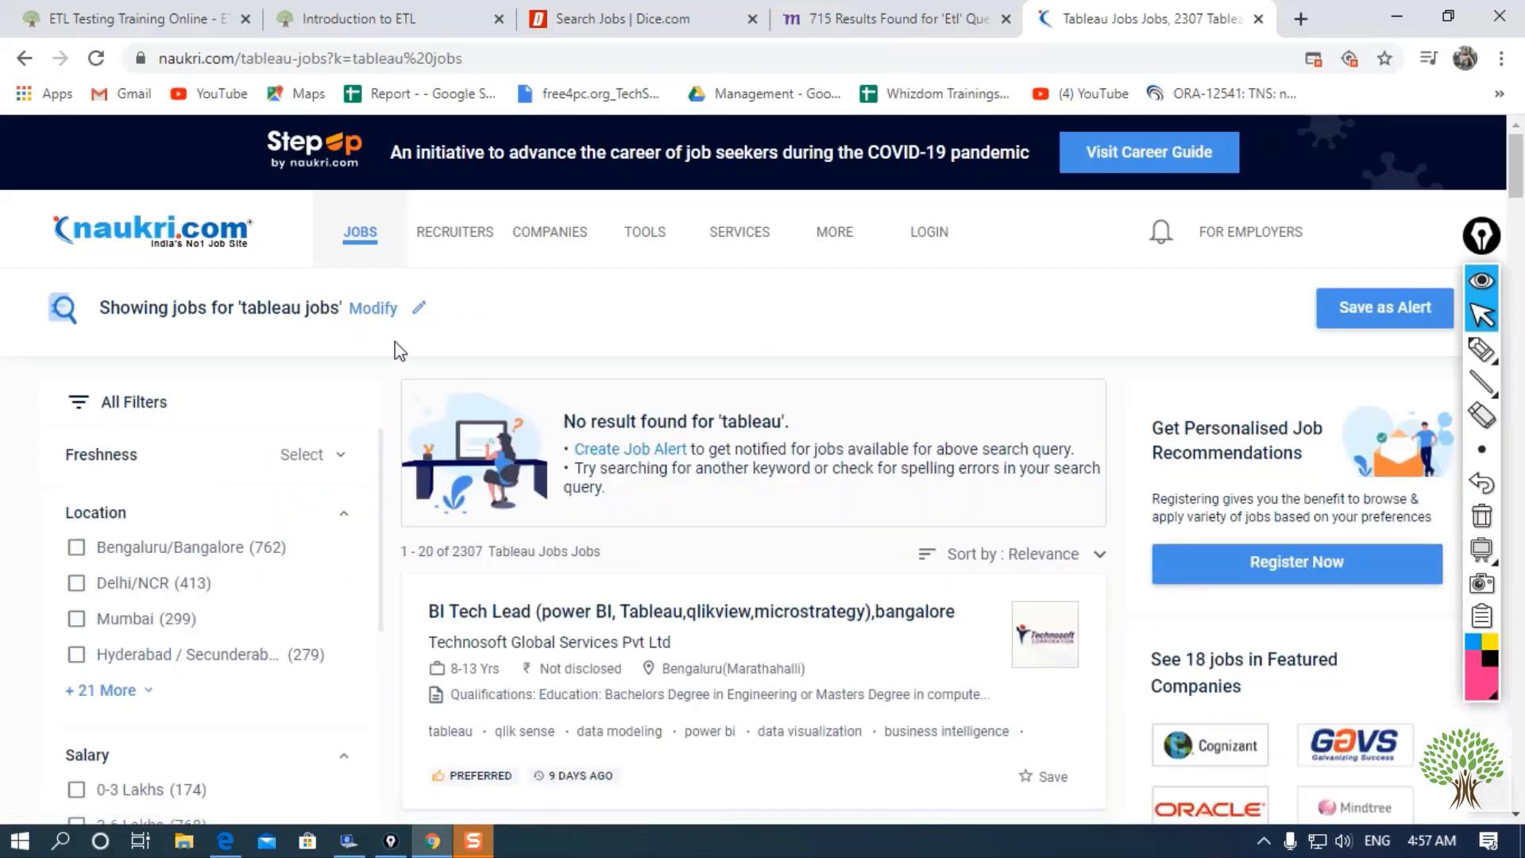
scroll("down", 3)
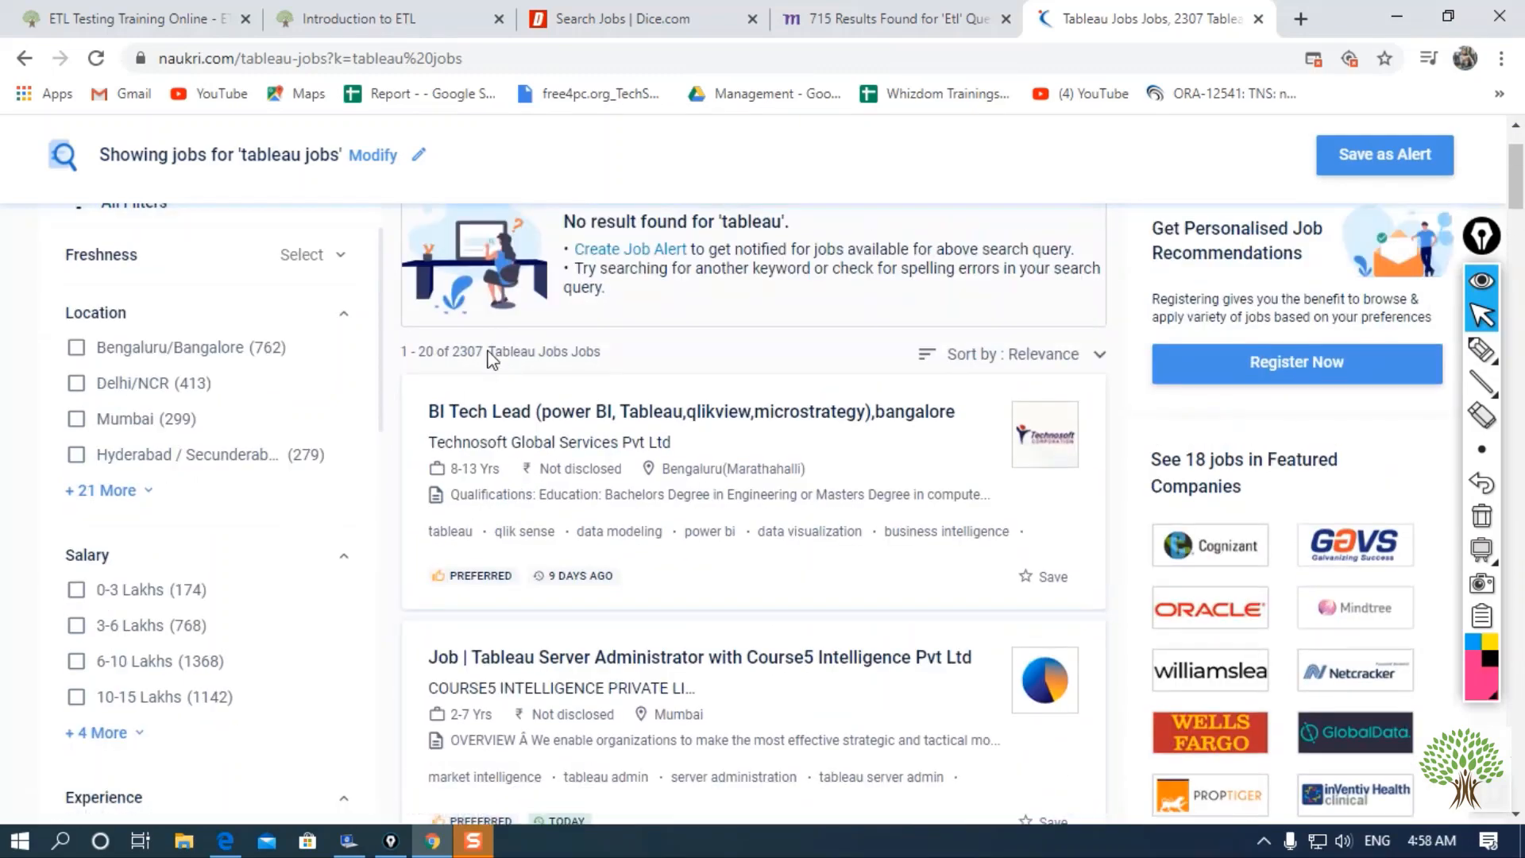
mouse_move(463, 351)
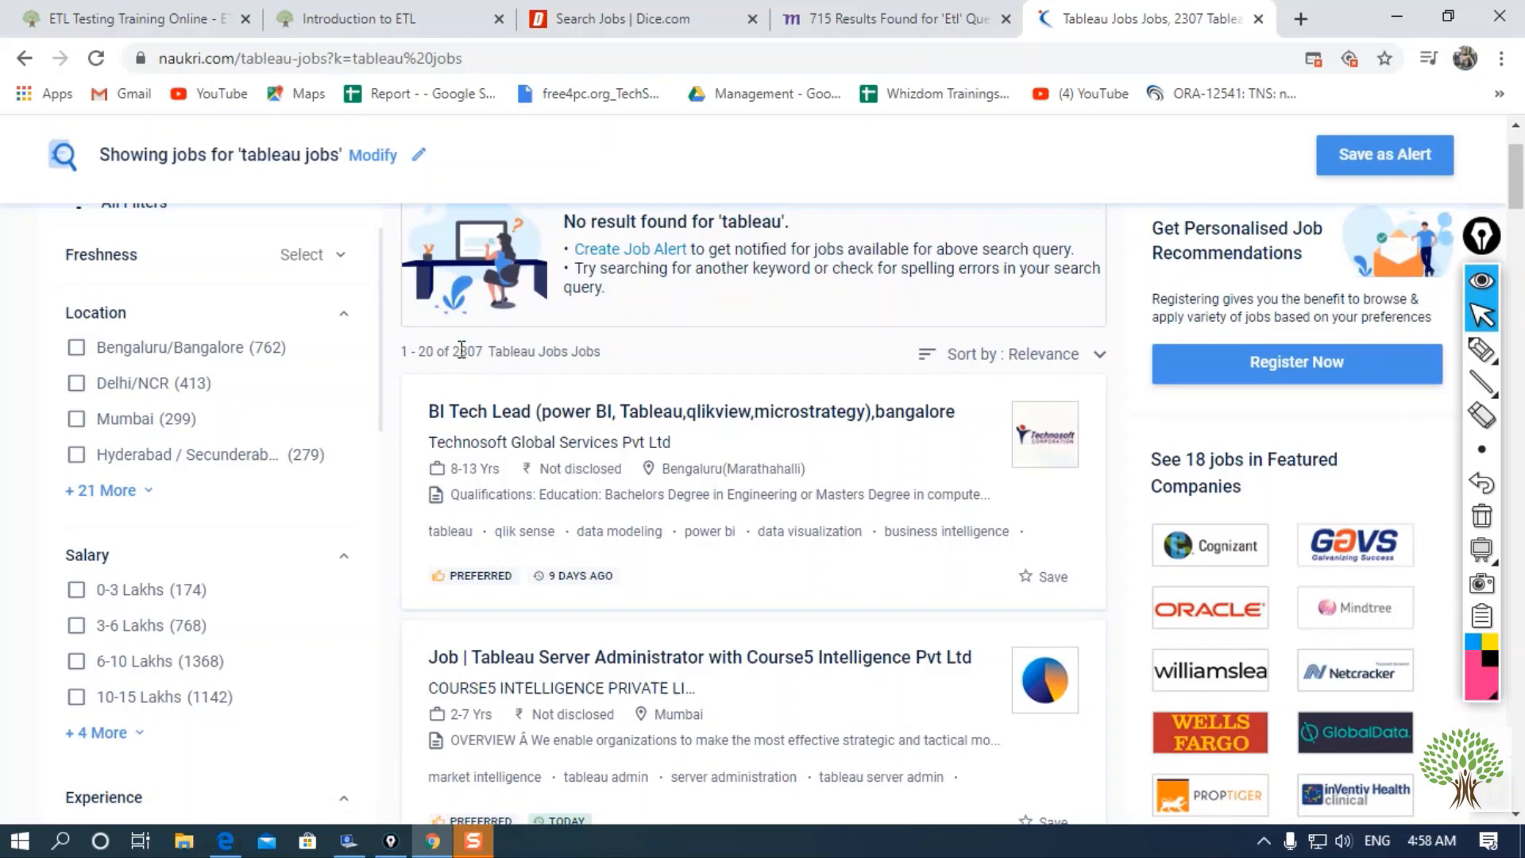
mouse_move(642, 376)
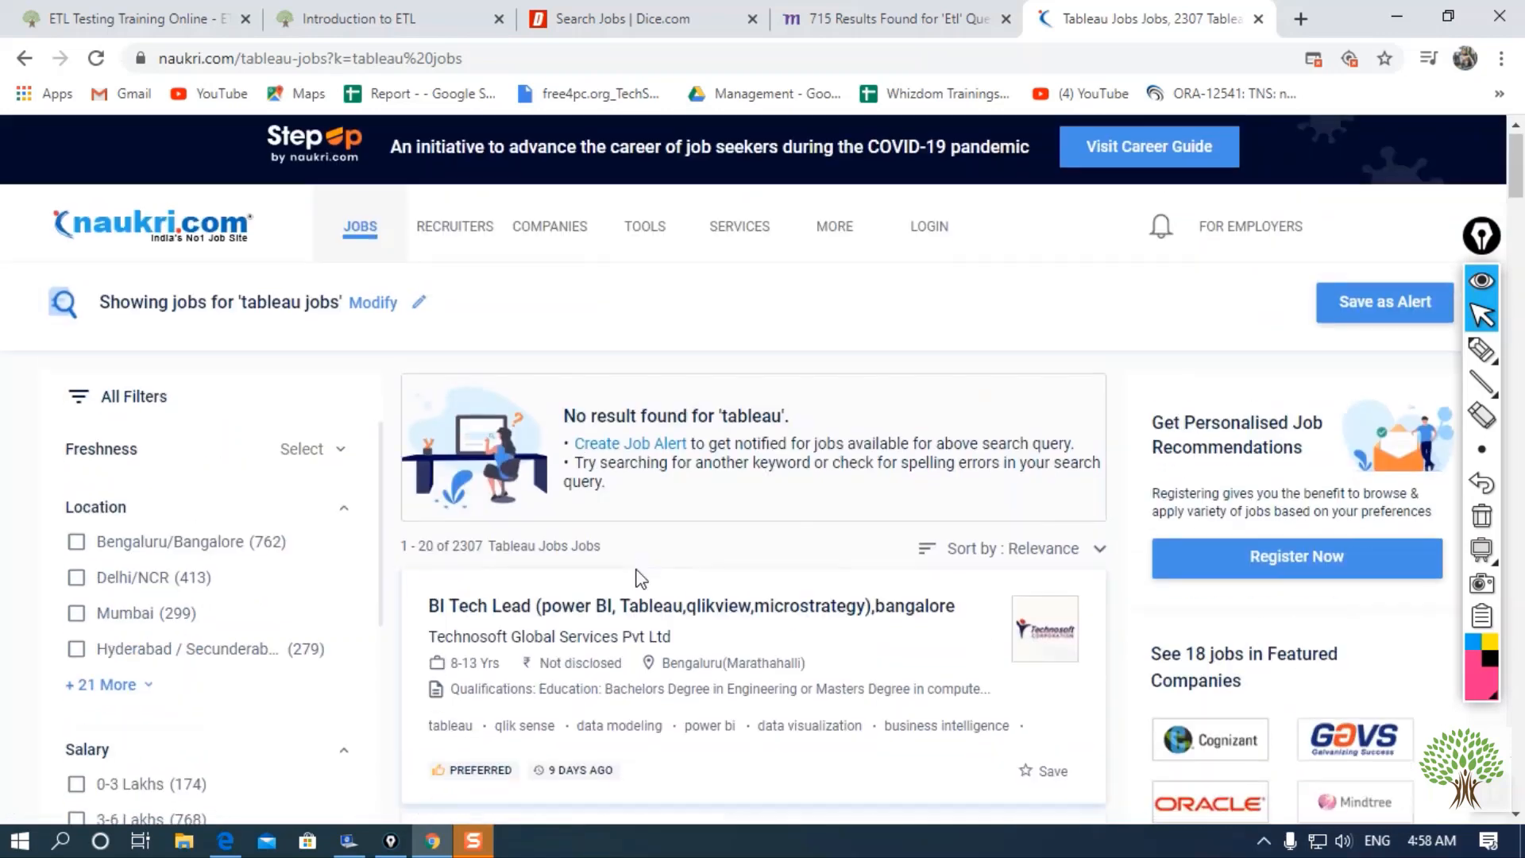
Change Naukri's search keywords to 'sql job' and select the 53,882 result count.
left_click(372, 302)
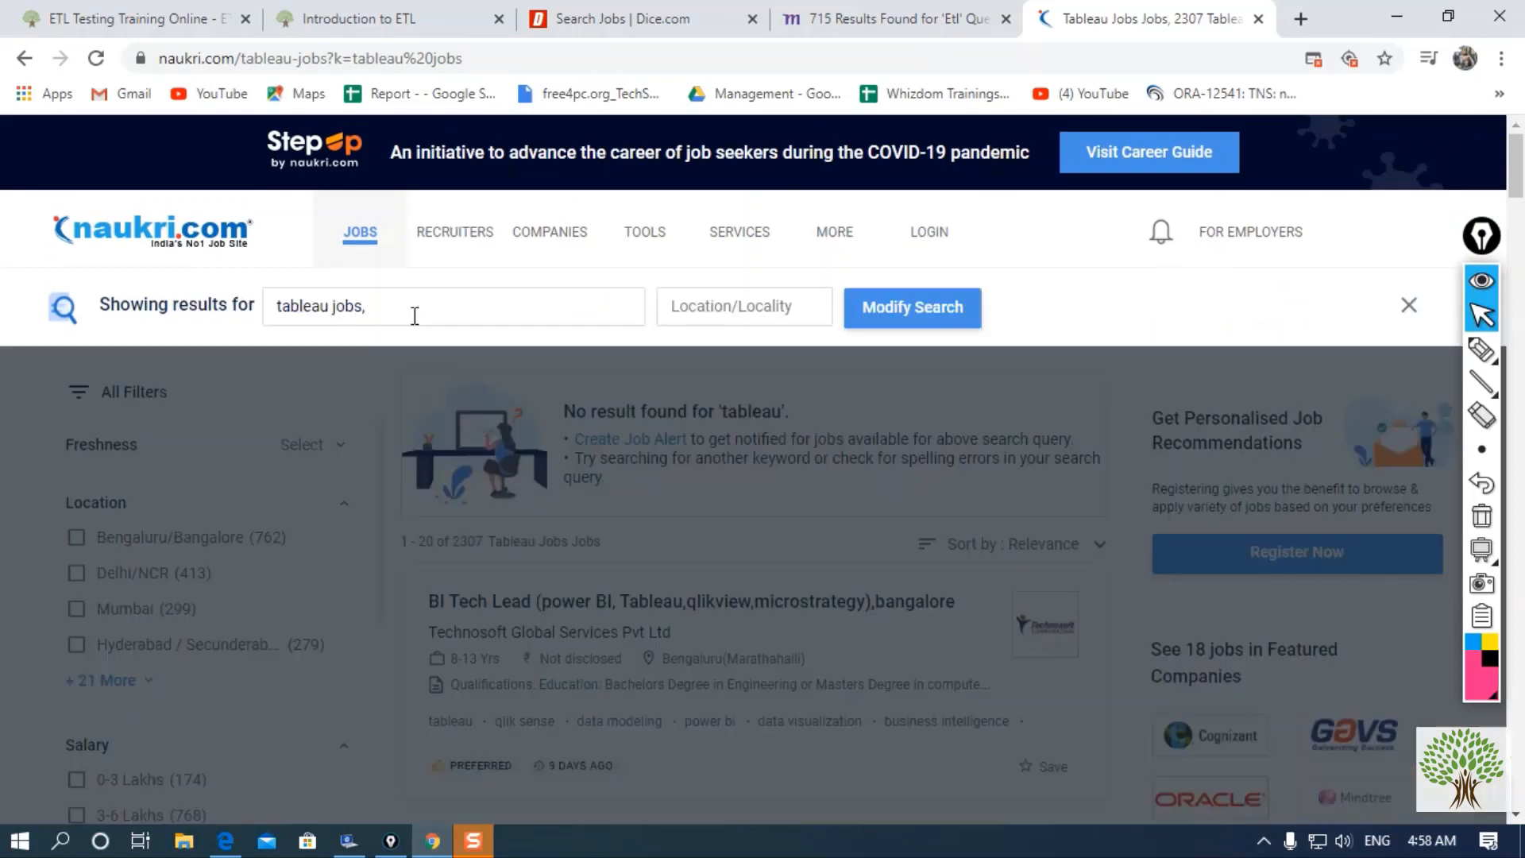
type("s")
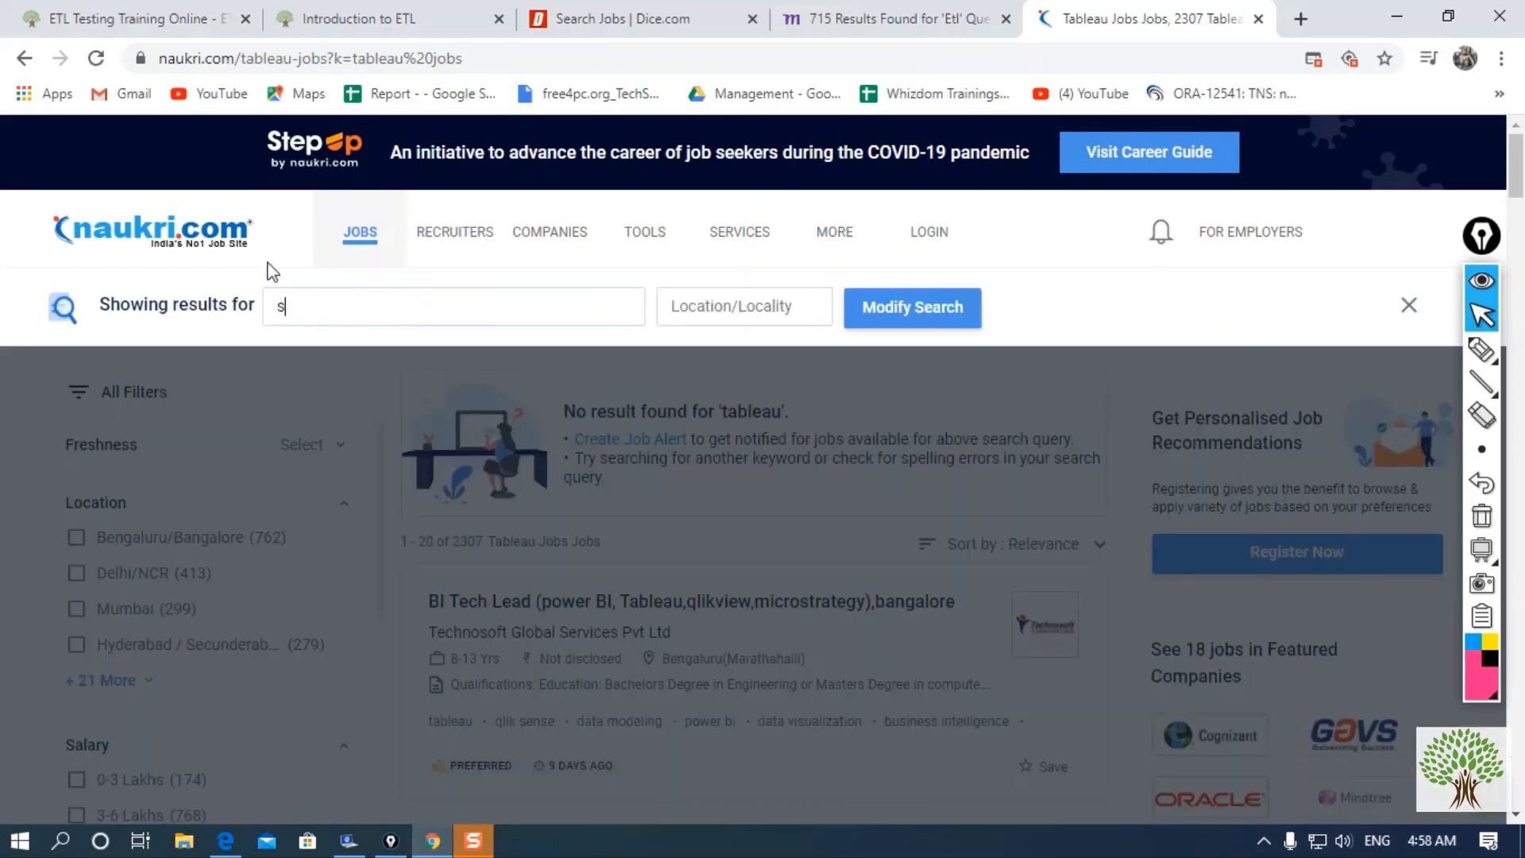
type("ql job")
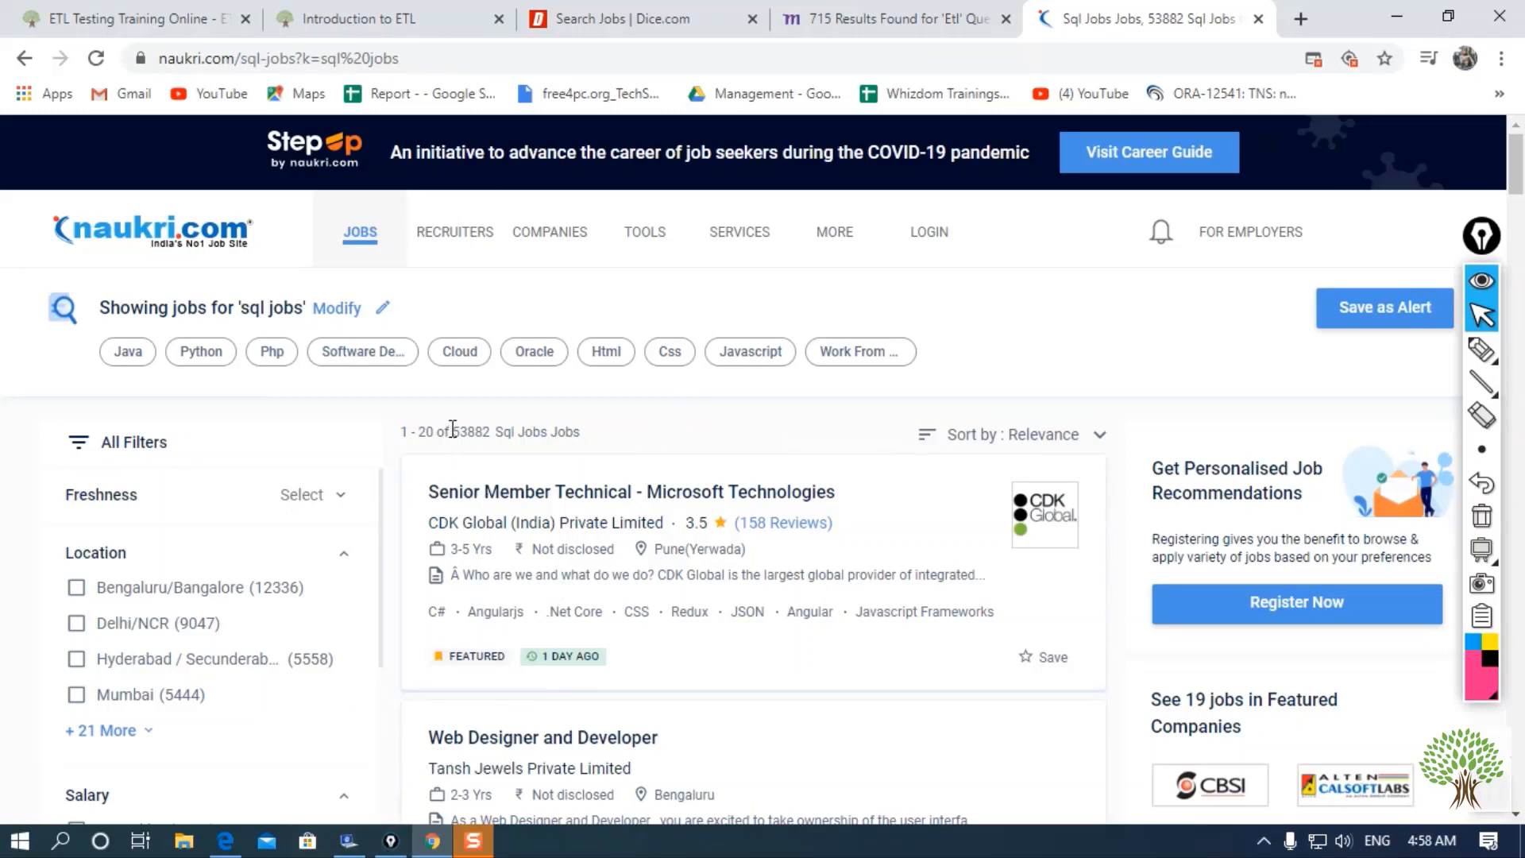
double_click(472, 432)
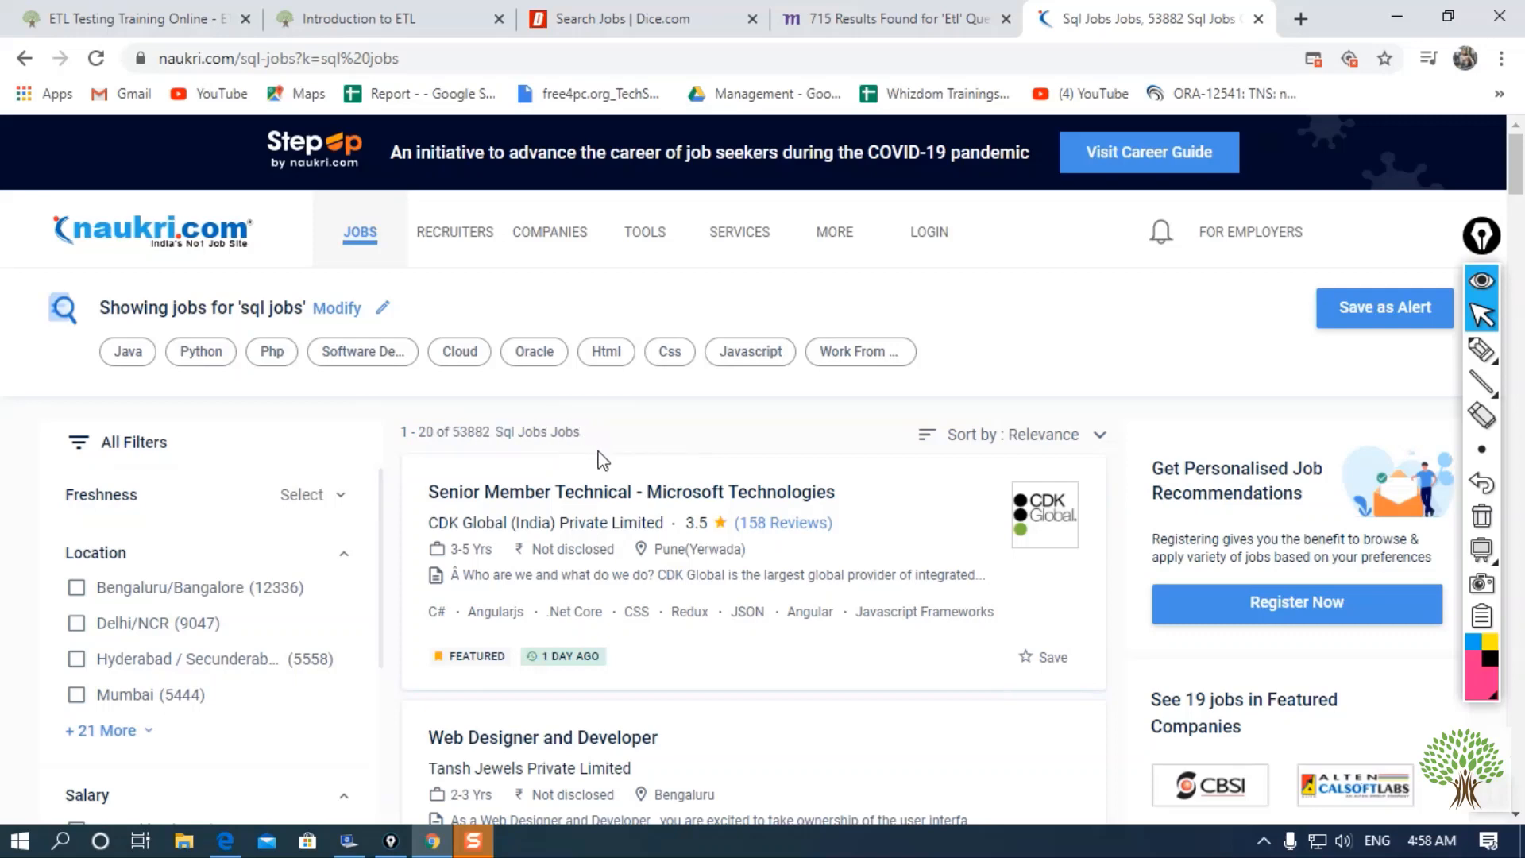
mouse_move(584, 87)
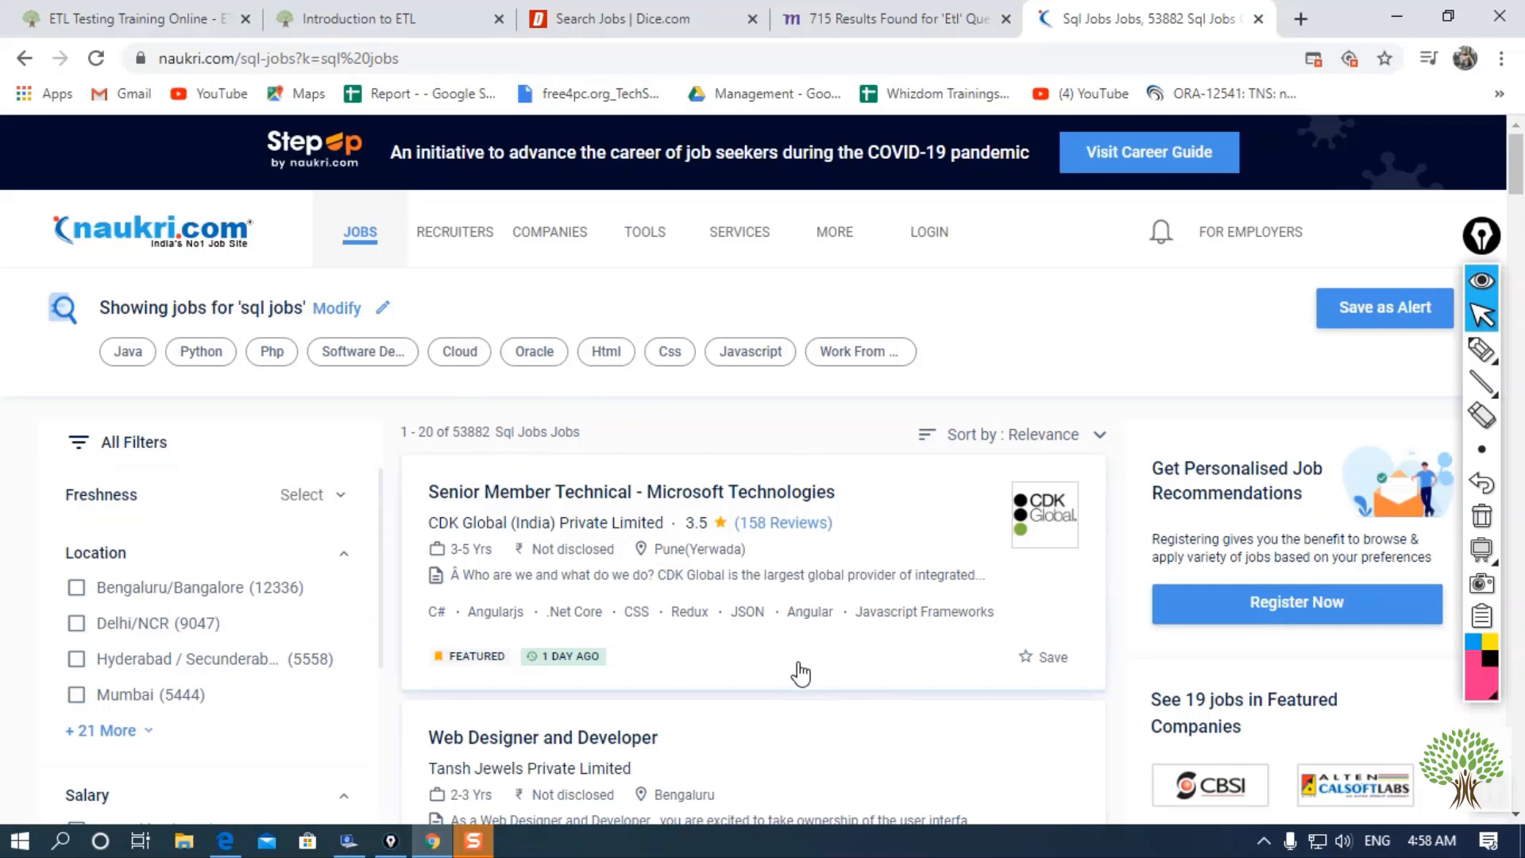
Try 'inf' in Monster's Etl search box, discard it, and compare with Naukri's SQL results.
left_click(890, 18)
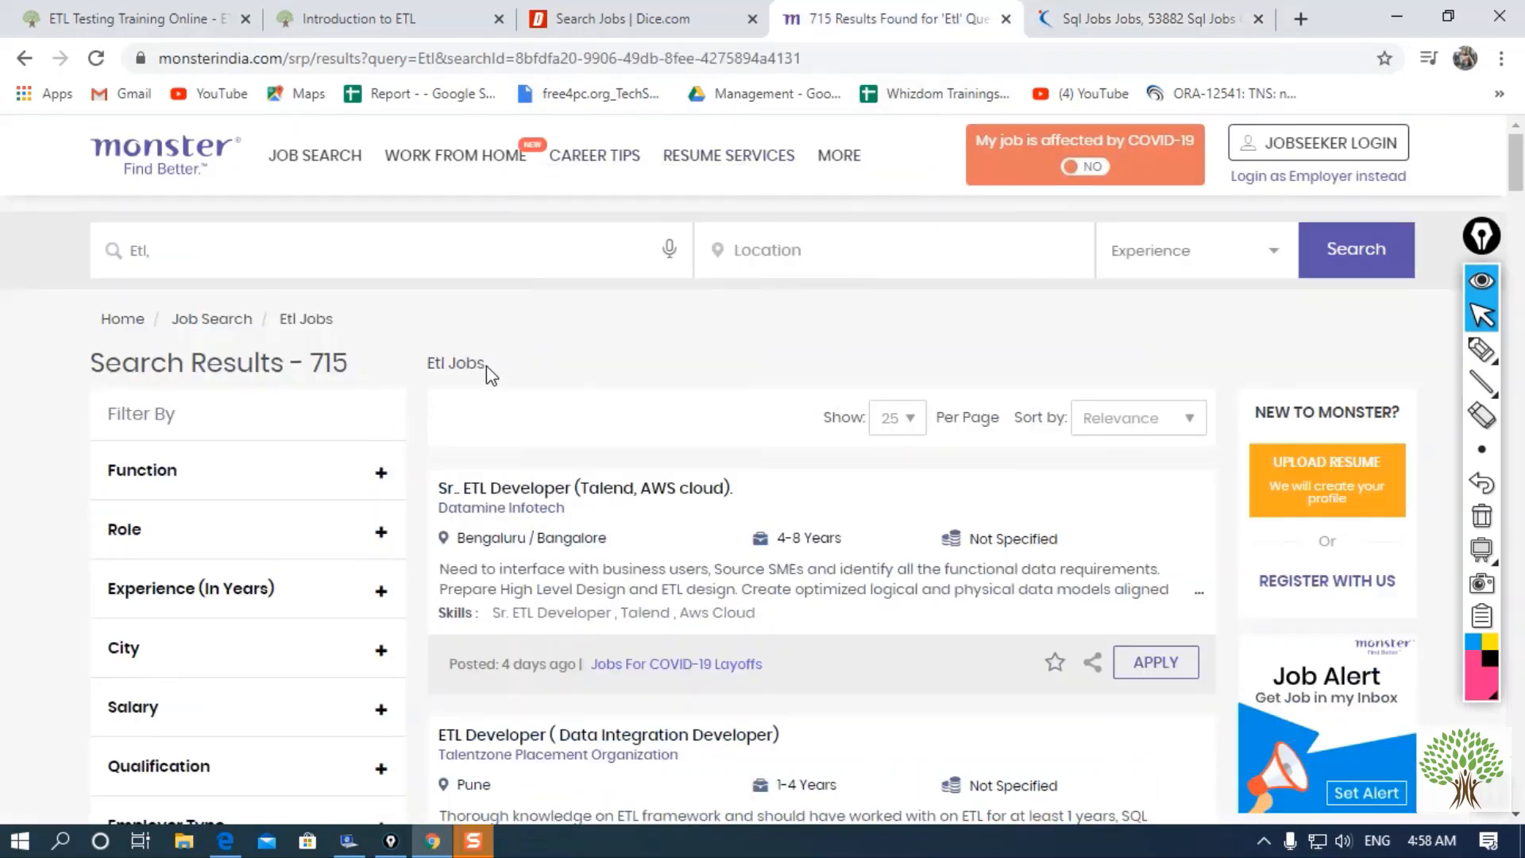
double_click(326, 363)
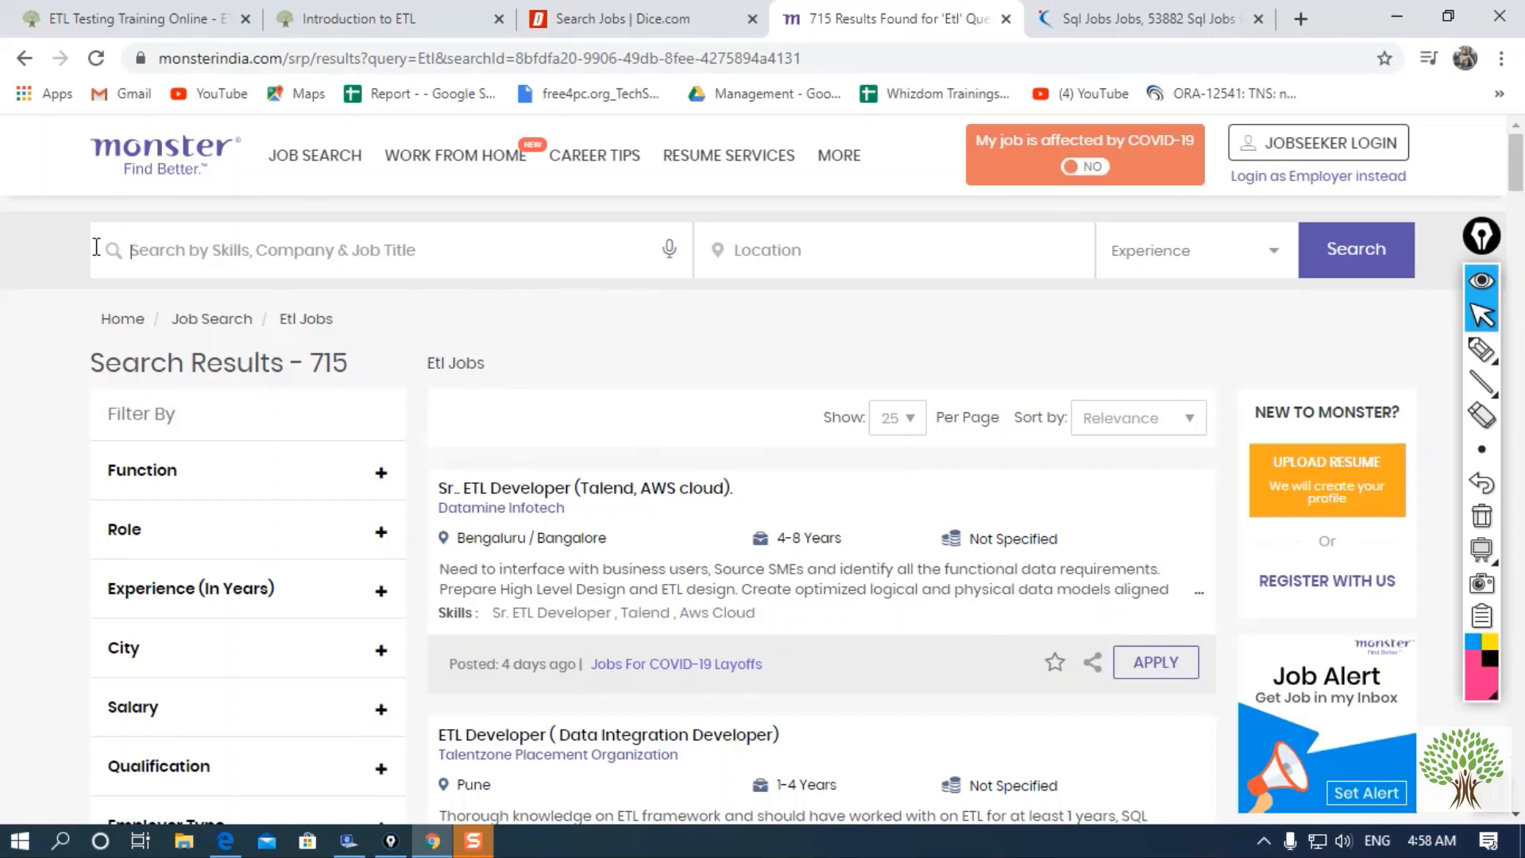
type("inf")
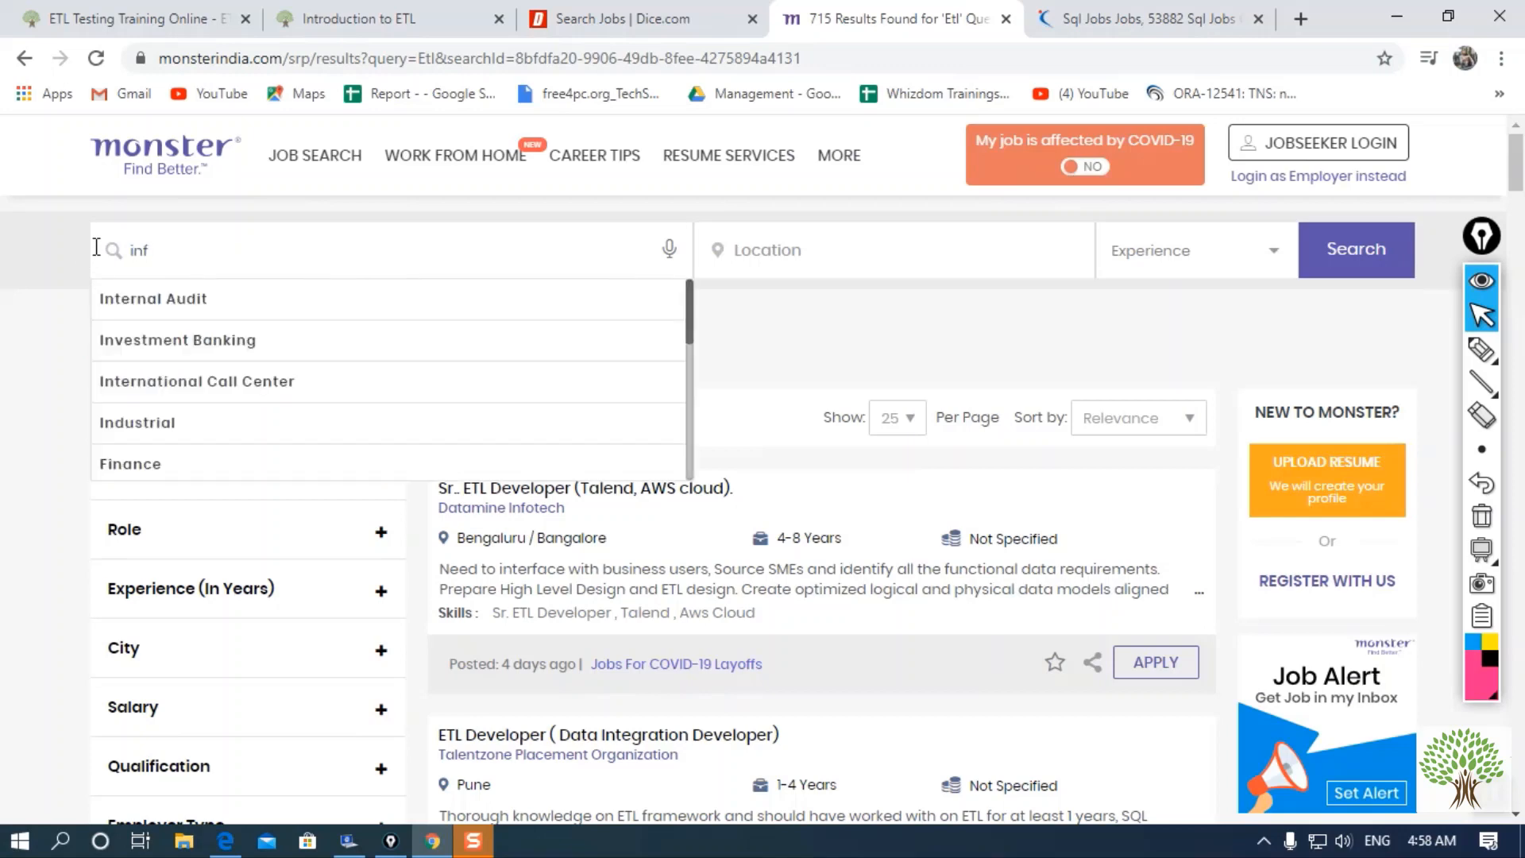
key("BackSpace")
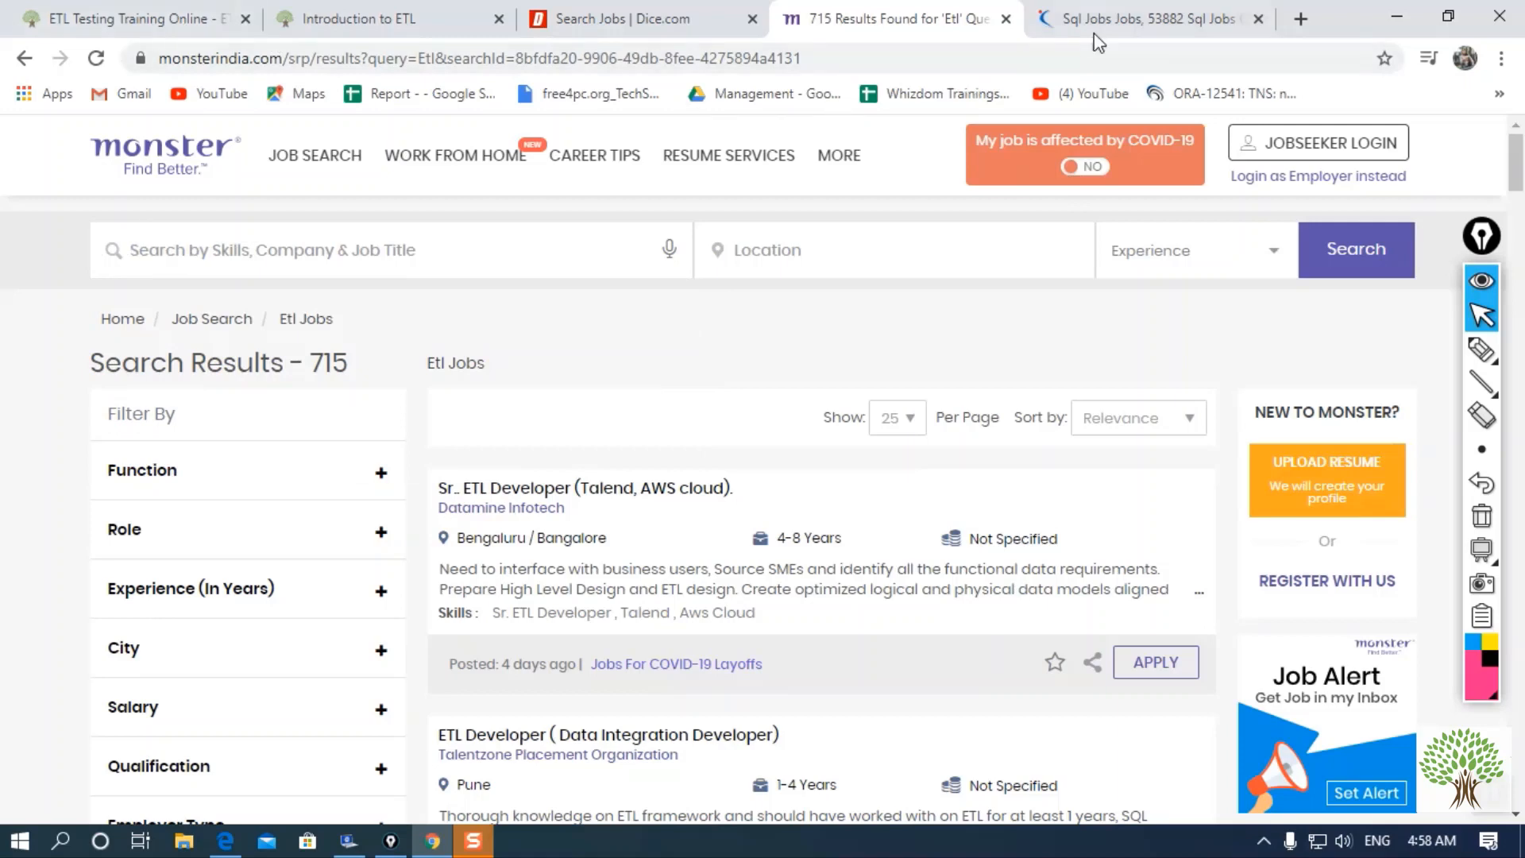
left_click(1148, 18)
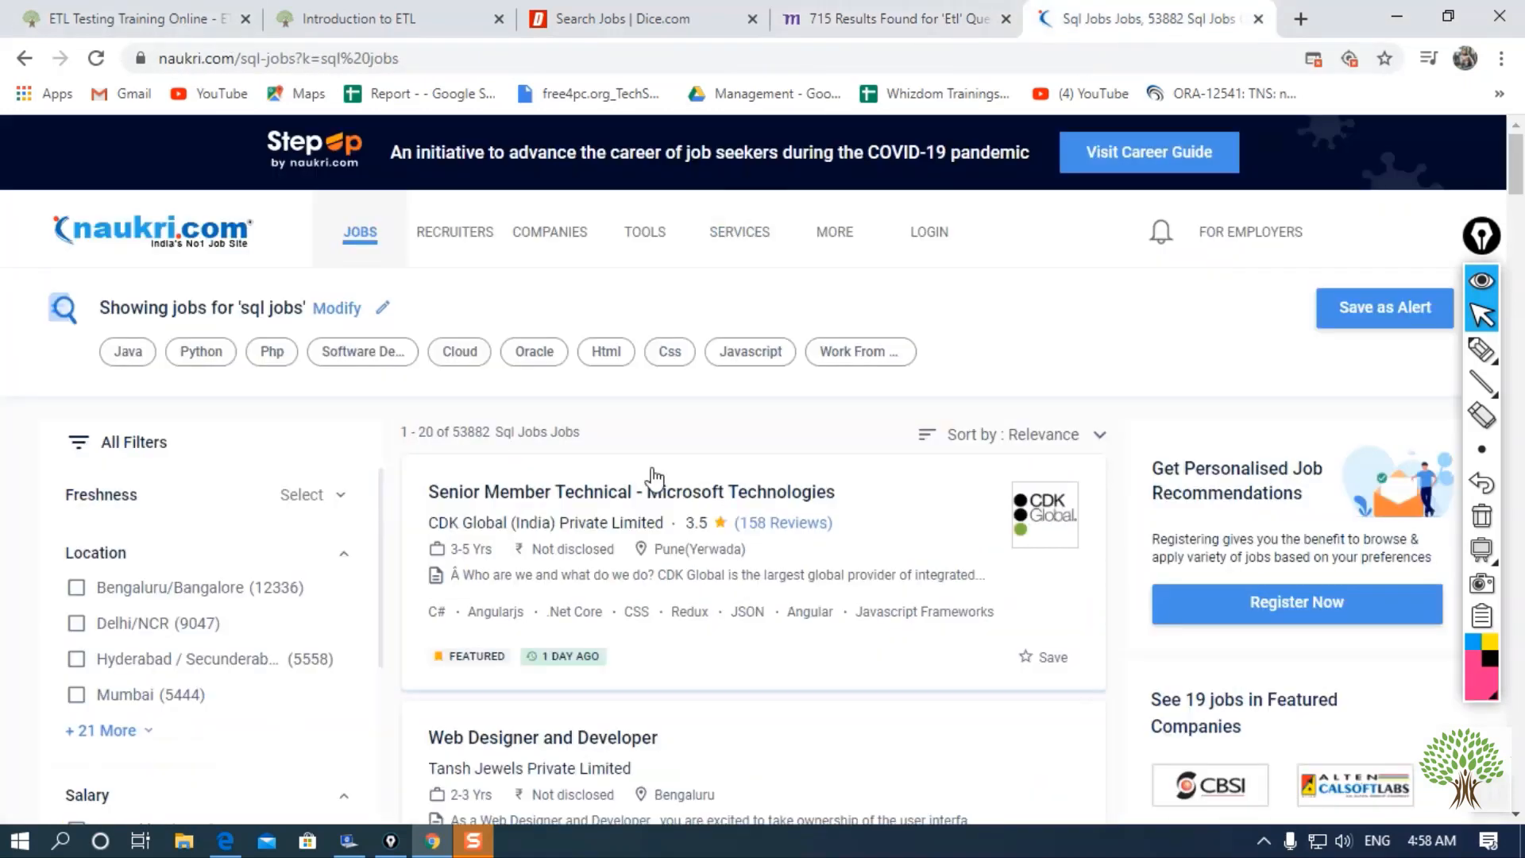
mouse_move(546, 563)
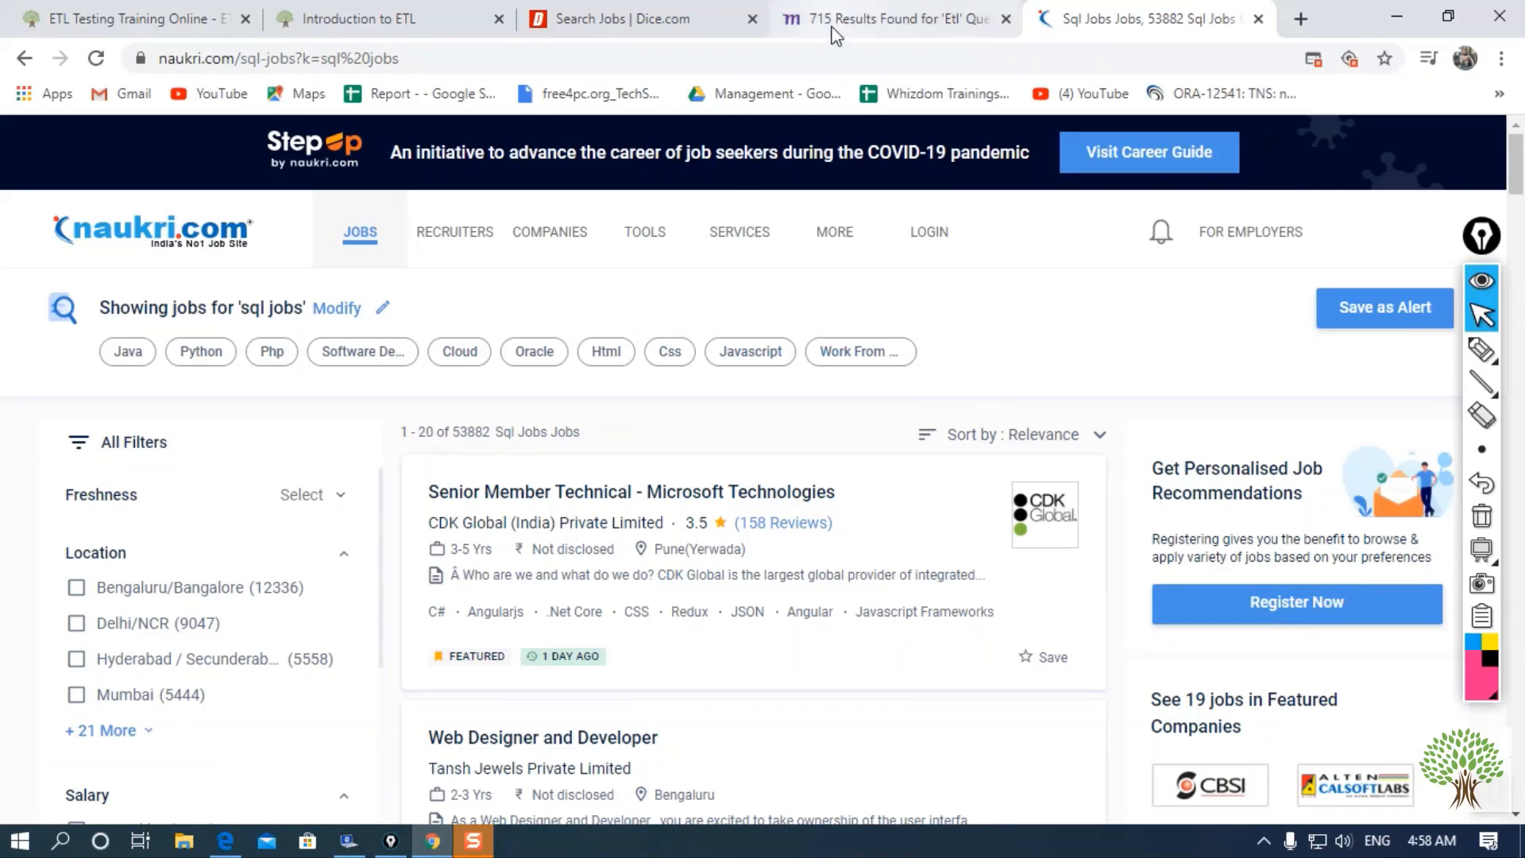
left_click(892, 18)
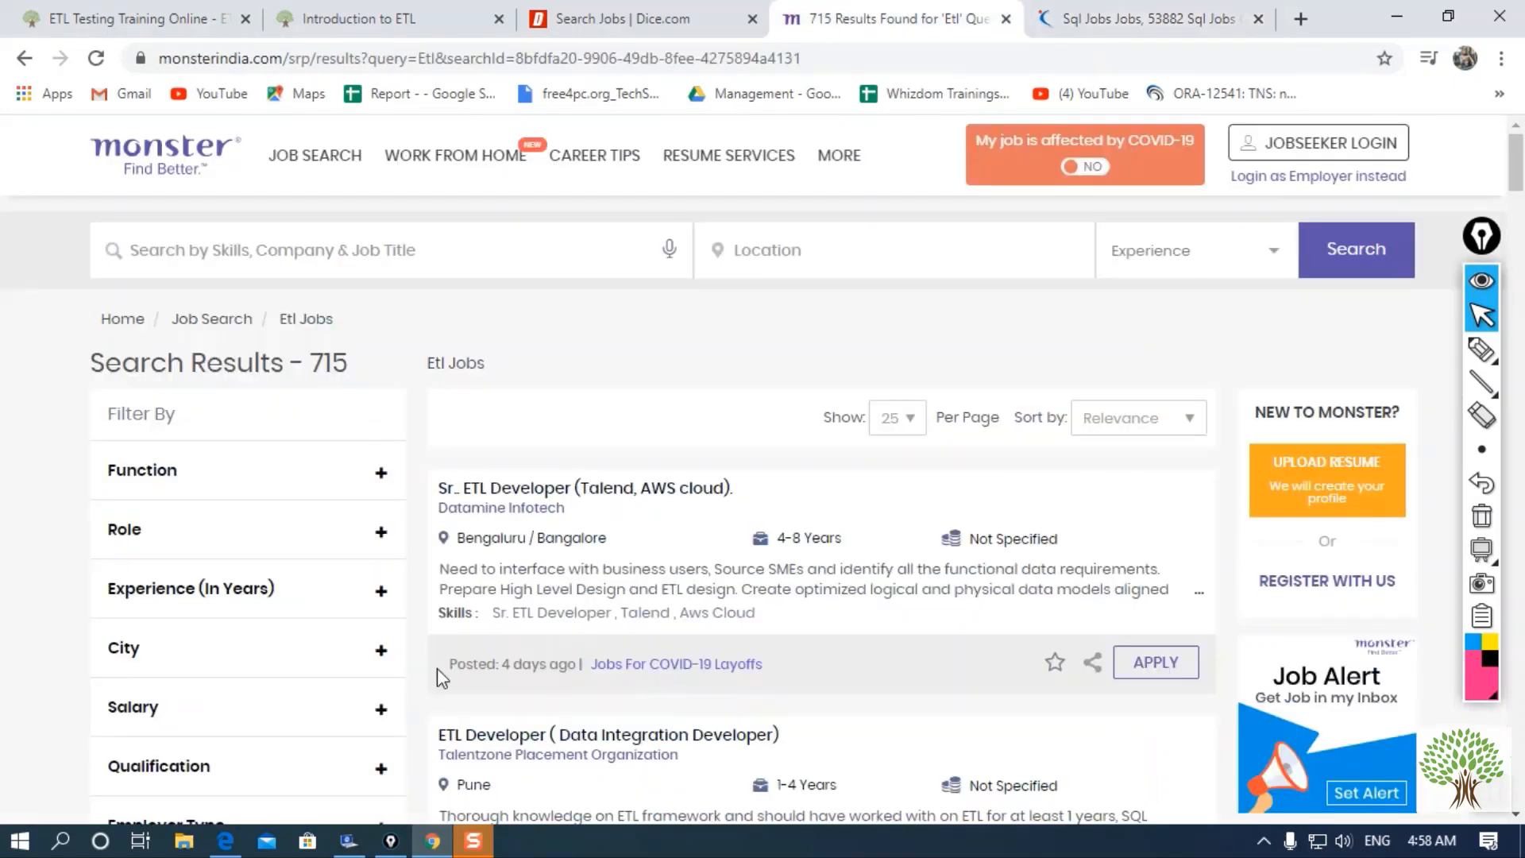
mouse_move(666, 525)
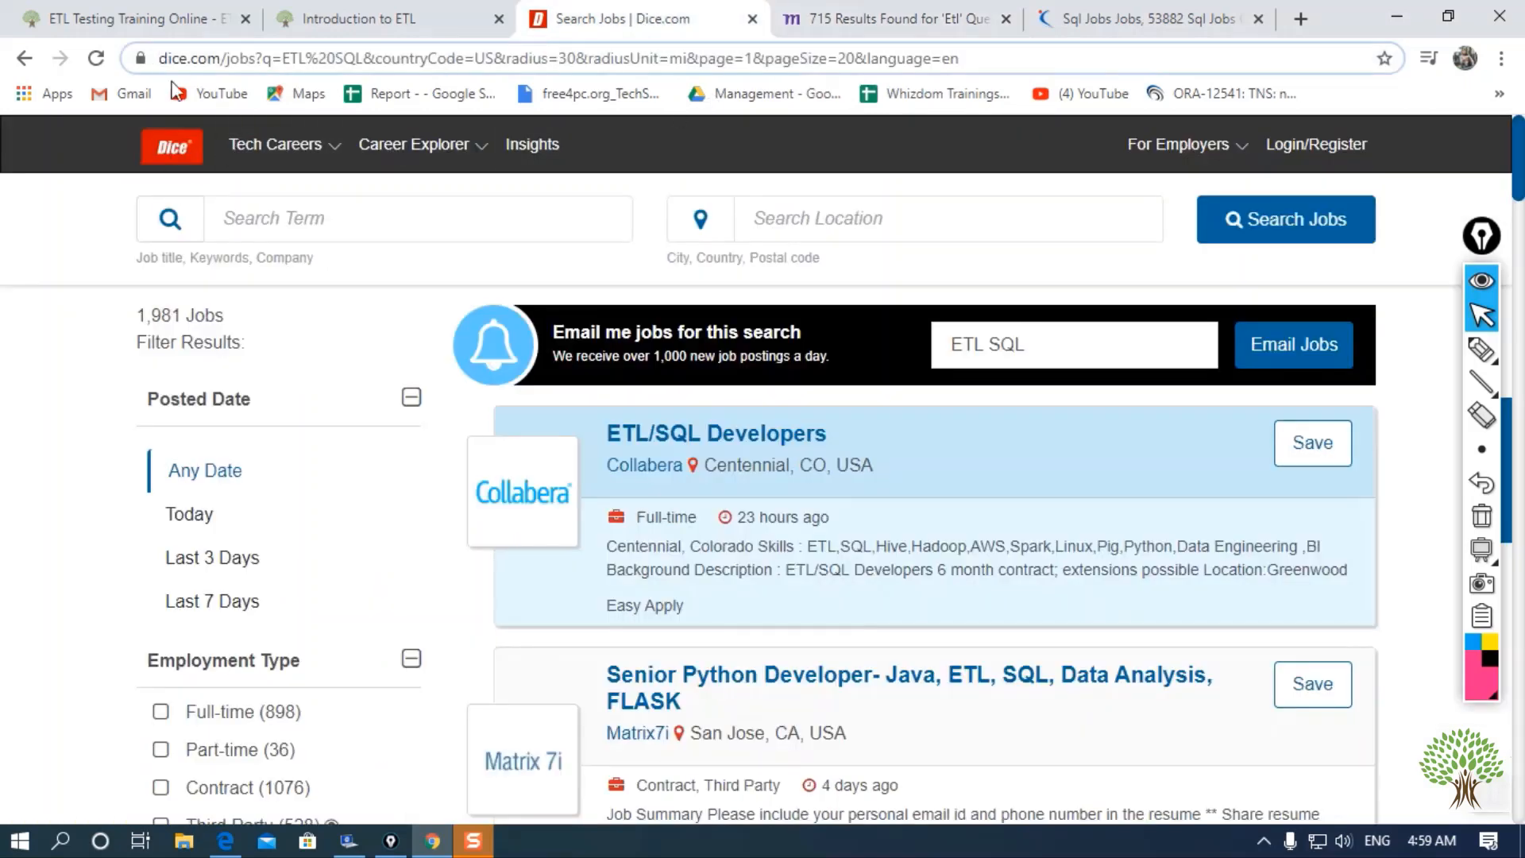
Revisit Dice's 1,981 ETL SQL results, then move to the Whizdom ETL course page.
left_click(389, 58)
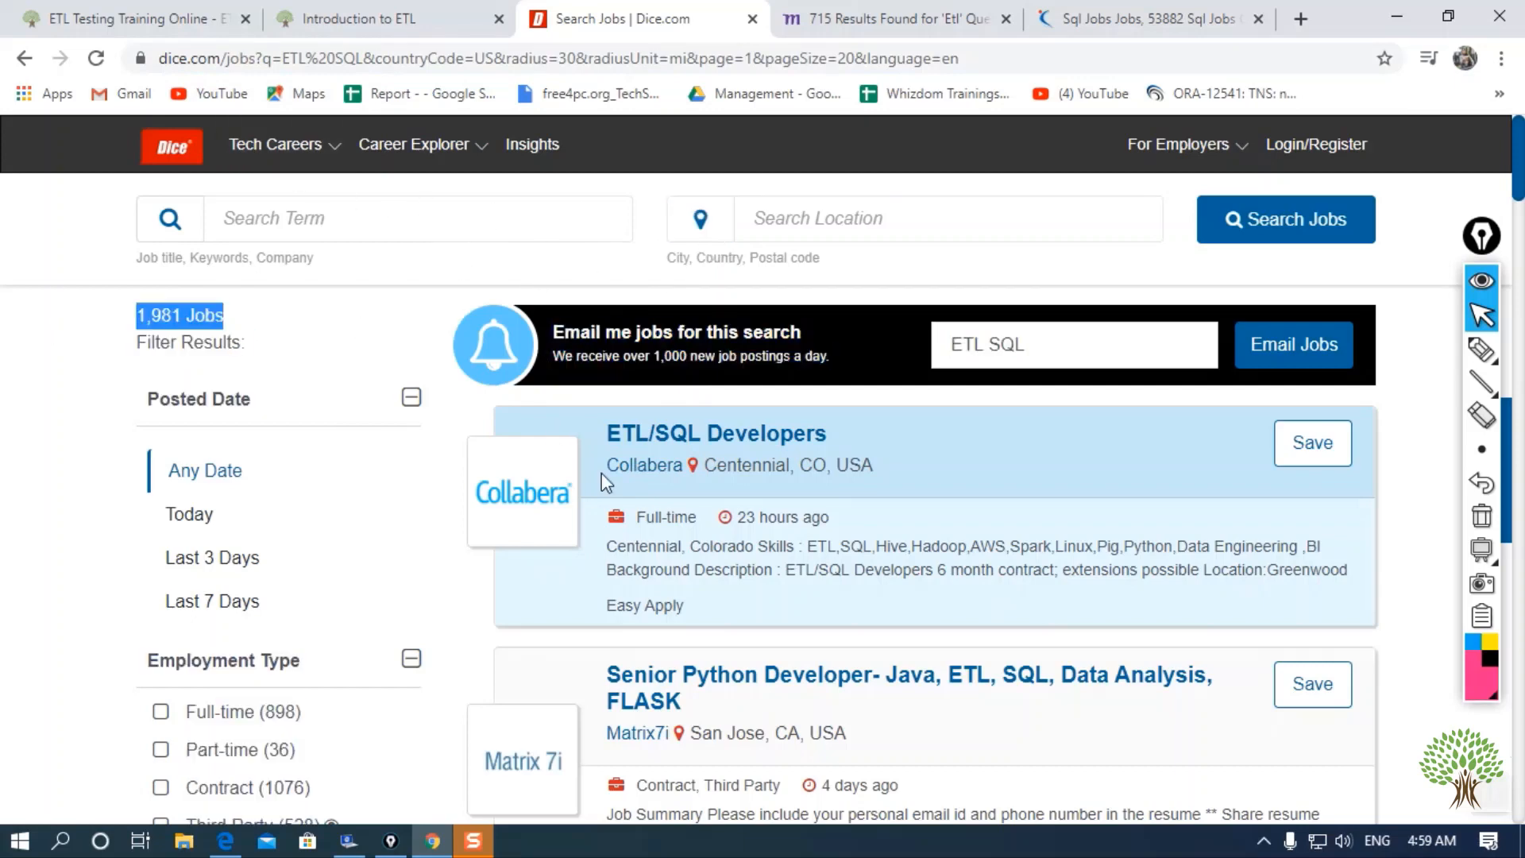
mouse_move(406, 613)
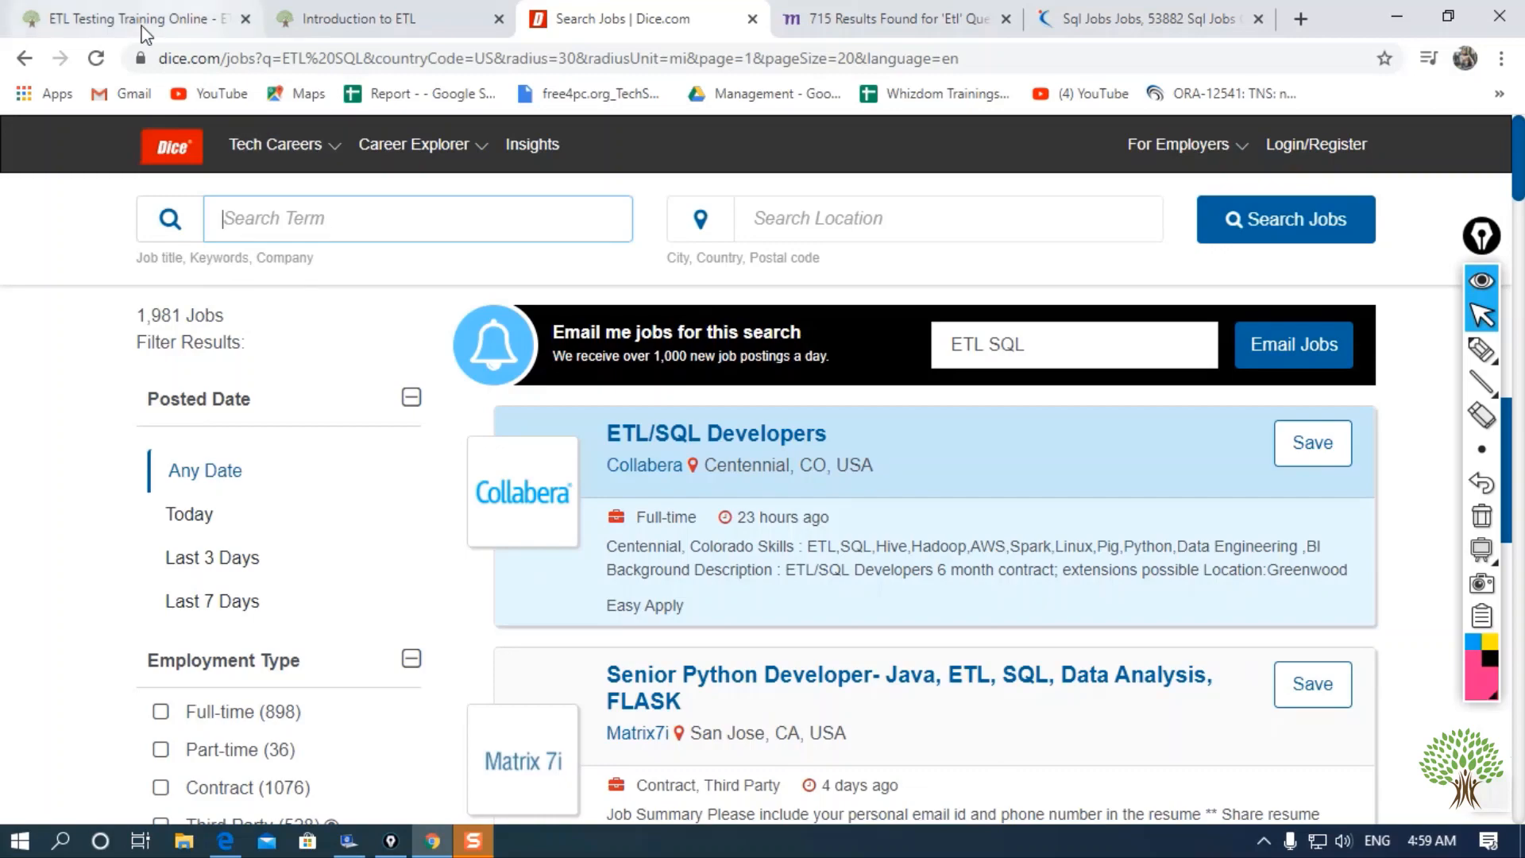
left_click(387, 18)
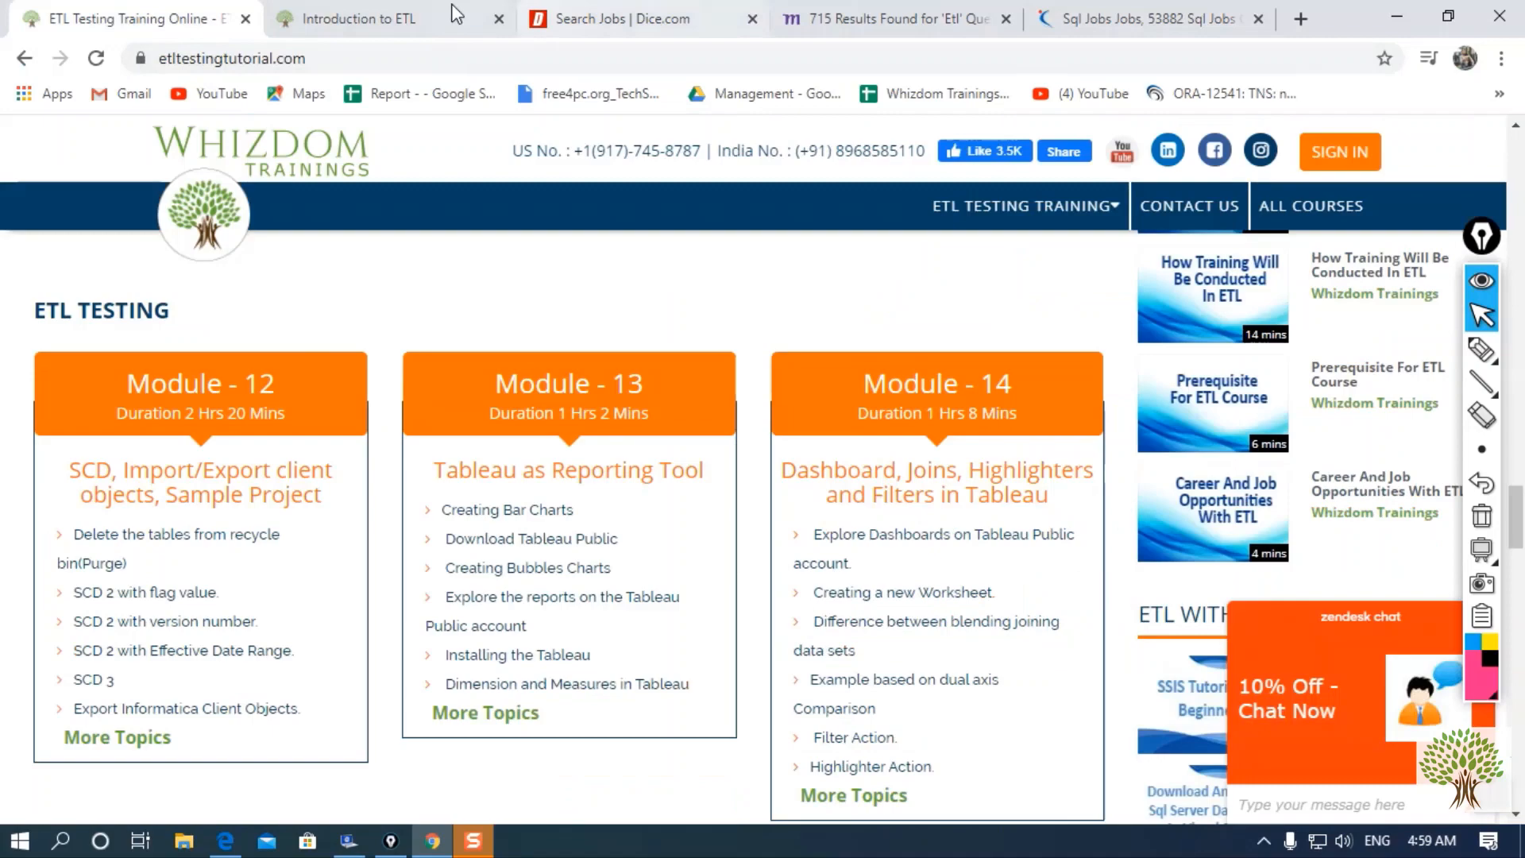
Scroll through Whizdom Modules 12–18 covering the Tableau and BI courses.
scroll("down", 3)
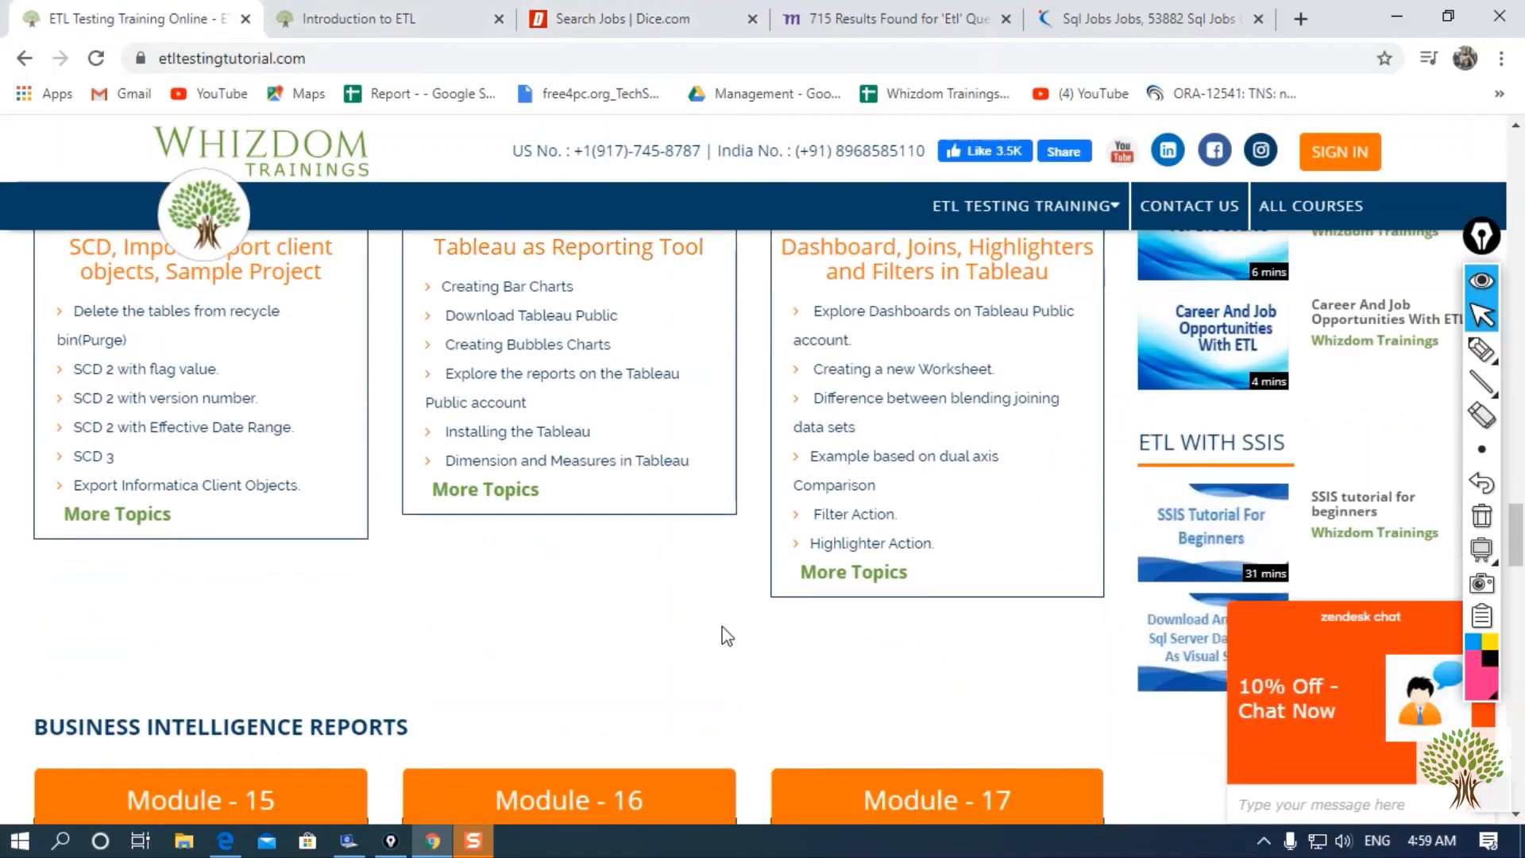
mouse_move(461, 594)
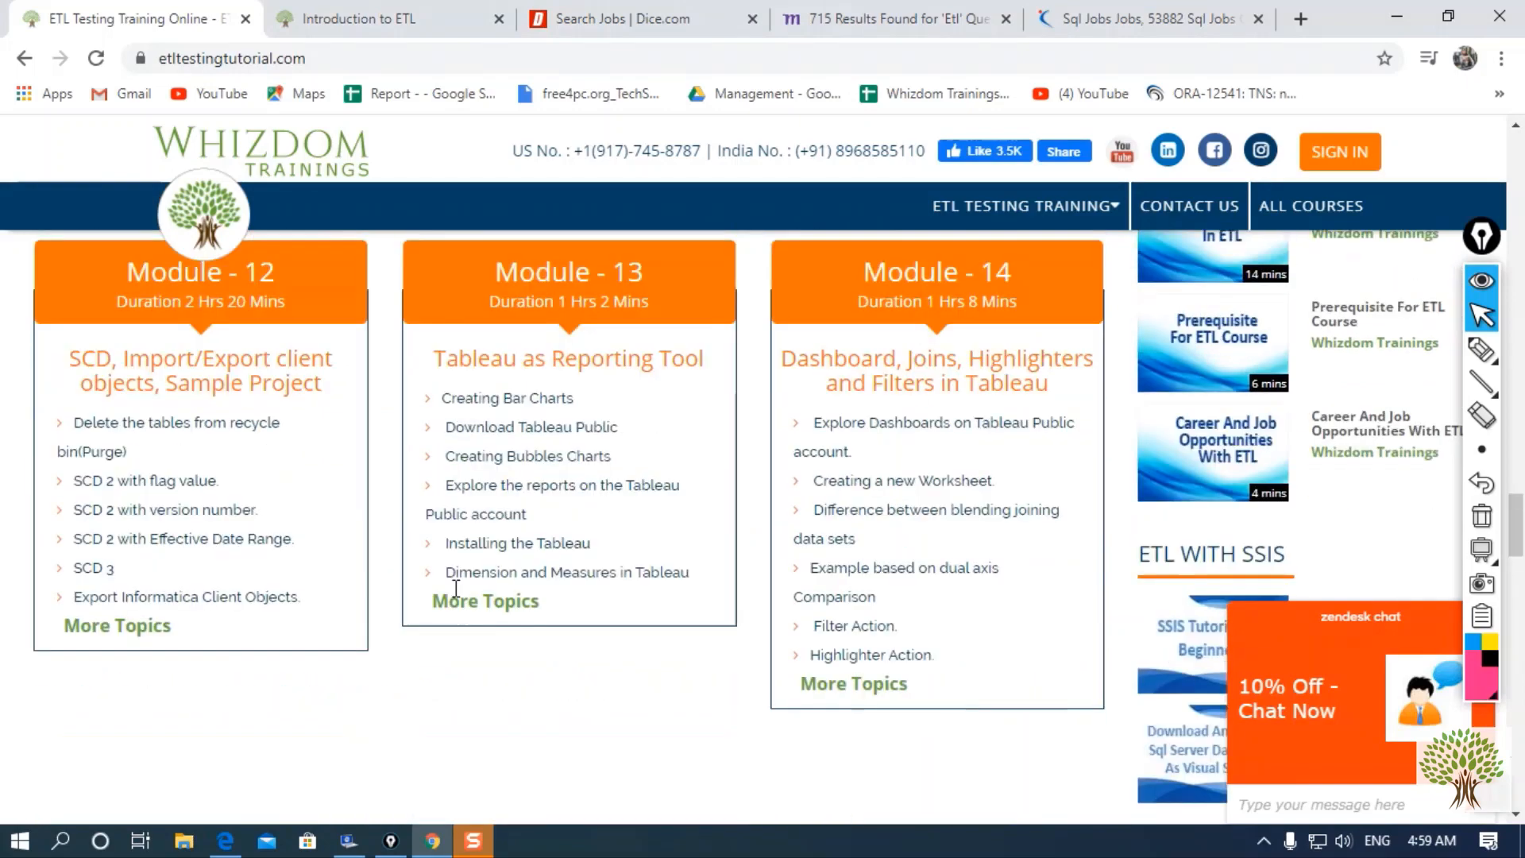
scroll("down", 3)
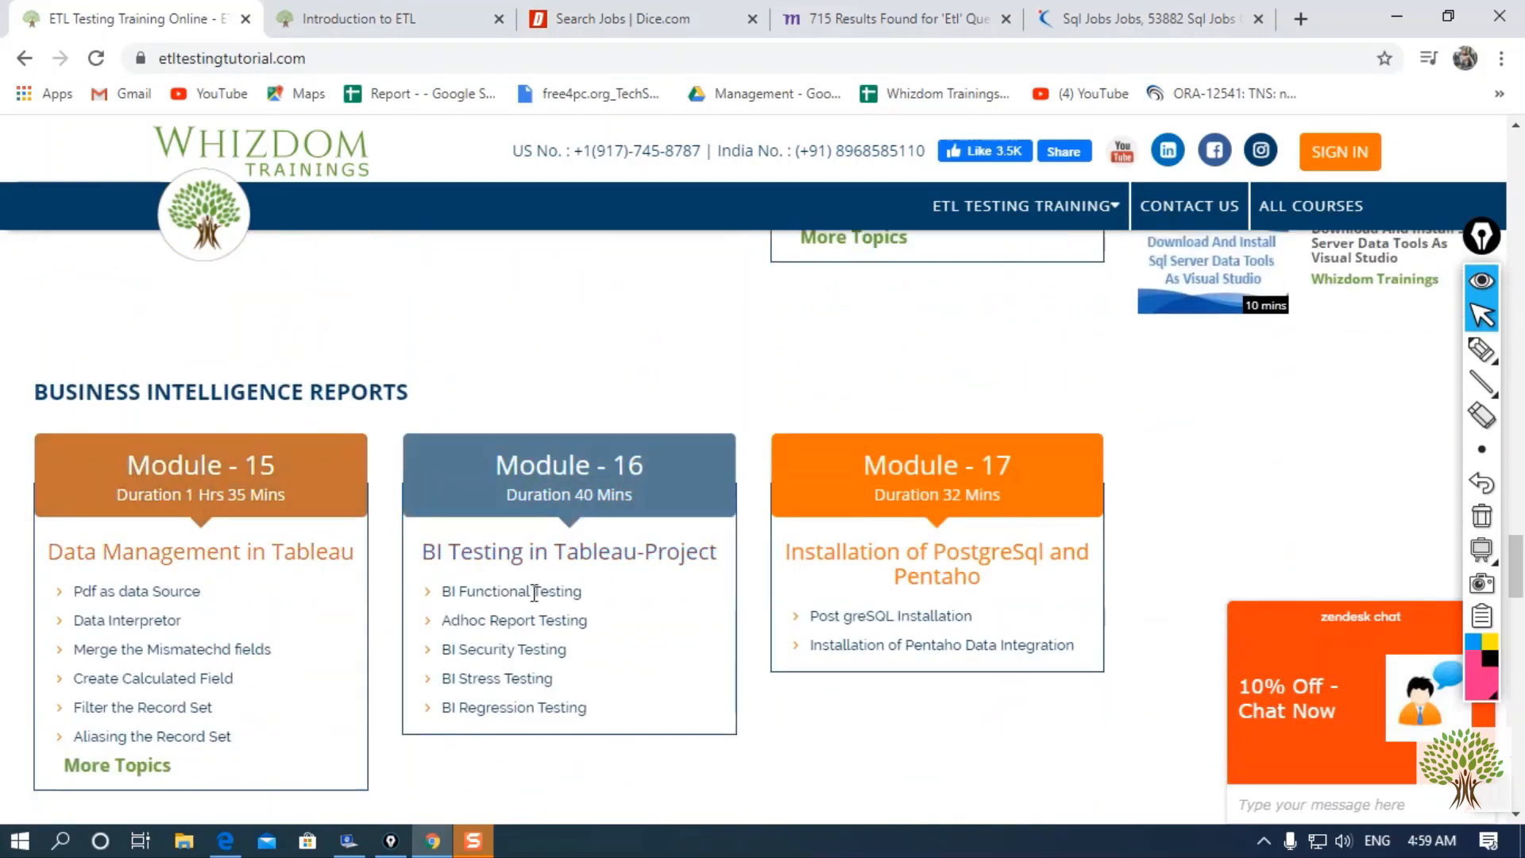
scroll("down", 3)
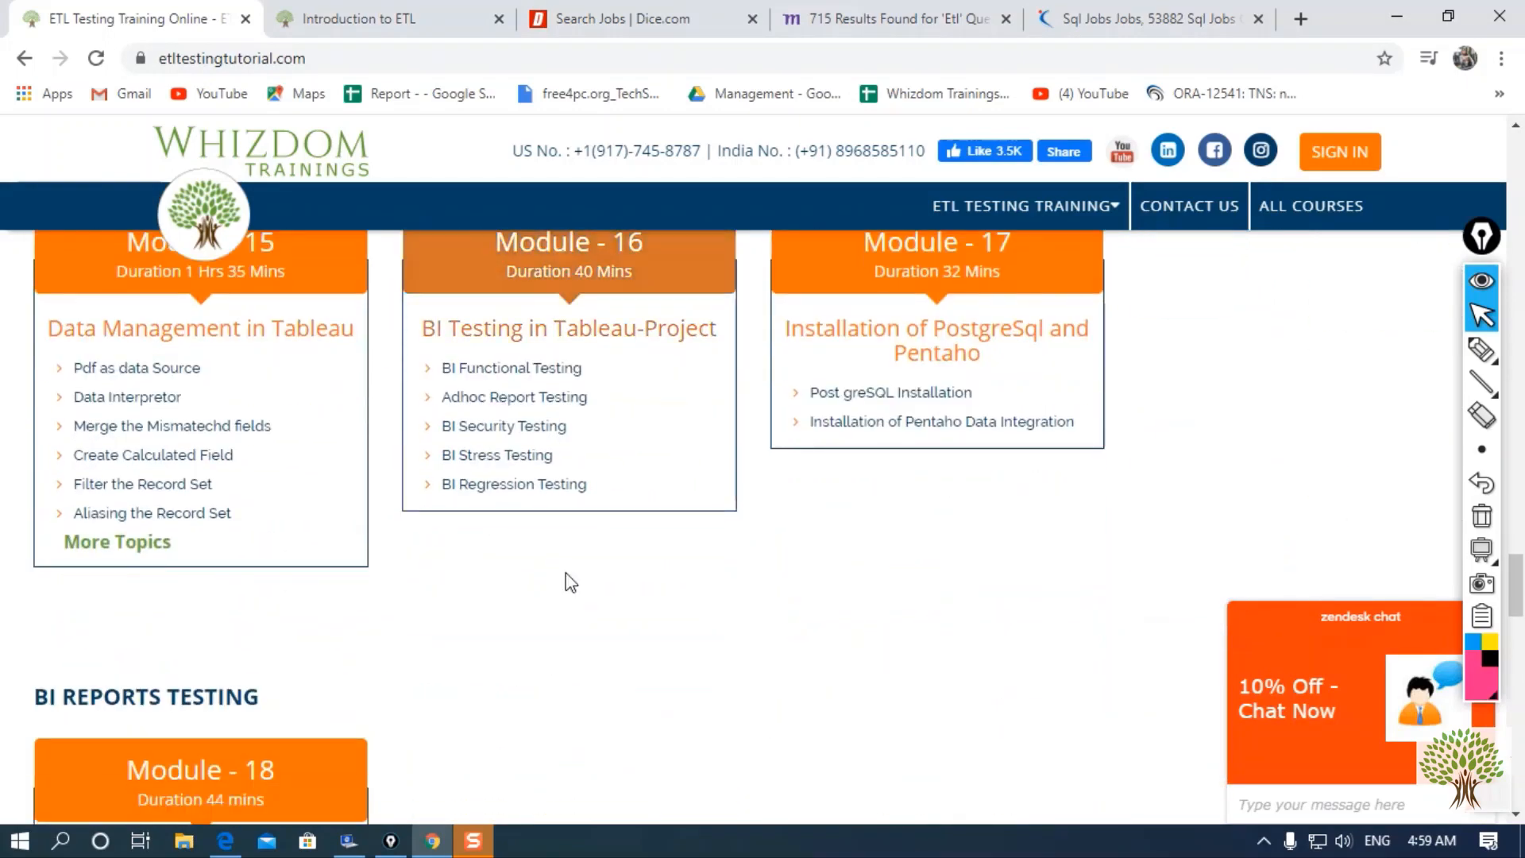
scroll("down", 3)
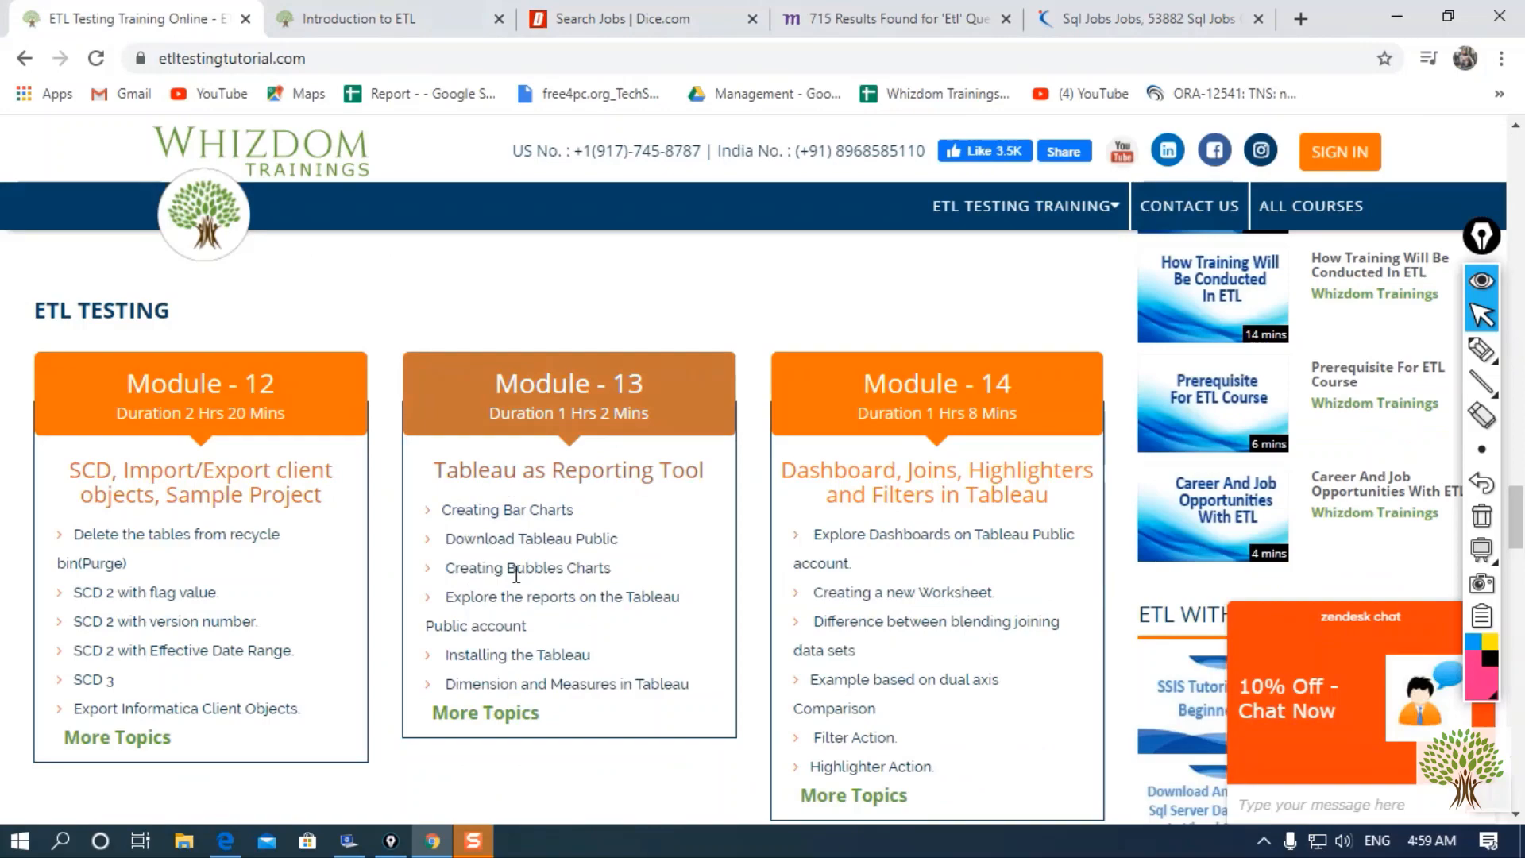
scroll("down", 3)
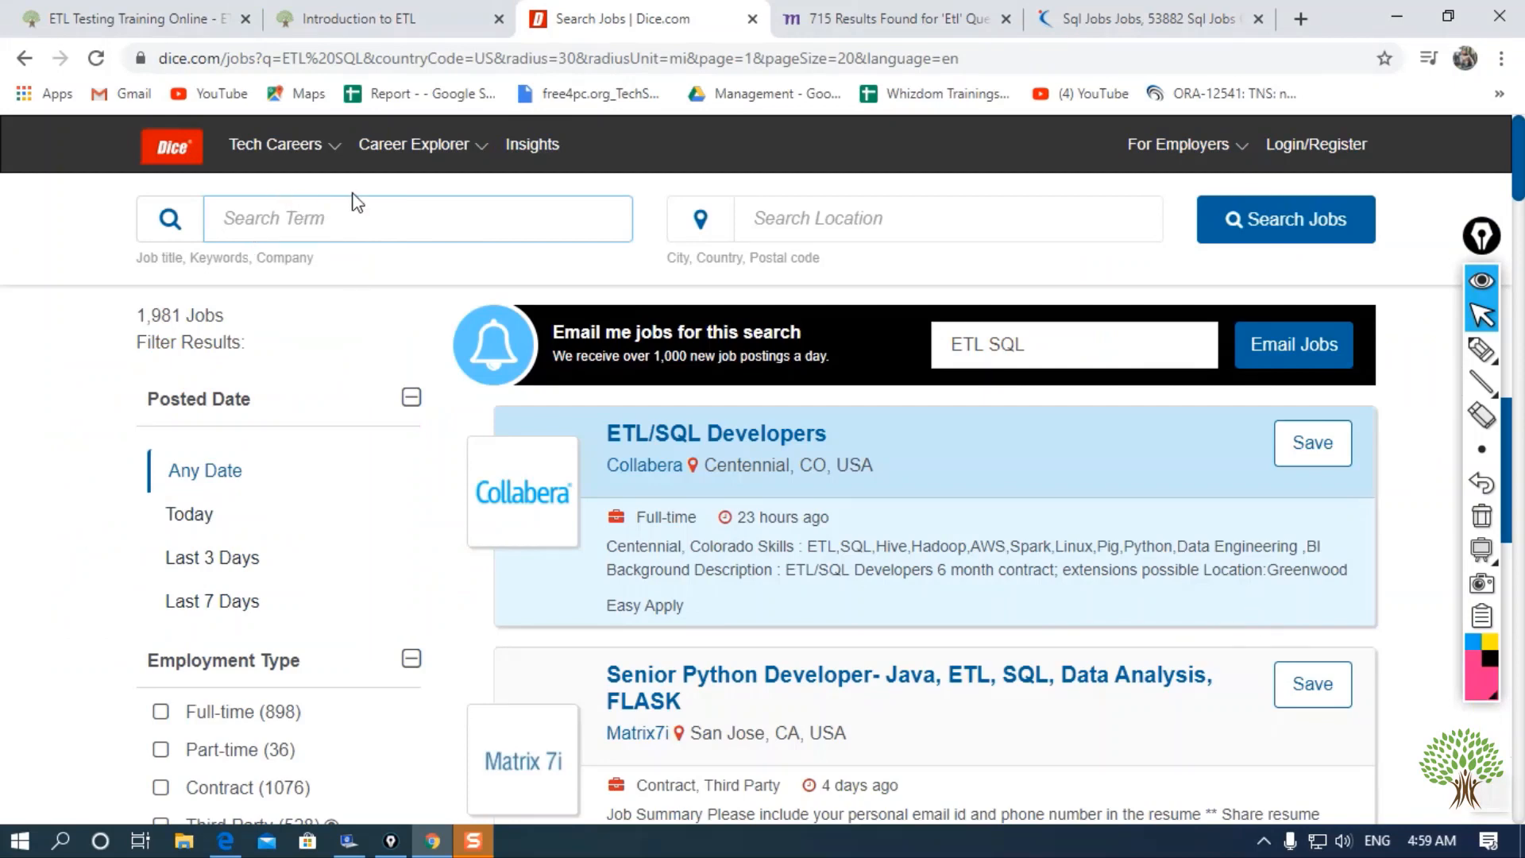
Search Dice for 'informatica jobs', getting one System Engineer posting, and select 'jobs'.
type("inform")
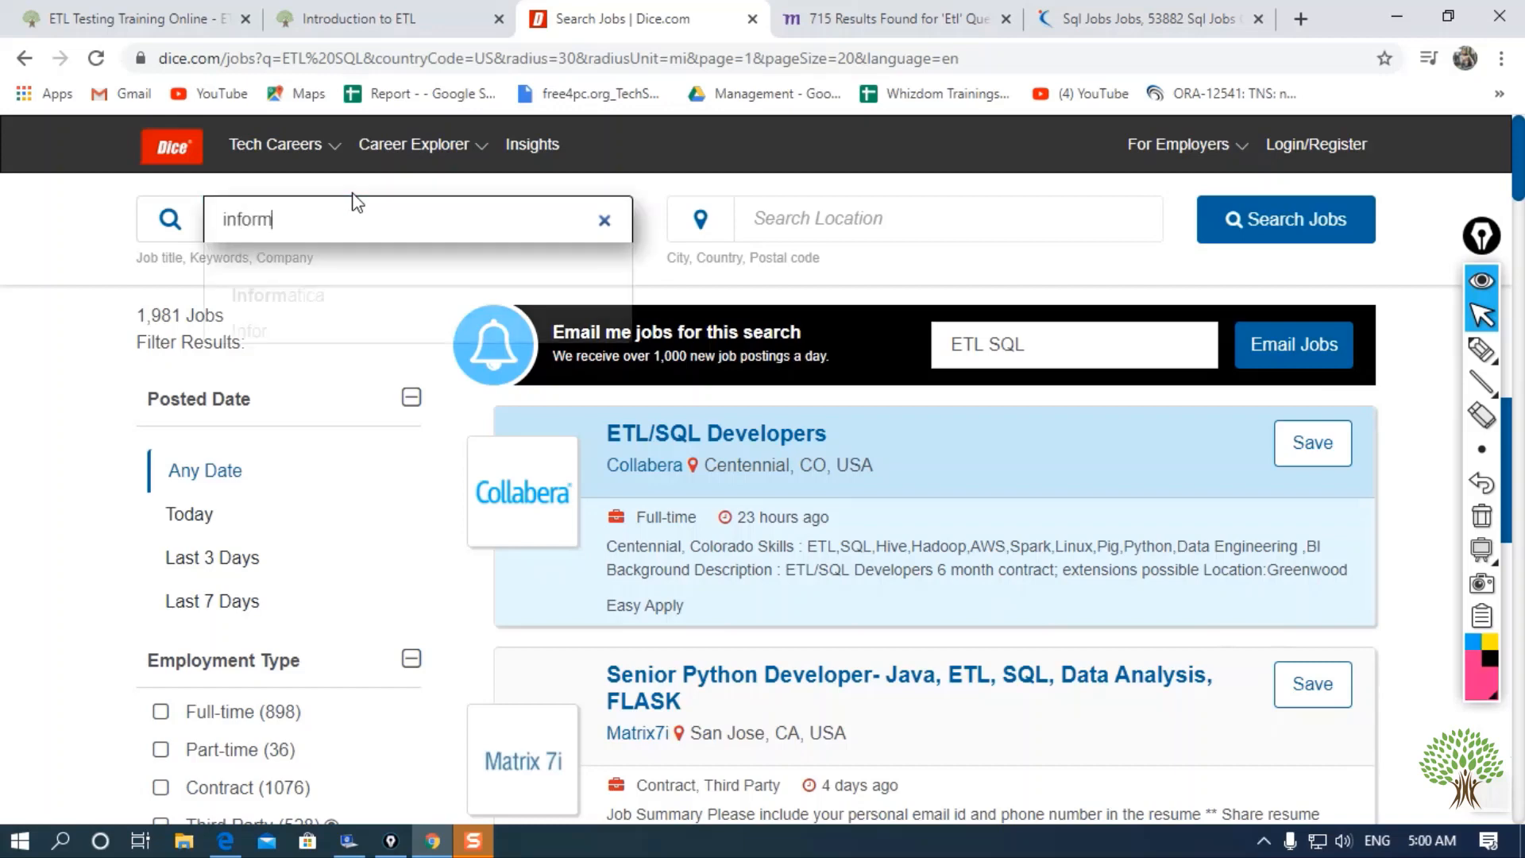
type("informatica jobs")
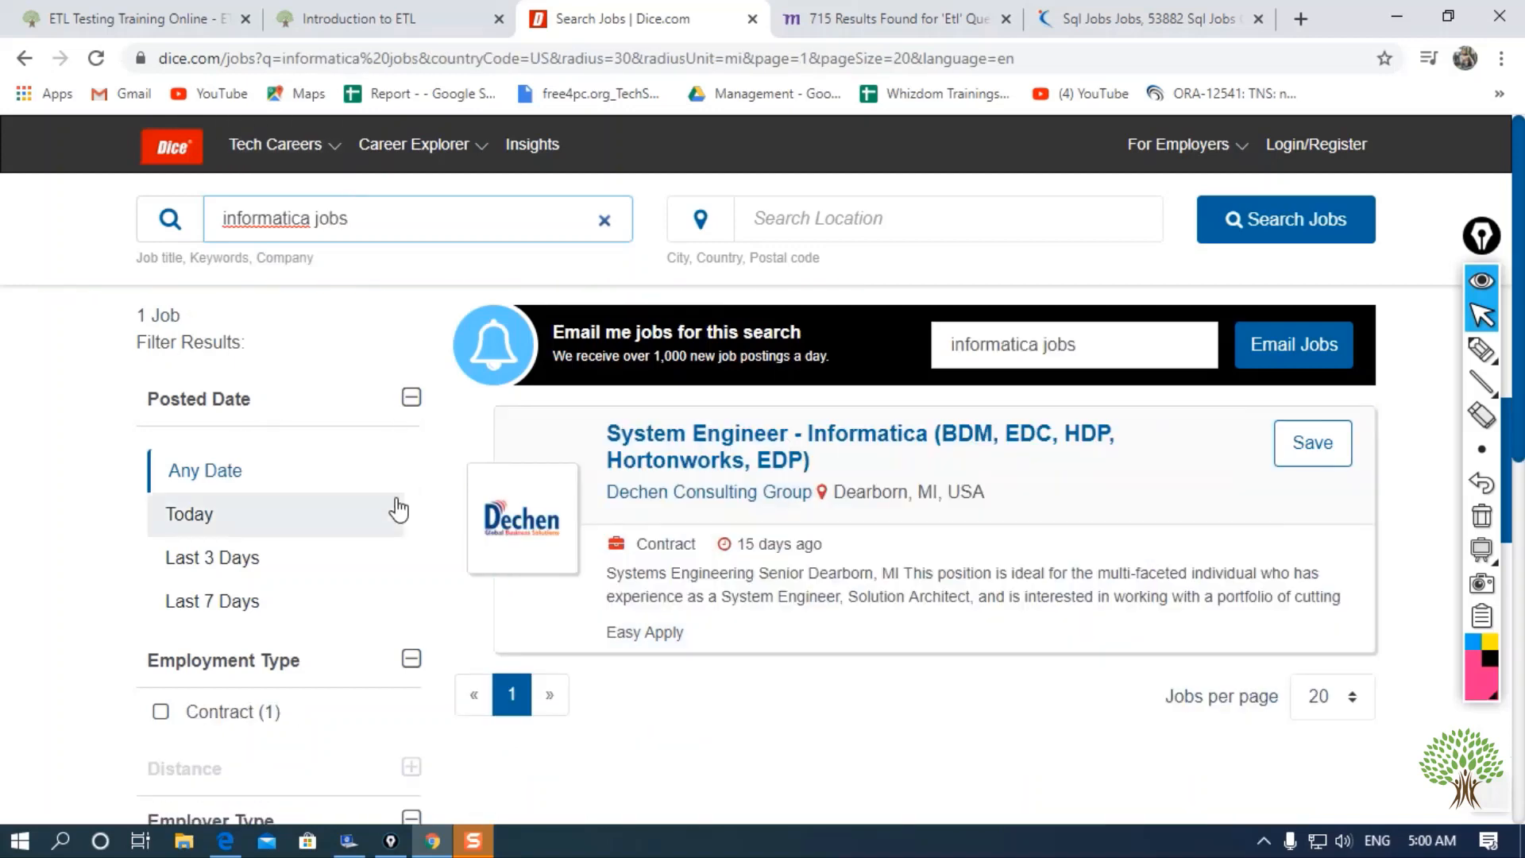
mouse_move(238, 277)
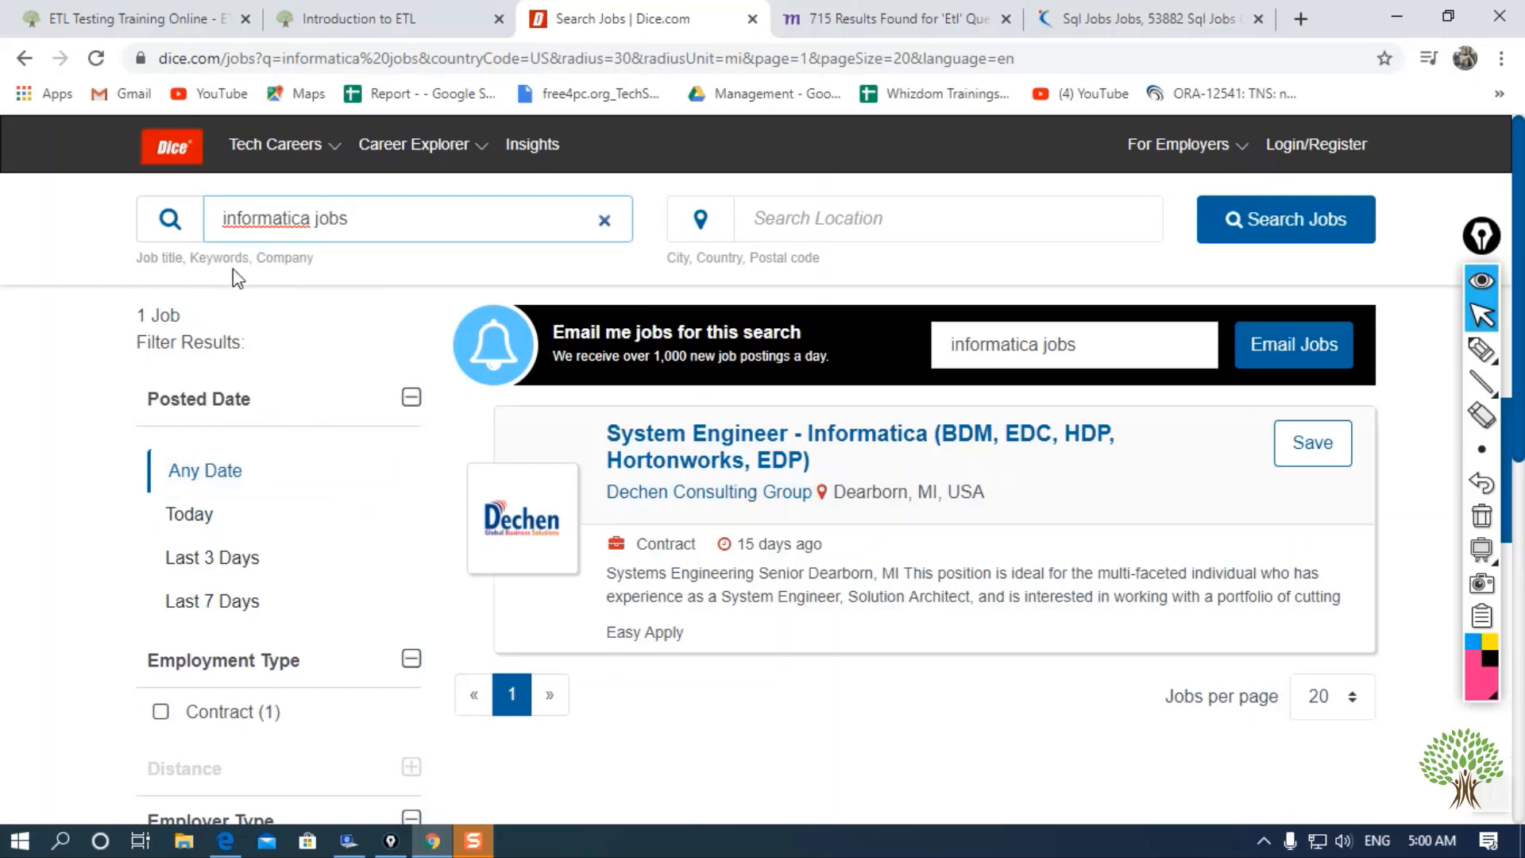
double_click(330, 217)
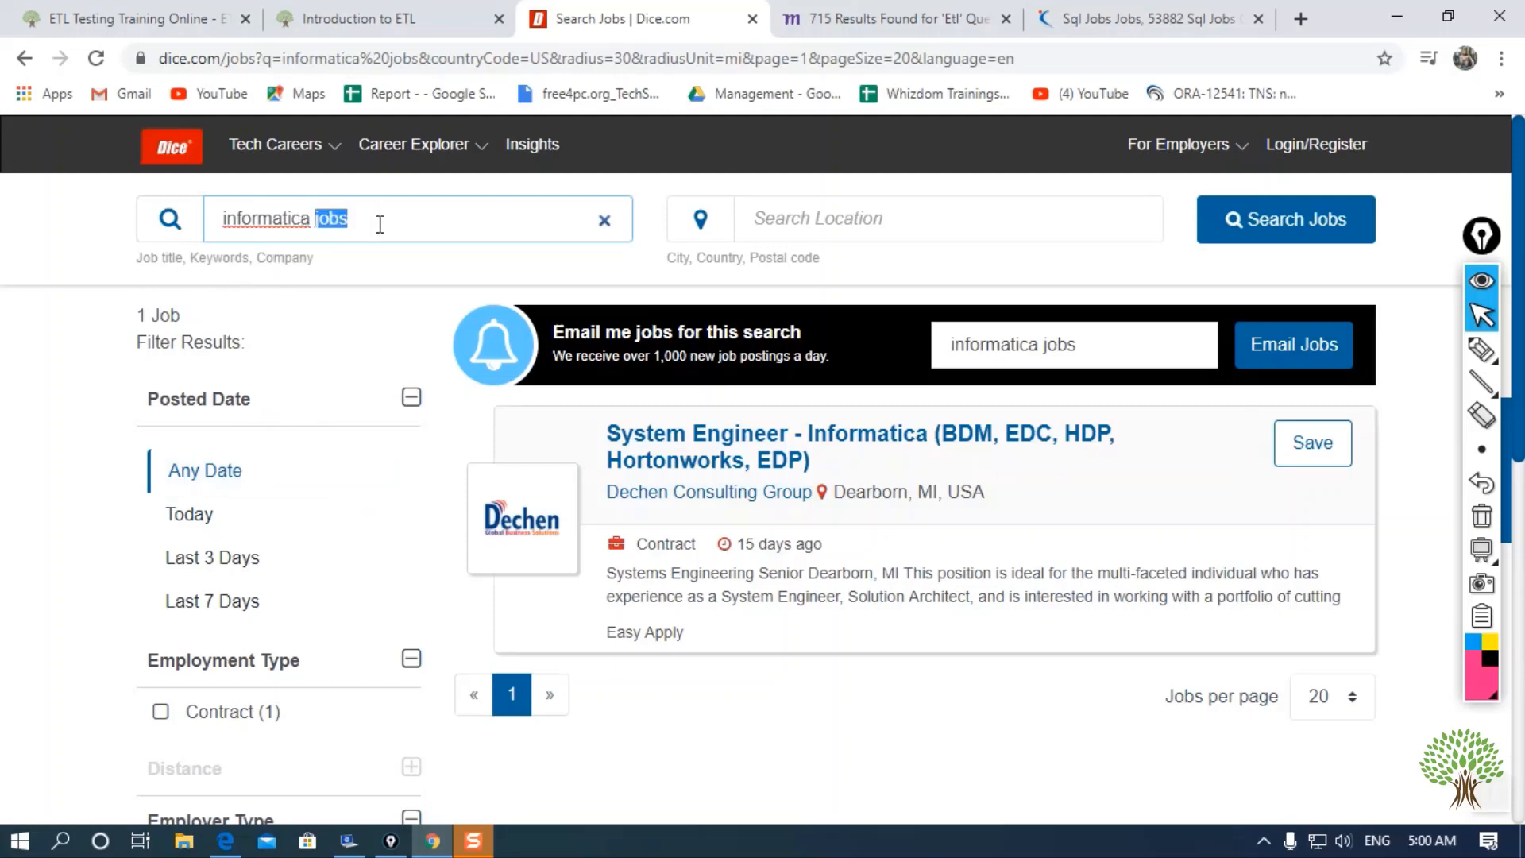
Replace Dice's search term with 'ETL informatica' and scroll the 642 results.
left_click(603, 220)
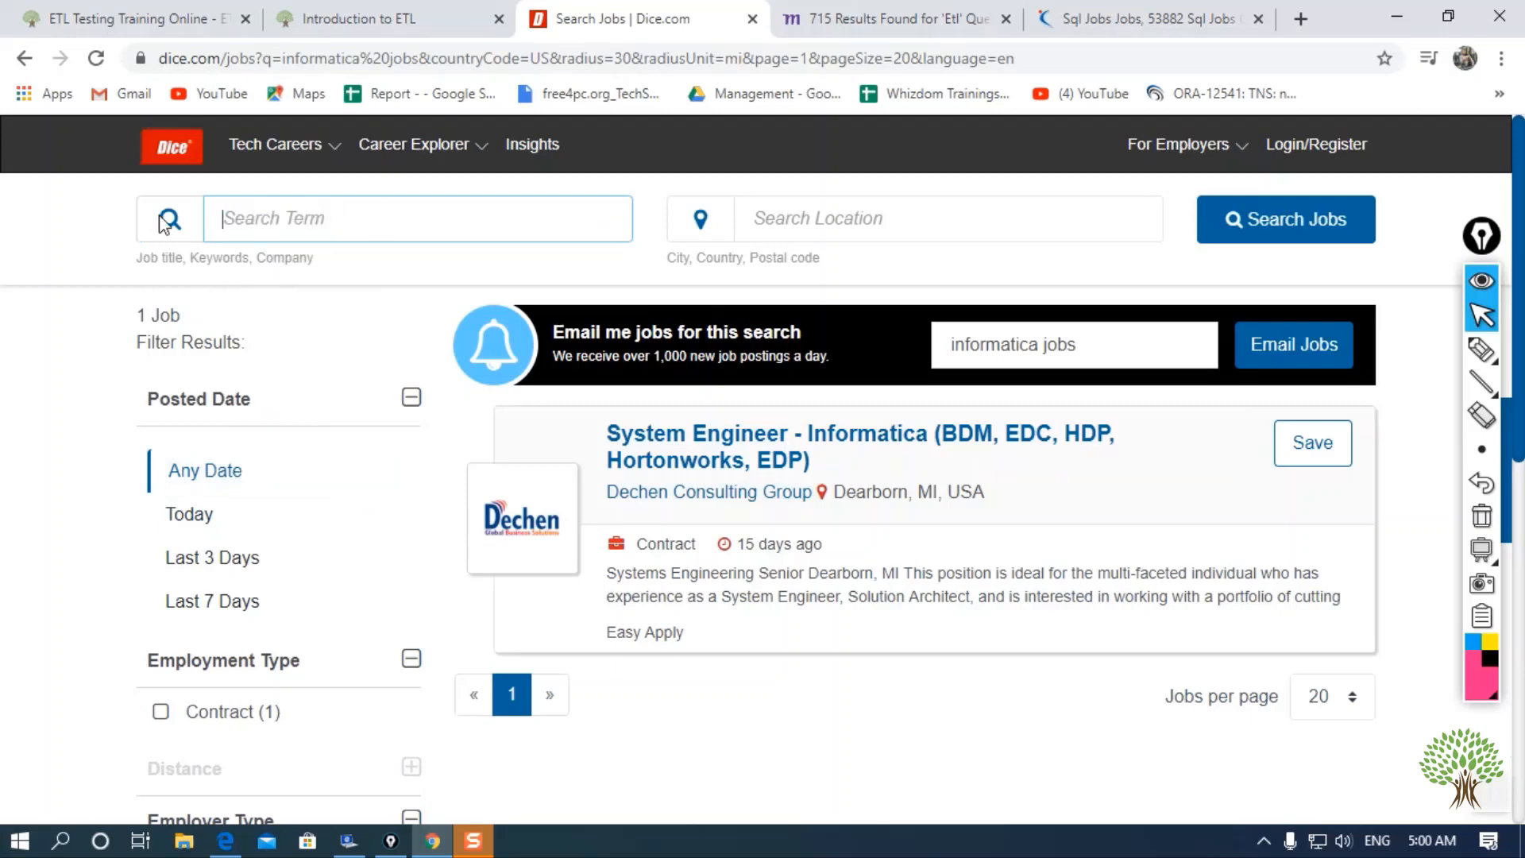
type("ET:")
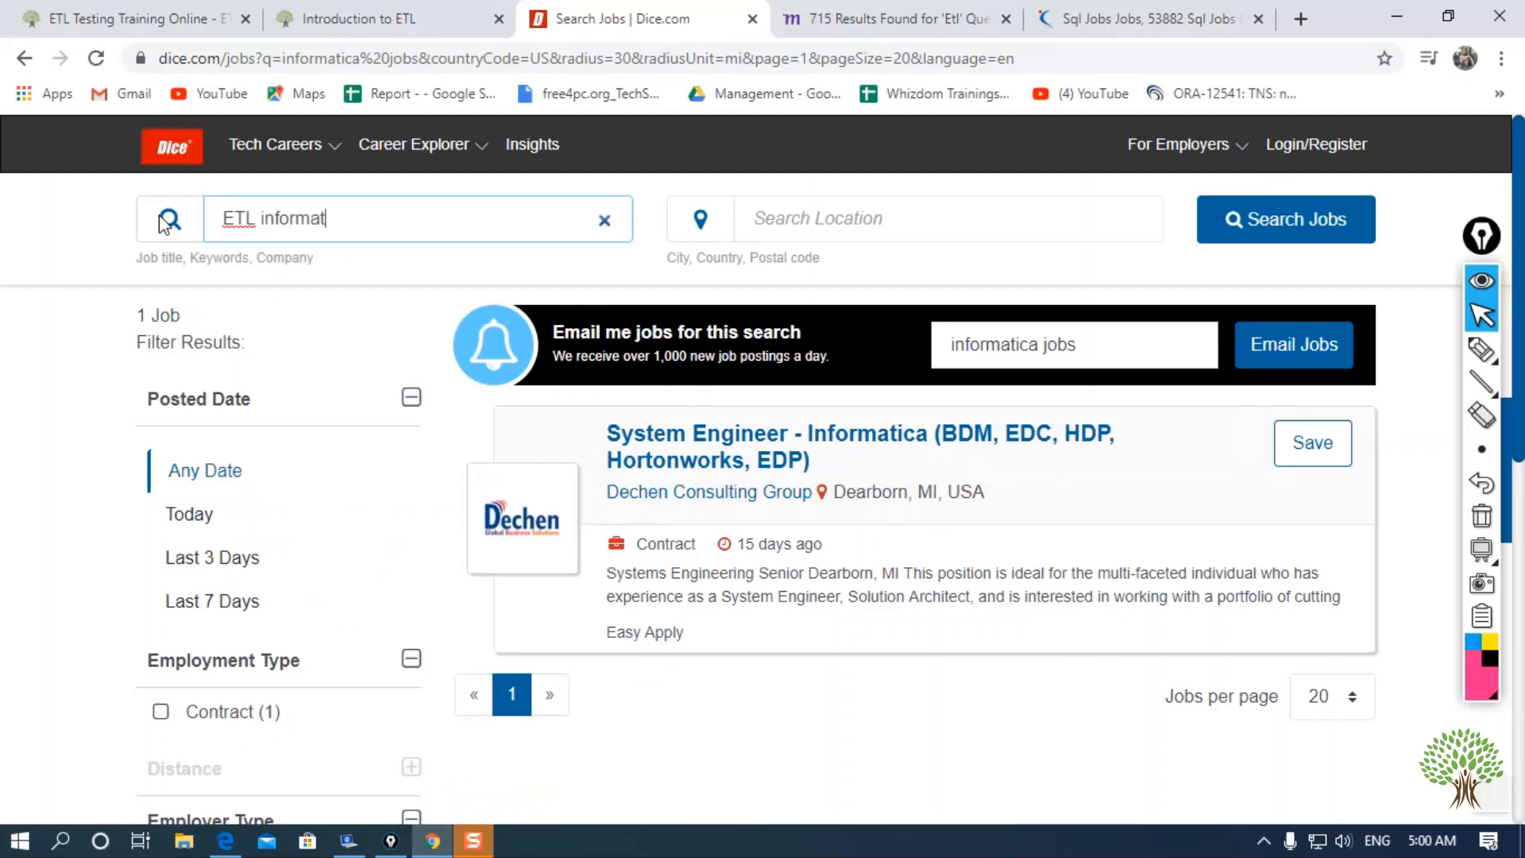
type("ica")
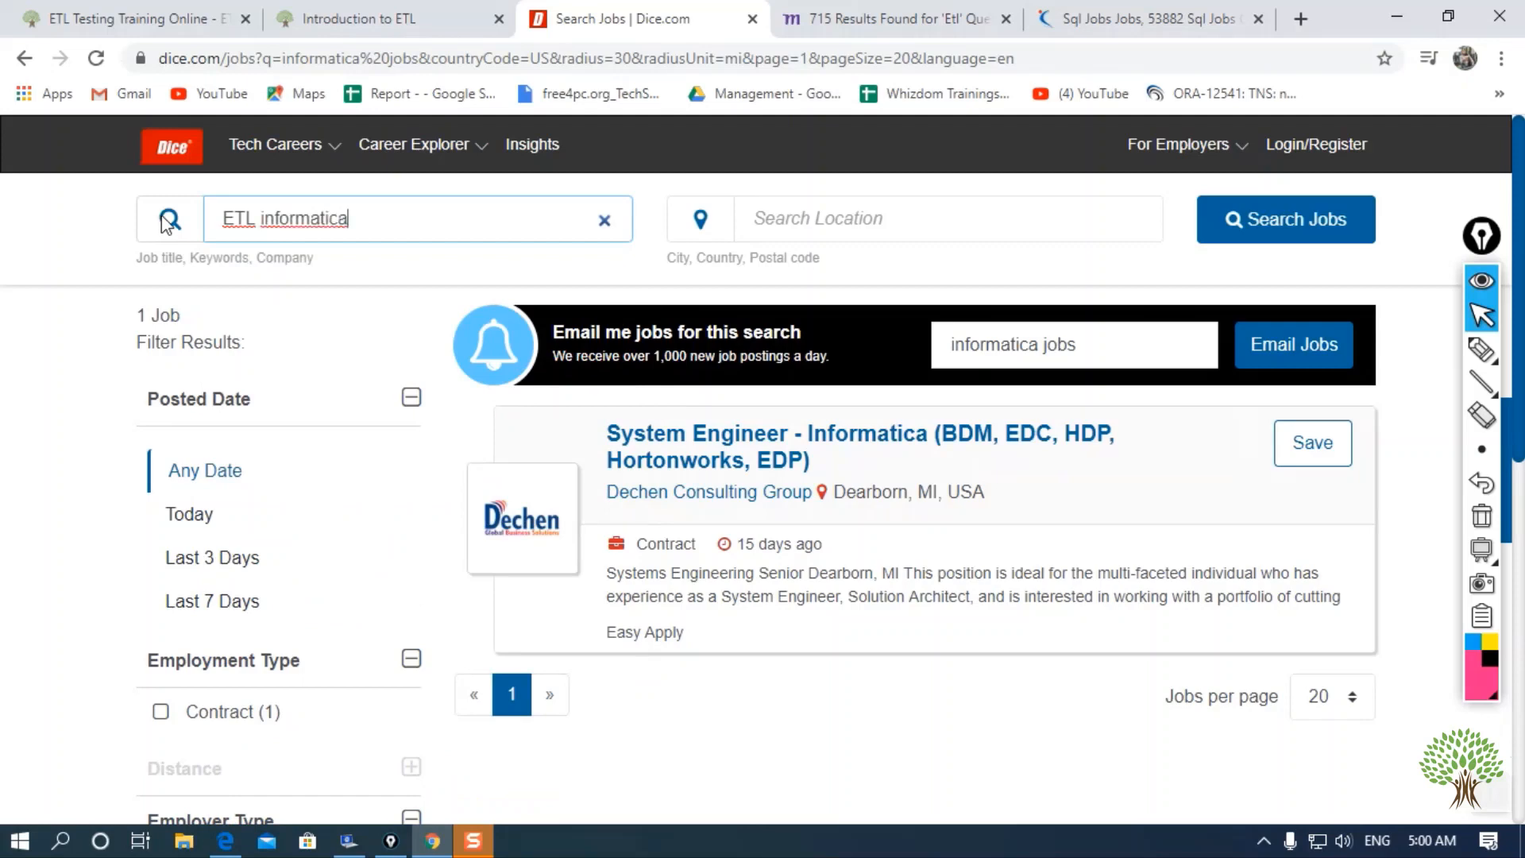
left_click(1283, 220)
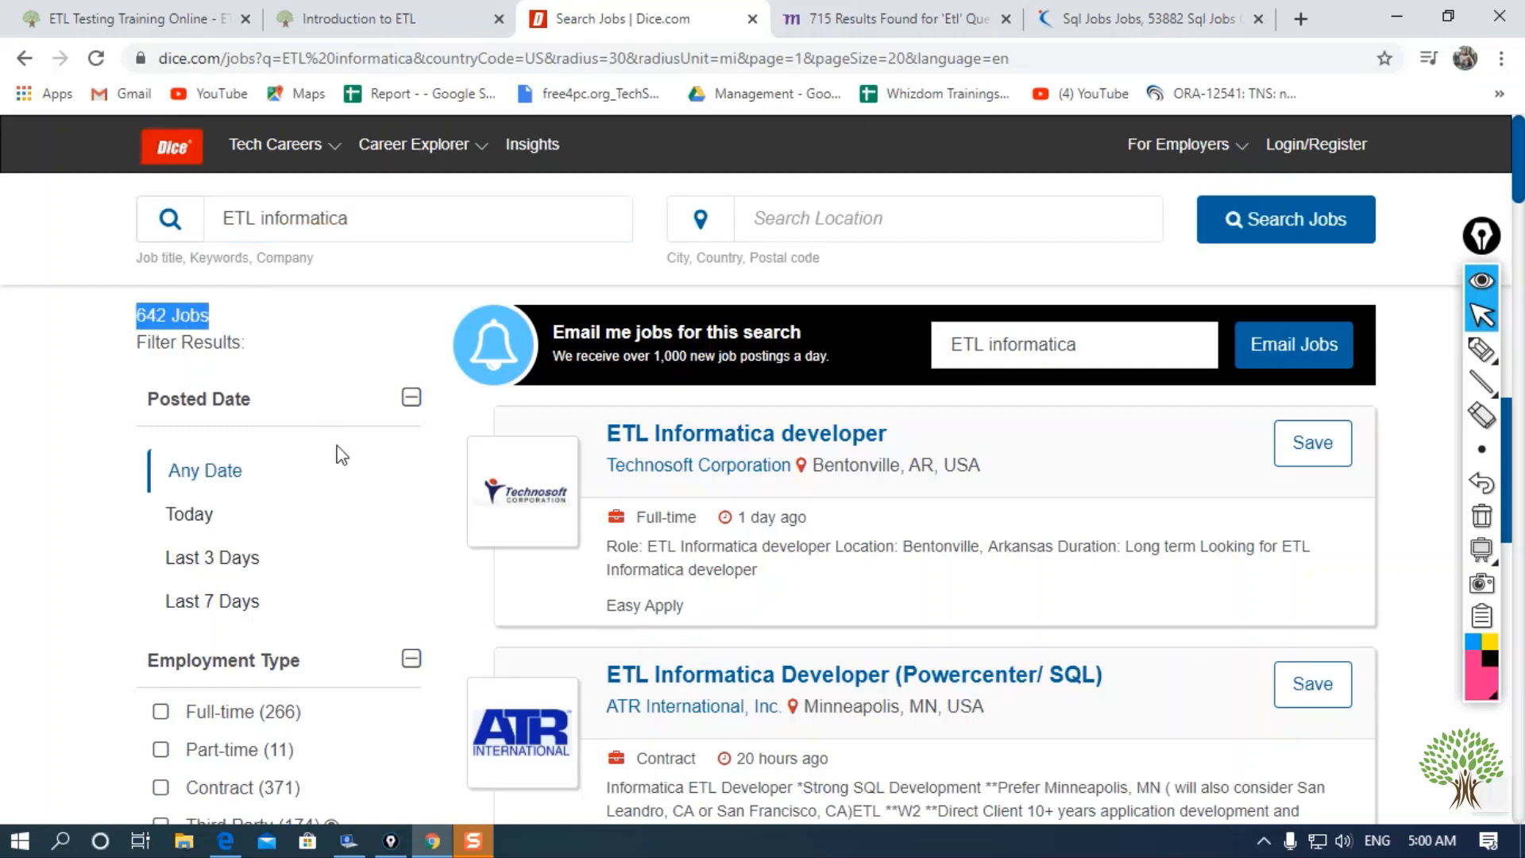
scroll("down", 3)
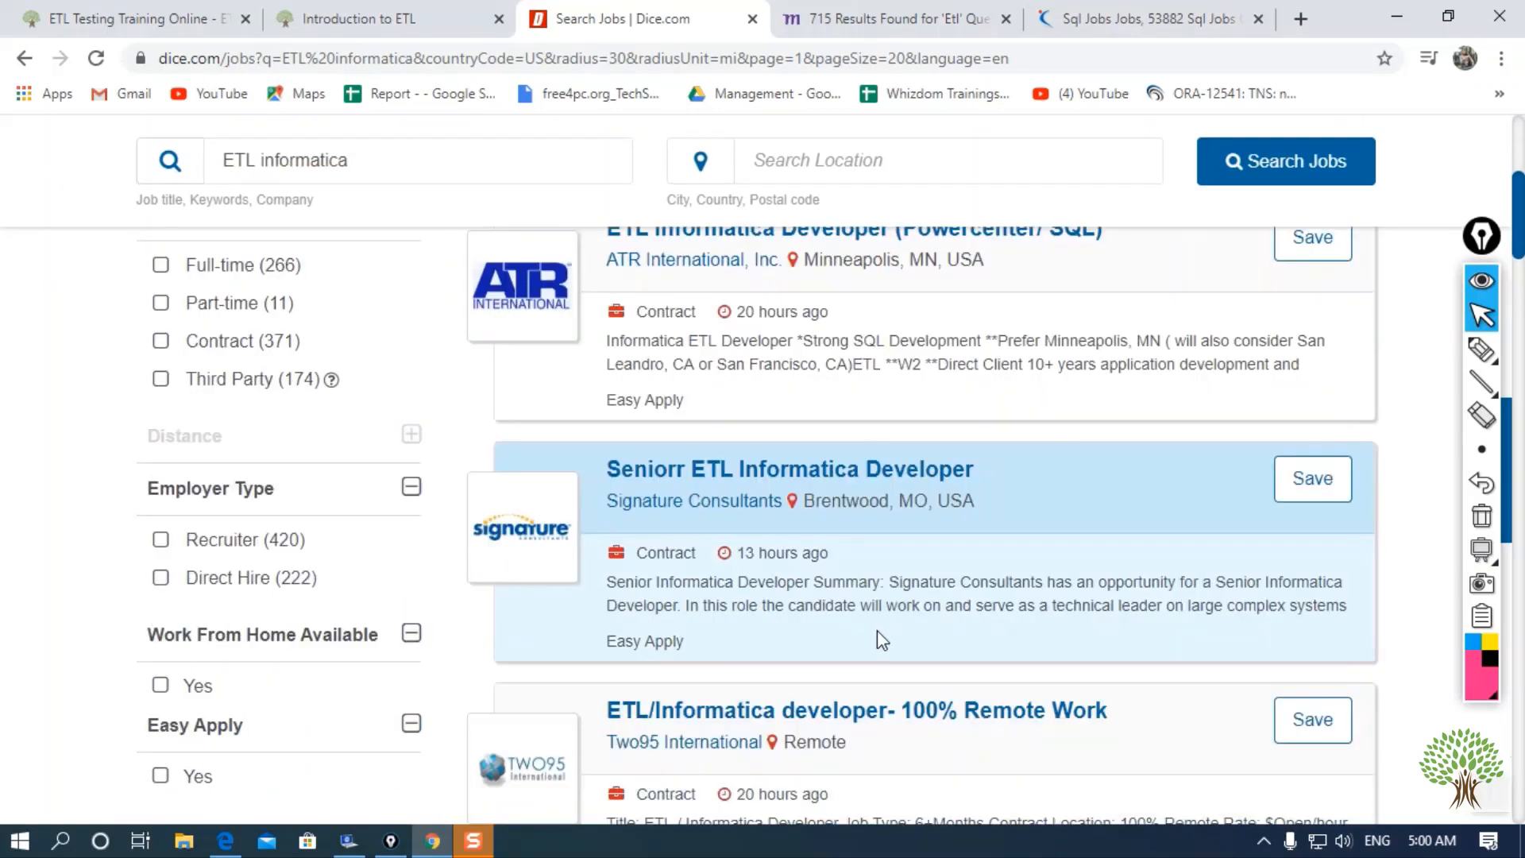
scroll("up", 3)
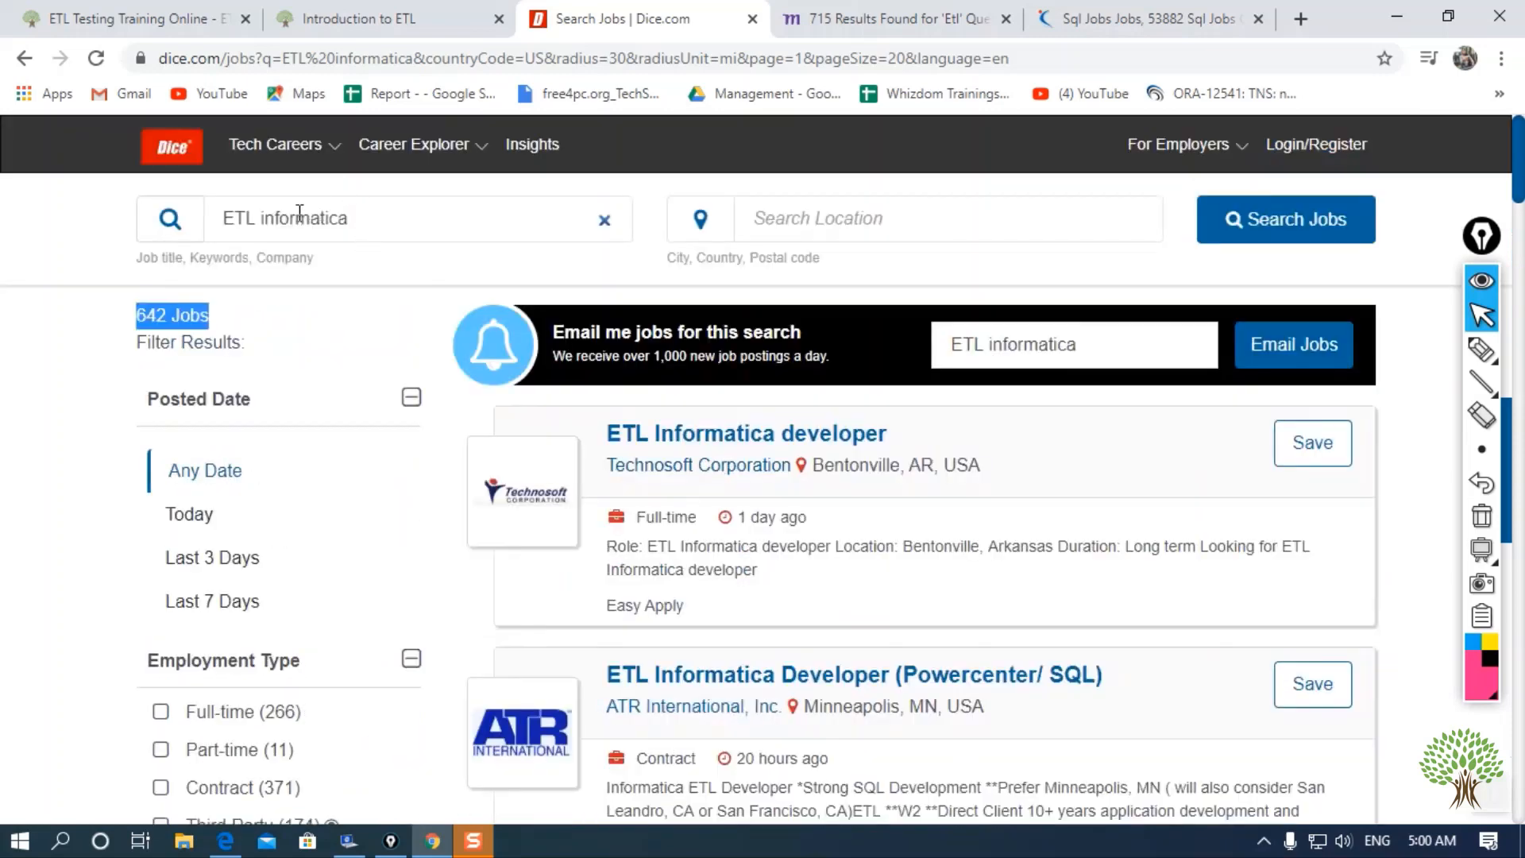
Replace 'informatica' with 'Tableau' in Dice's search term and run the search, showing 357 jobs.
double_click(302, 218)
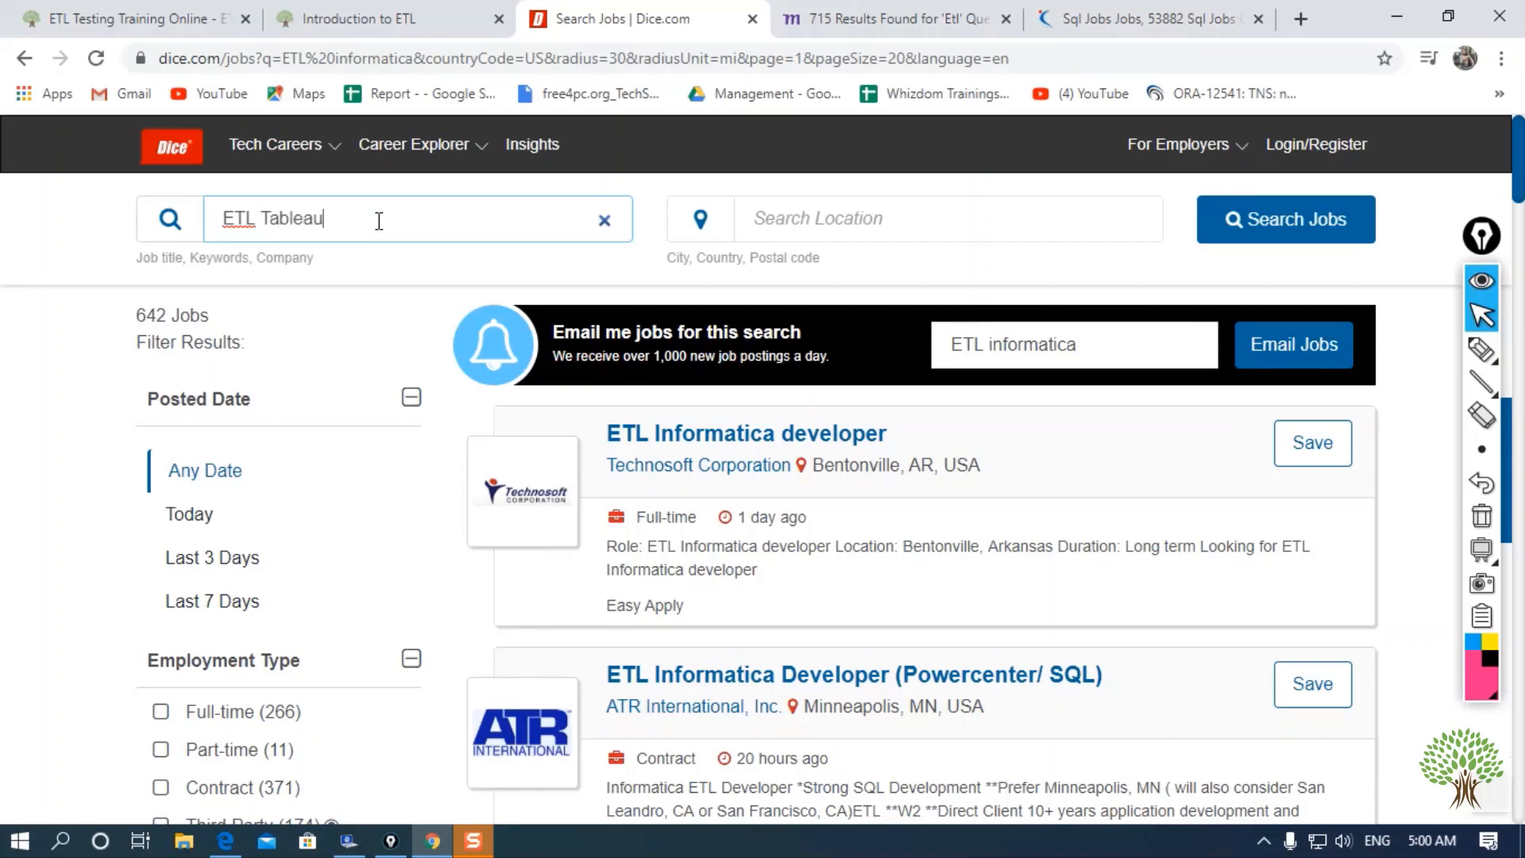
left_click(1284, 219)
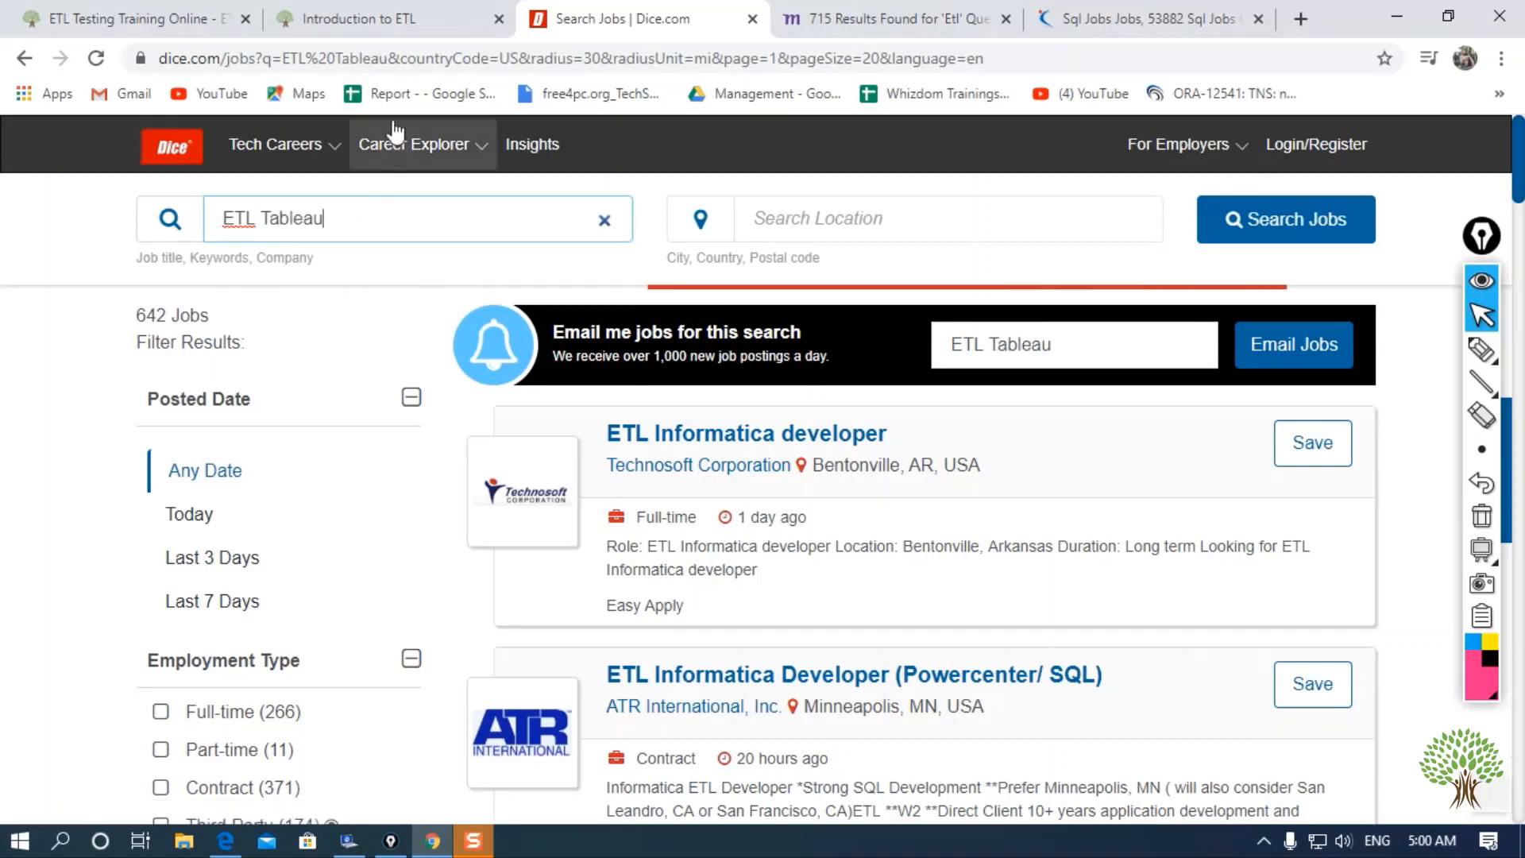
left_click(1285, 217)
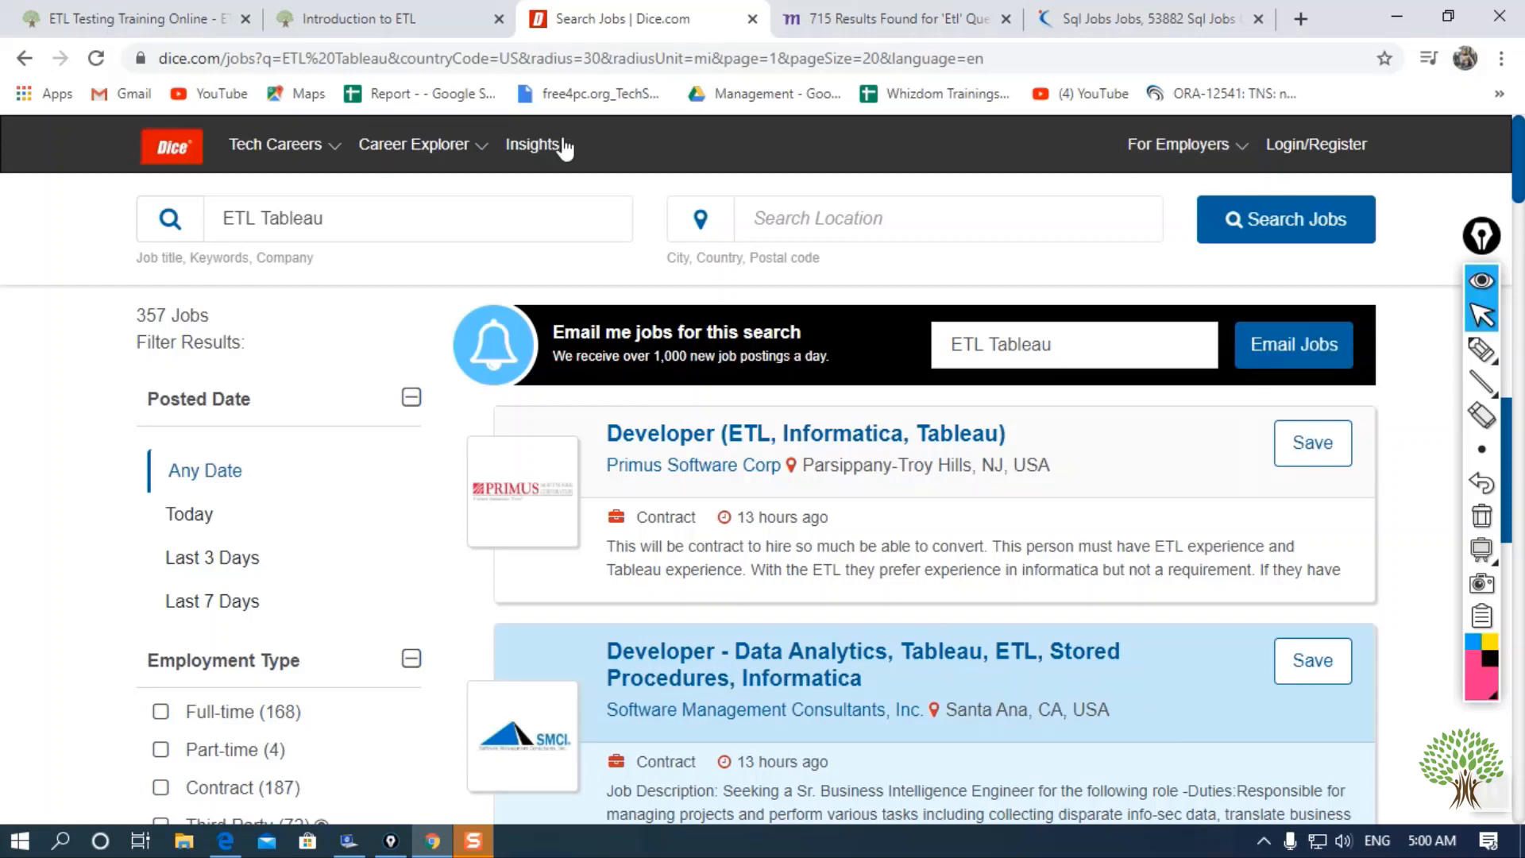
mouse_move(854, 677)
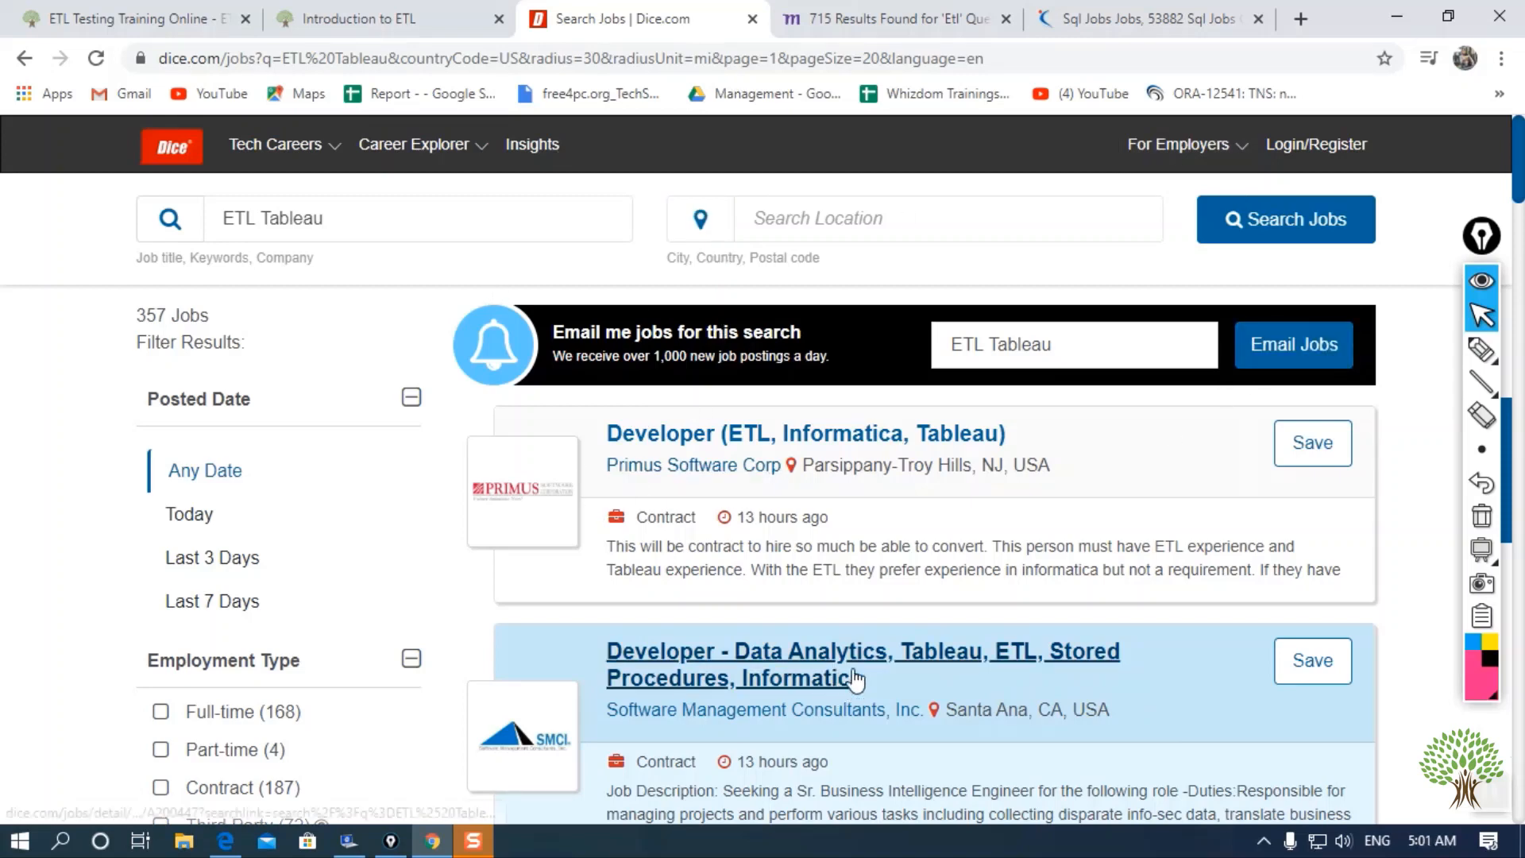